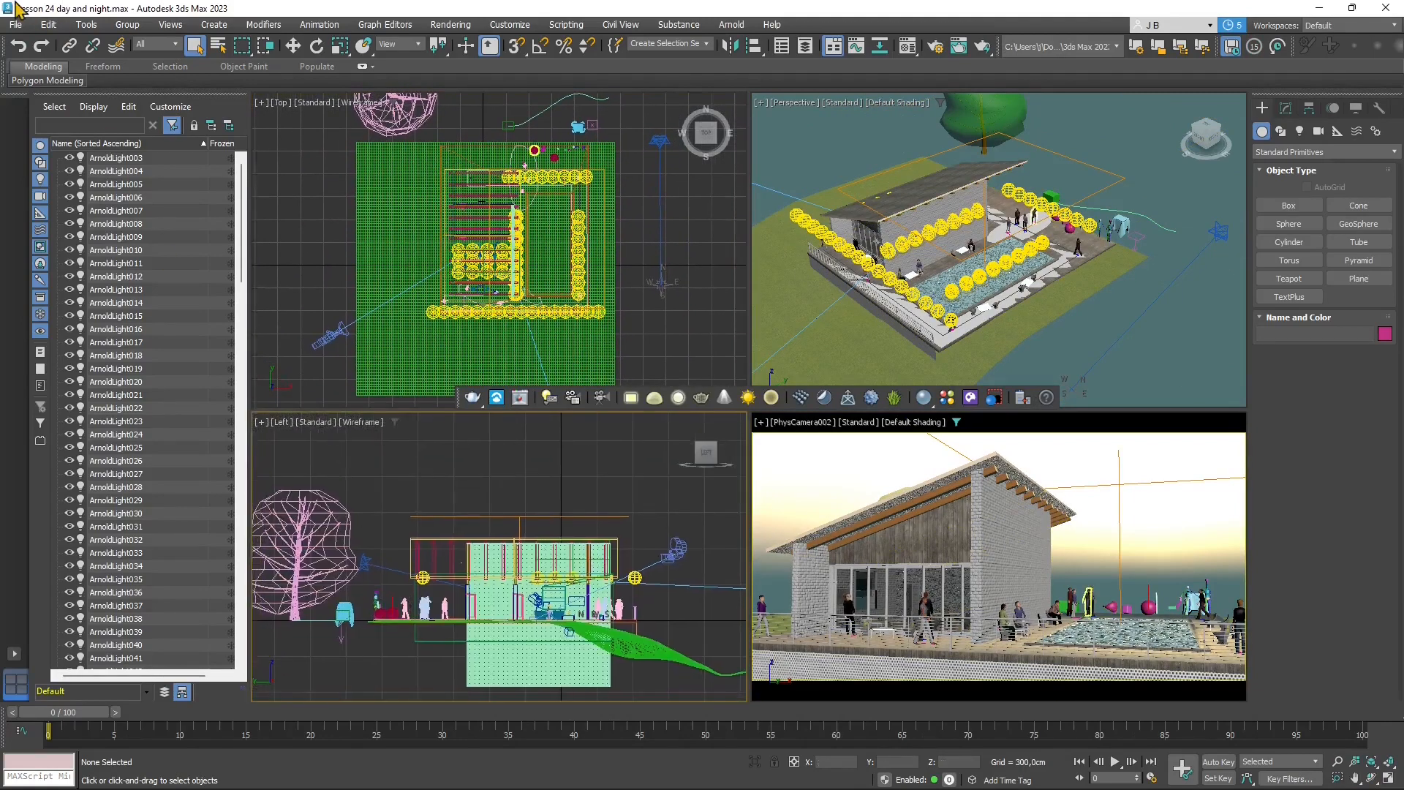
- Open the 3ds Max scene export dialog on the Export folder and list its file formats
left_click(11, 26)
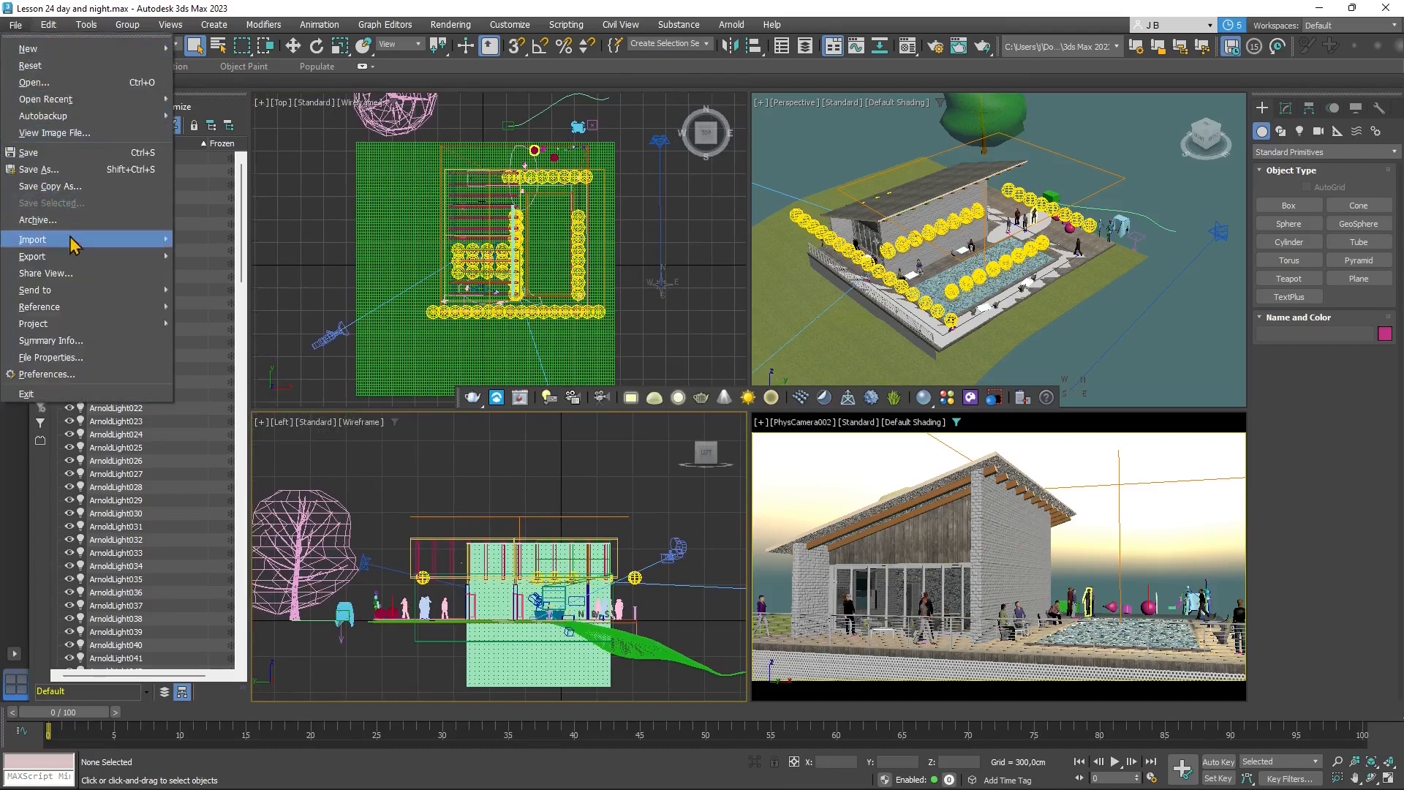
mouse_move(33, 256)
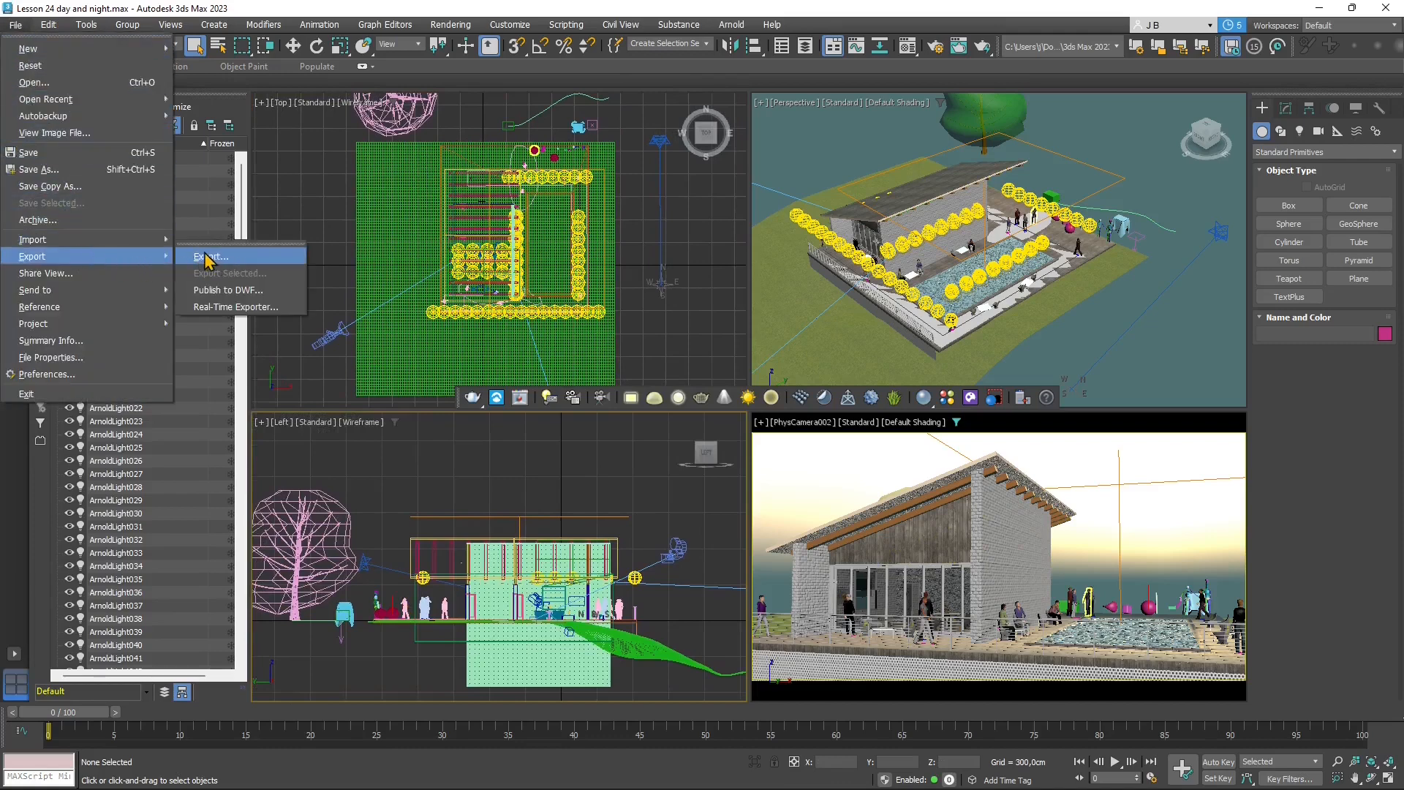
left_click(210, 256)
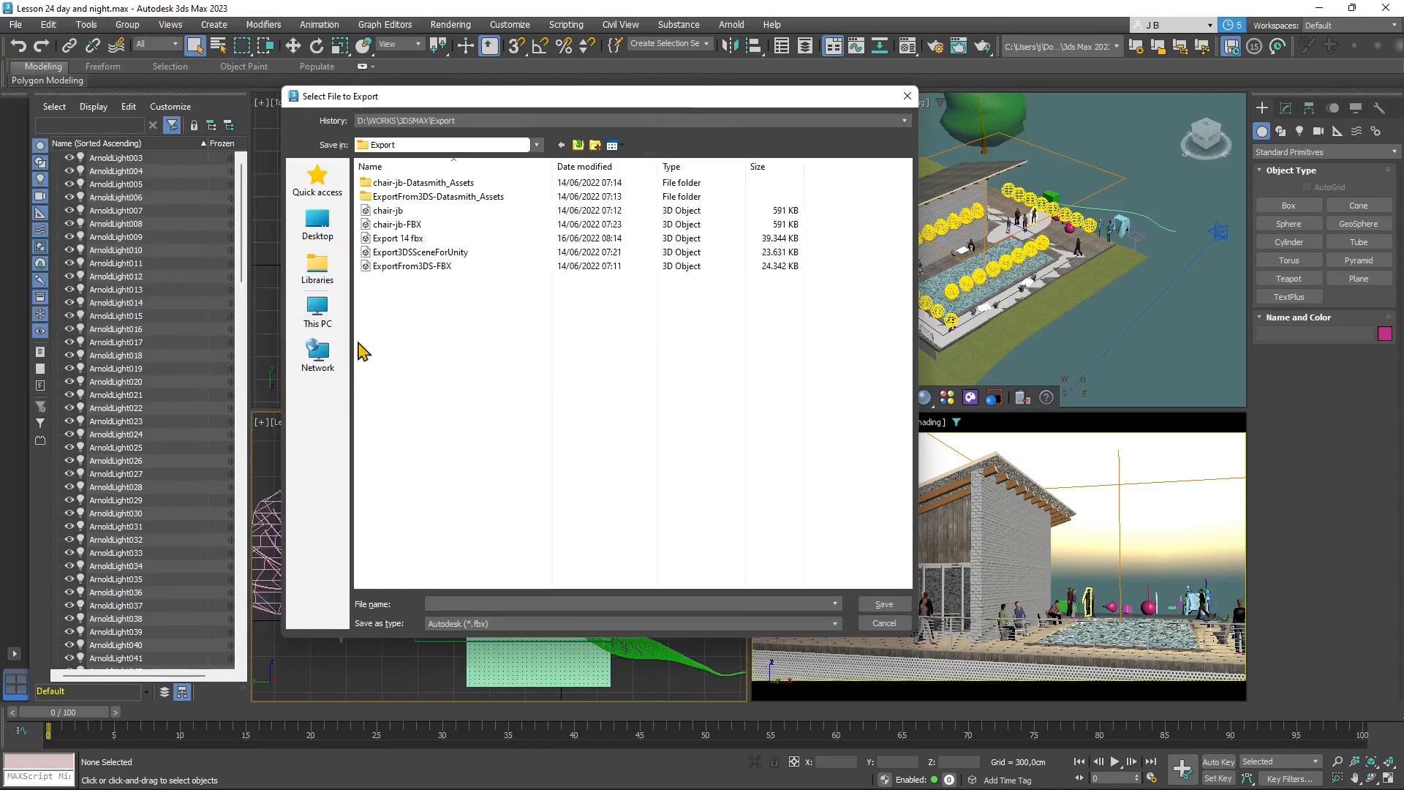
left_click(412, 266)
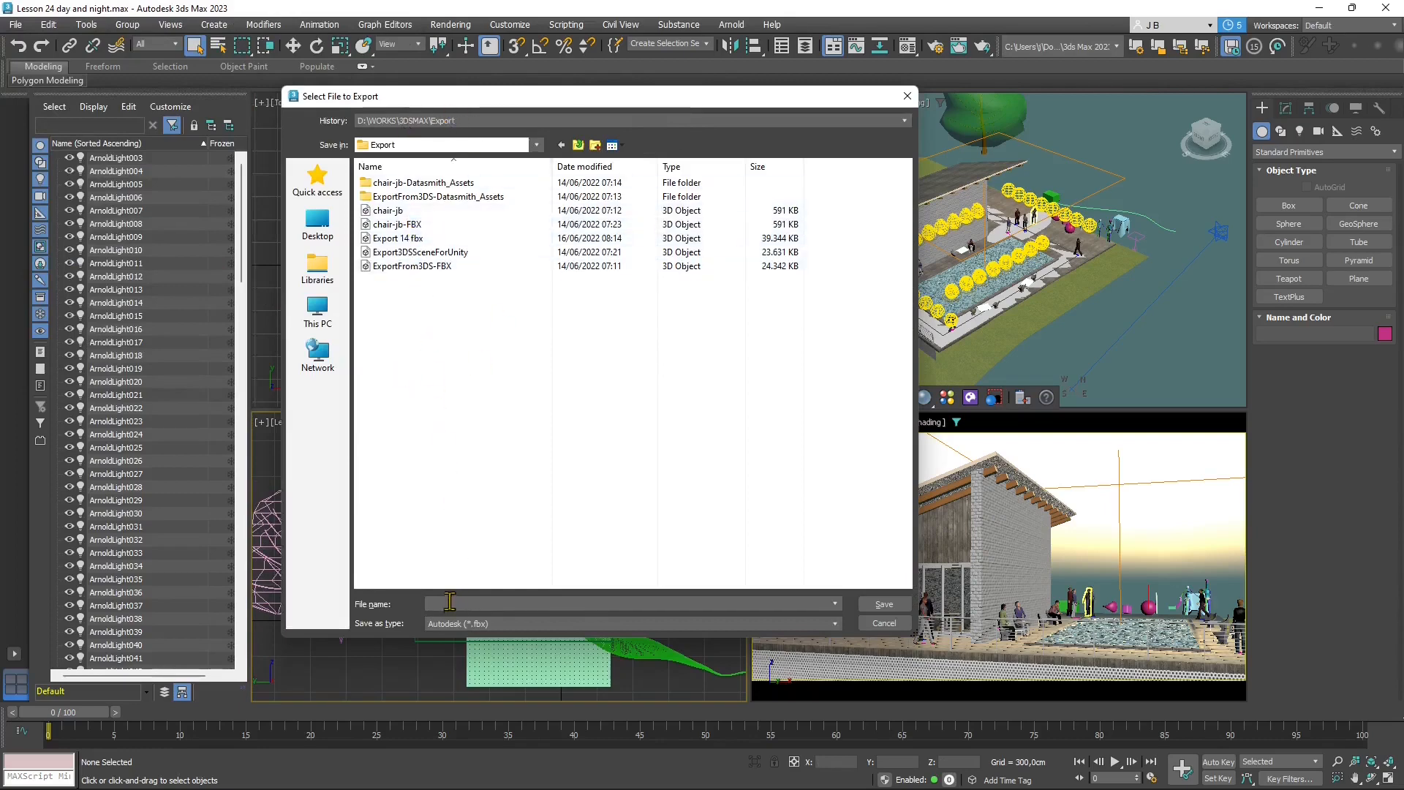
left_click(834, 622)
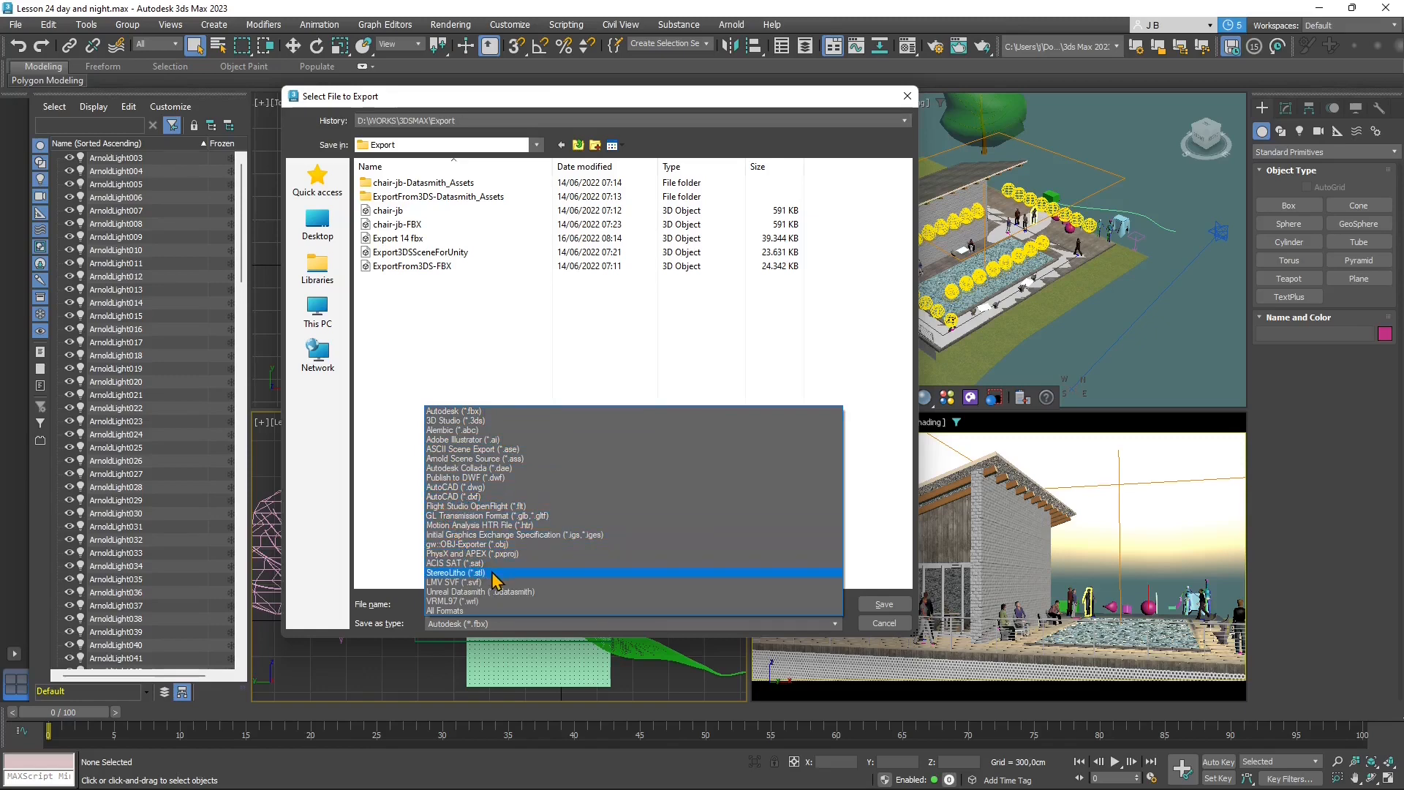
mouse_move(532, 583)
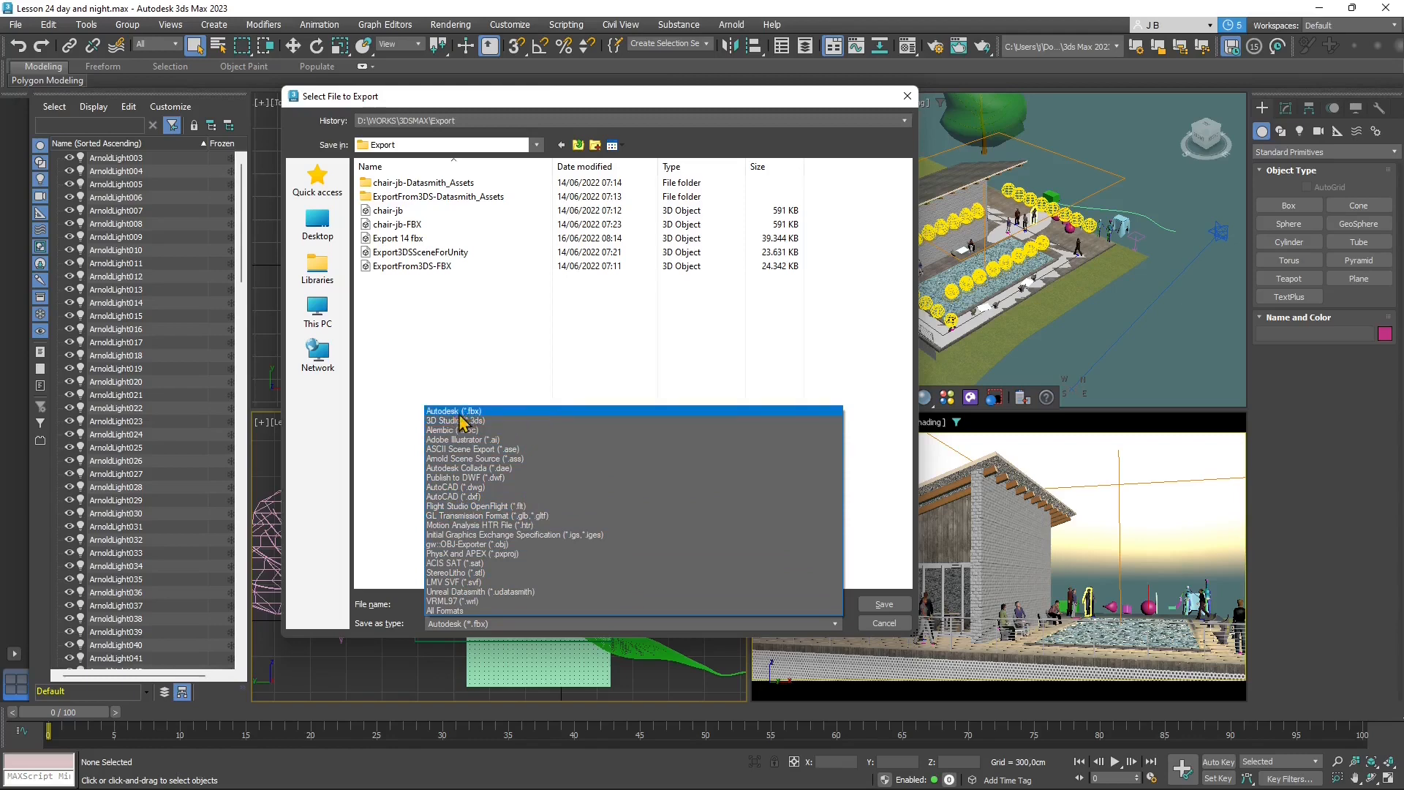
- Keep Autodesk FBX as the type and name the file '3DSMAX-FBX-Export DayNight Scene'
left_click(452, 411)
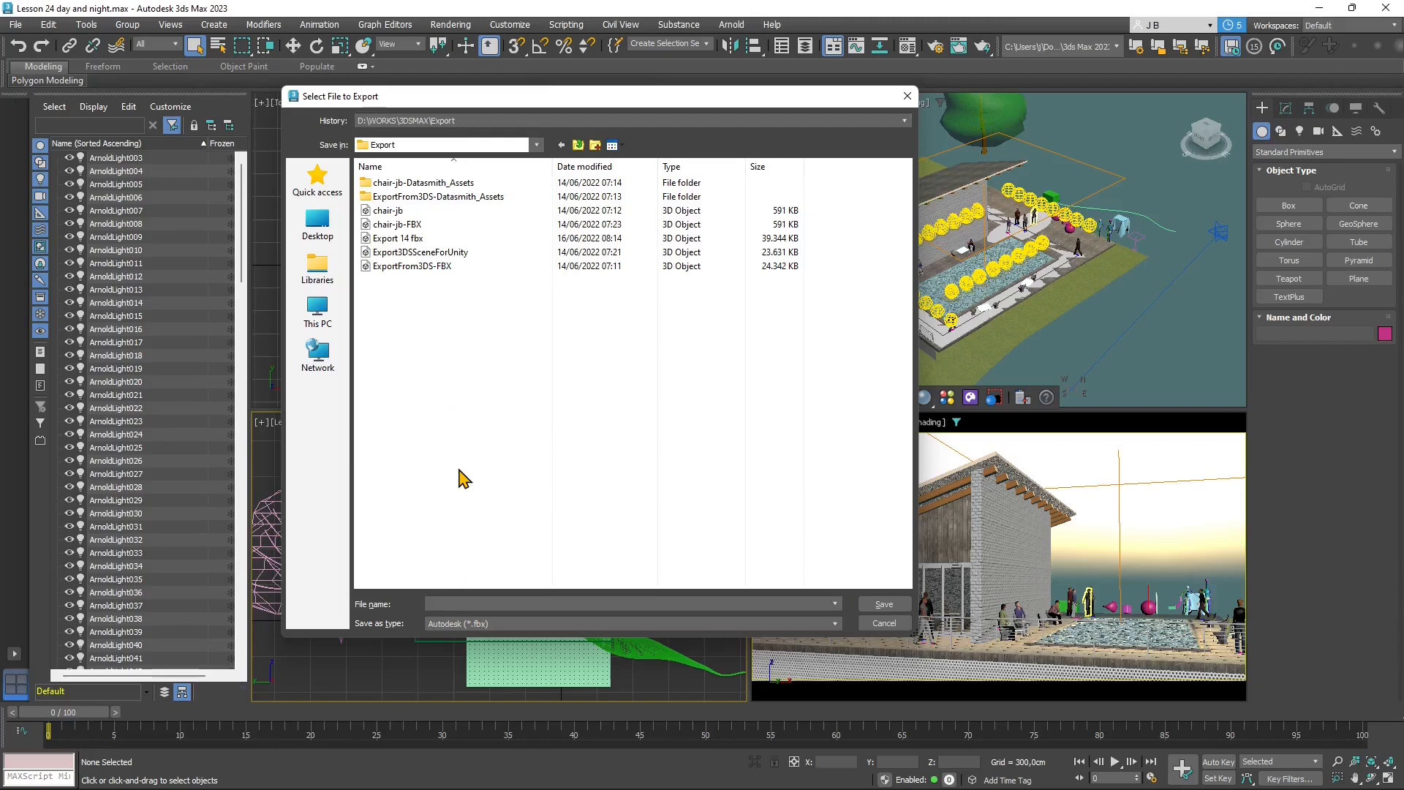
type("3DSMA")
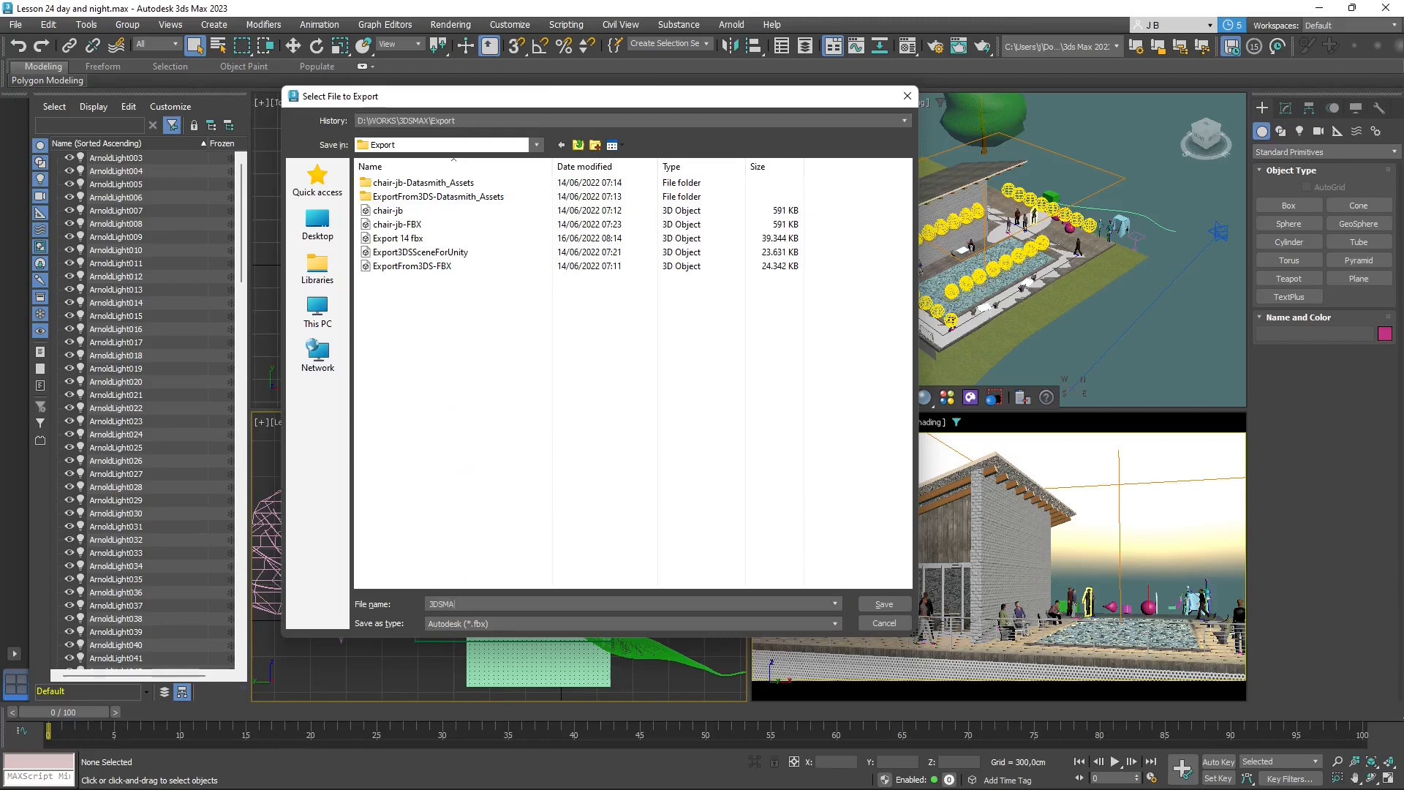
type("X-FBX-Export")
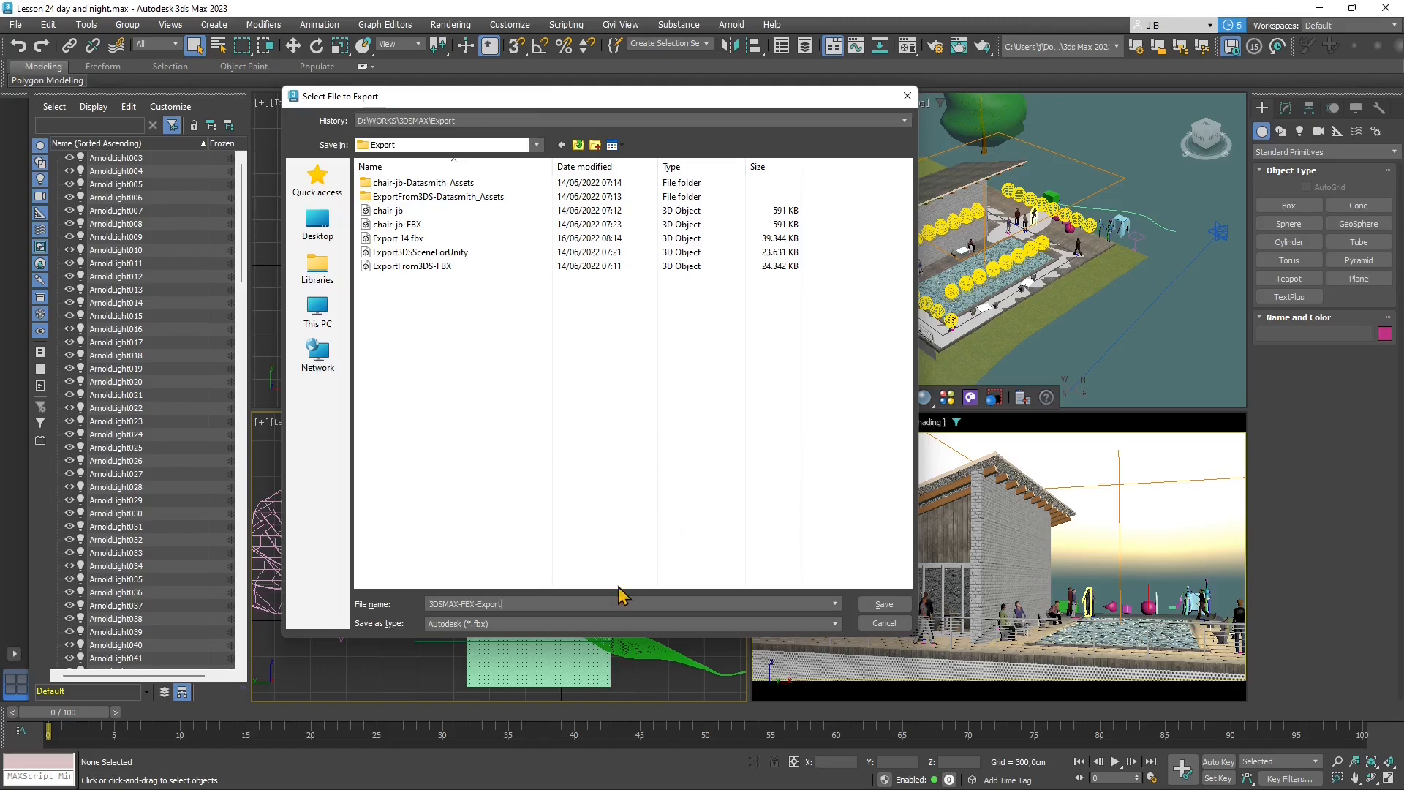
type("D")
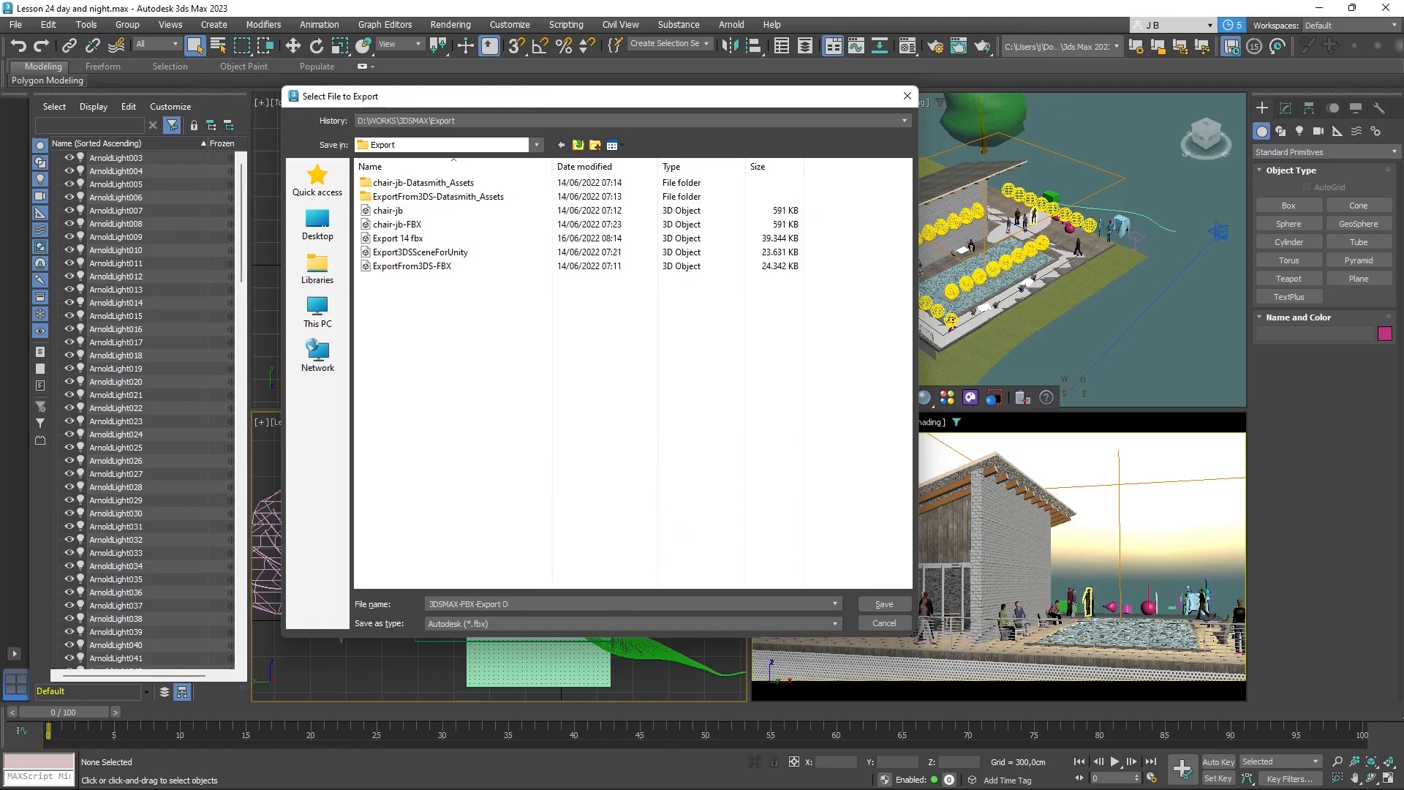
type("ayNight")
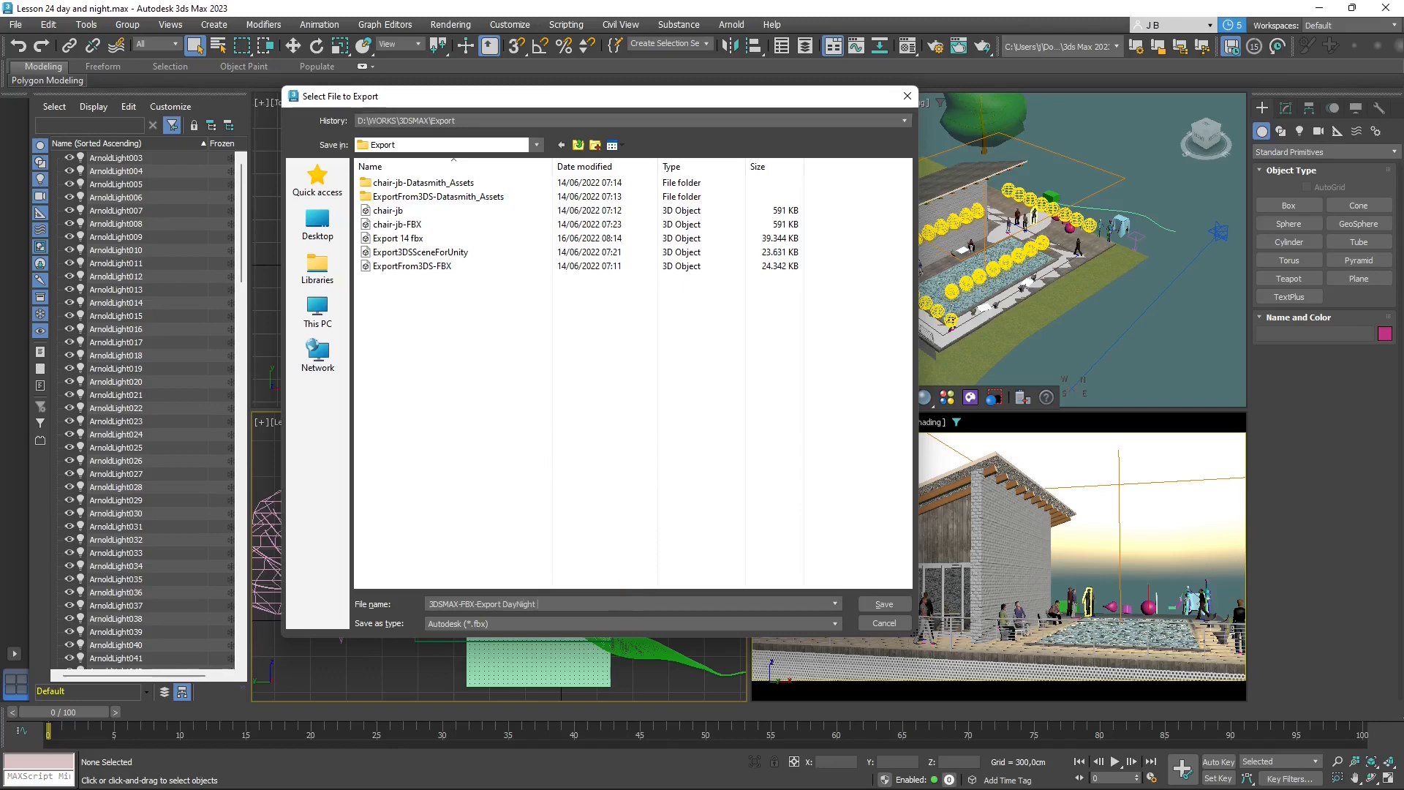
type("Scene")
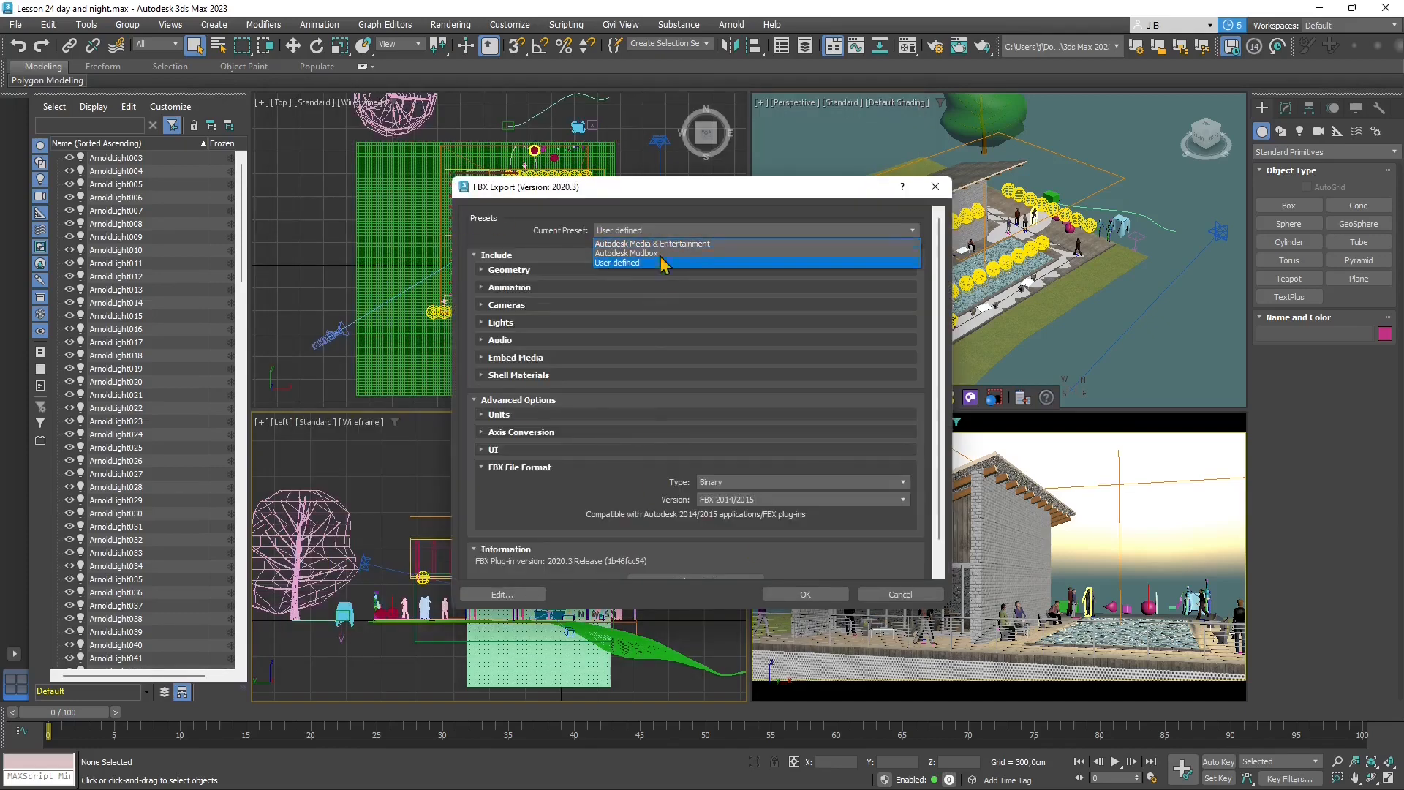
- Confirm the FBX export with User defined preset, cameras and lights included, as Binary
left_click(617, 262)
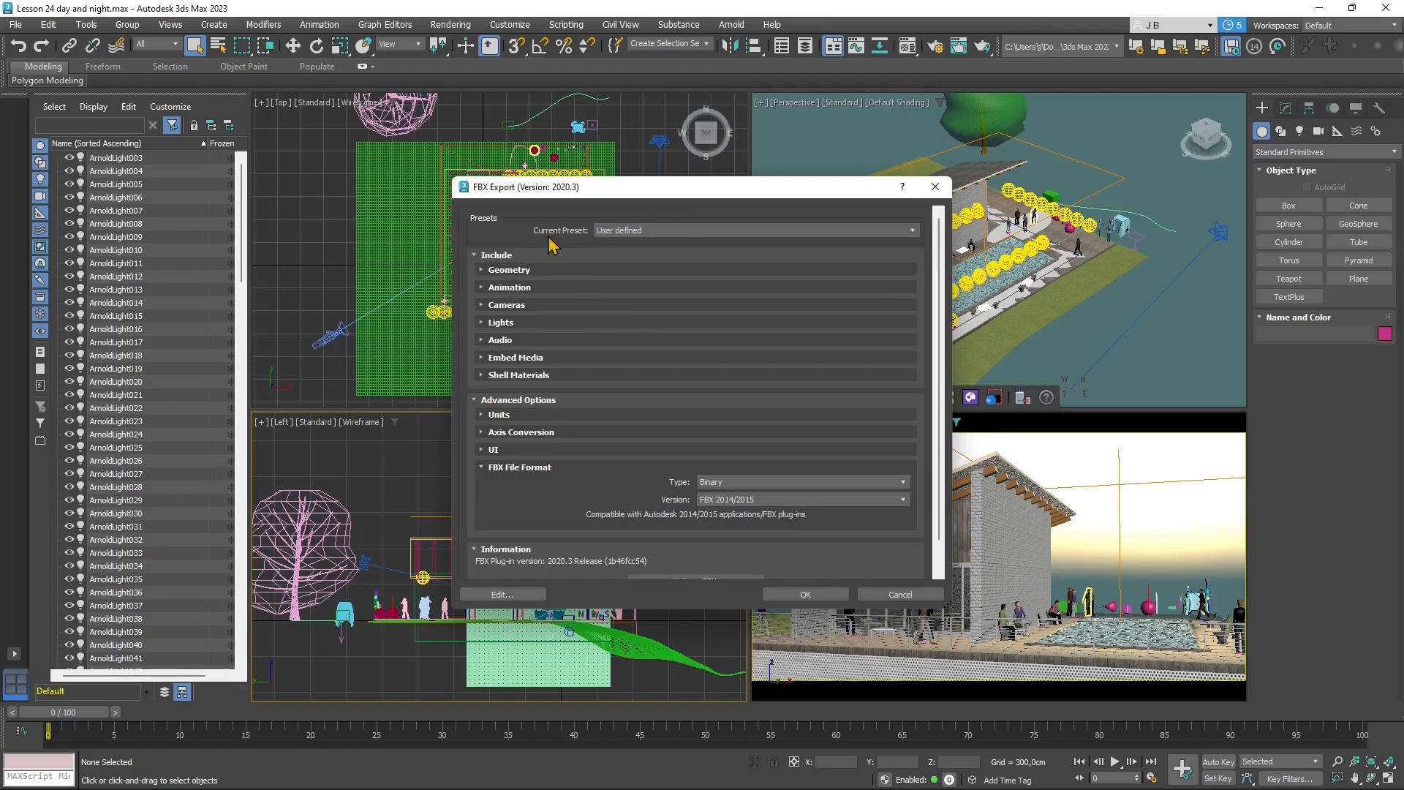
left_click(508, 270)
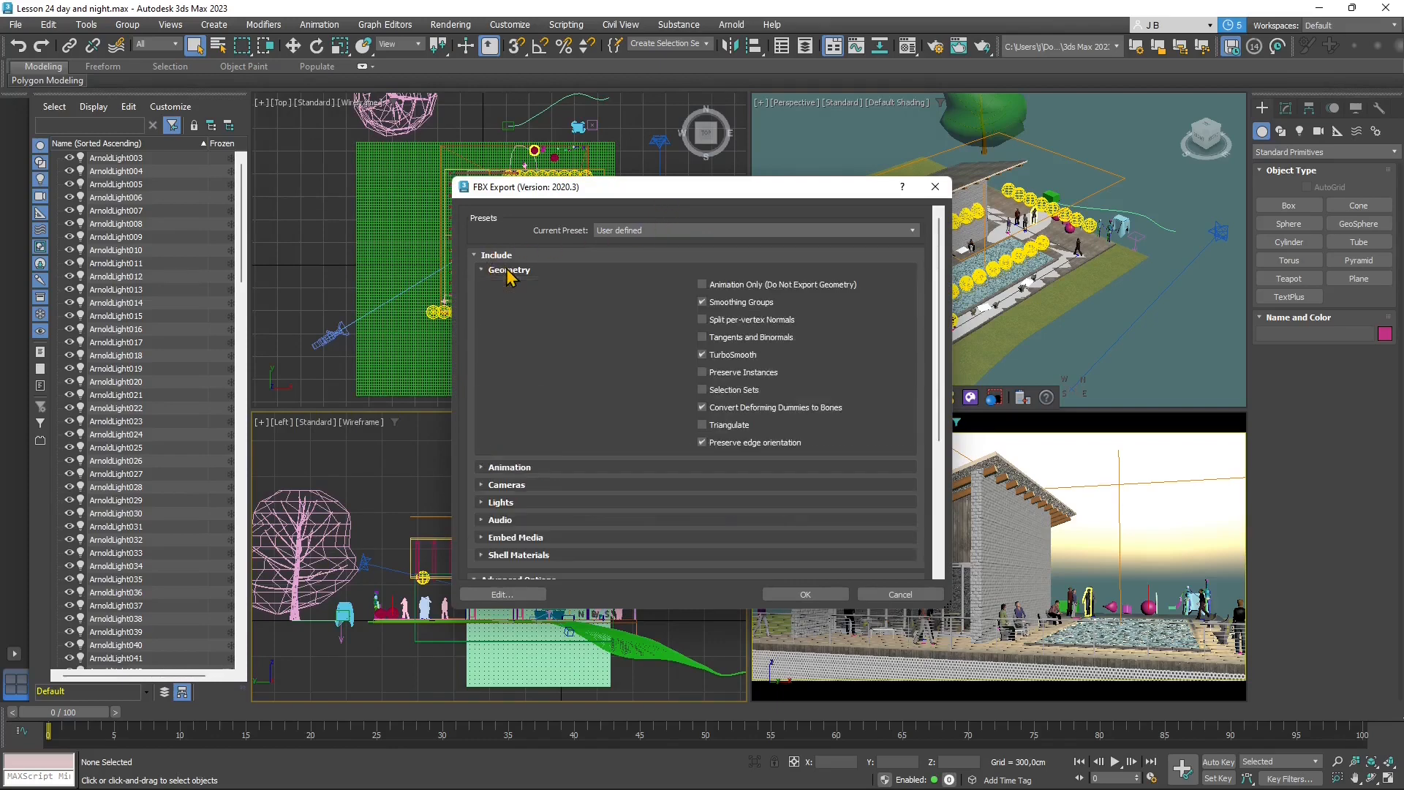
left_click(482, 270)
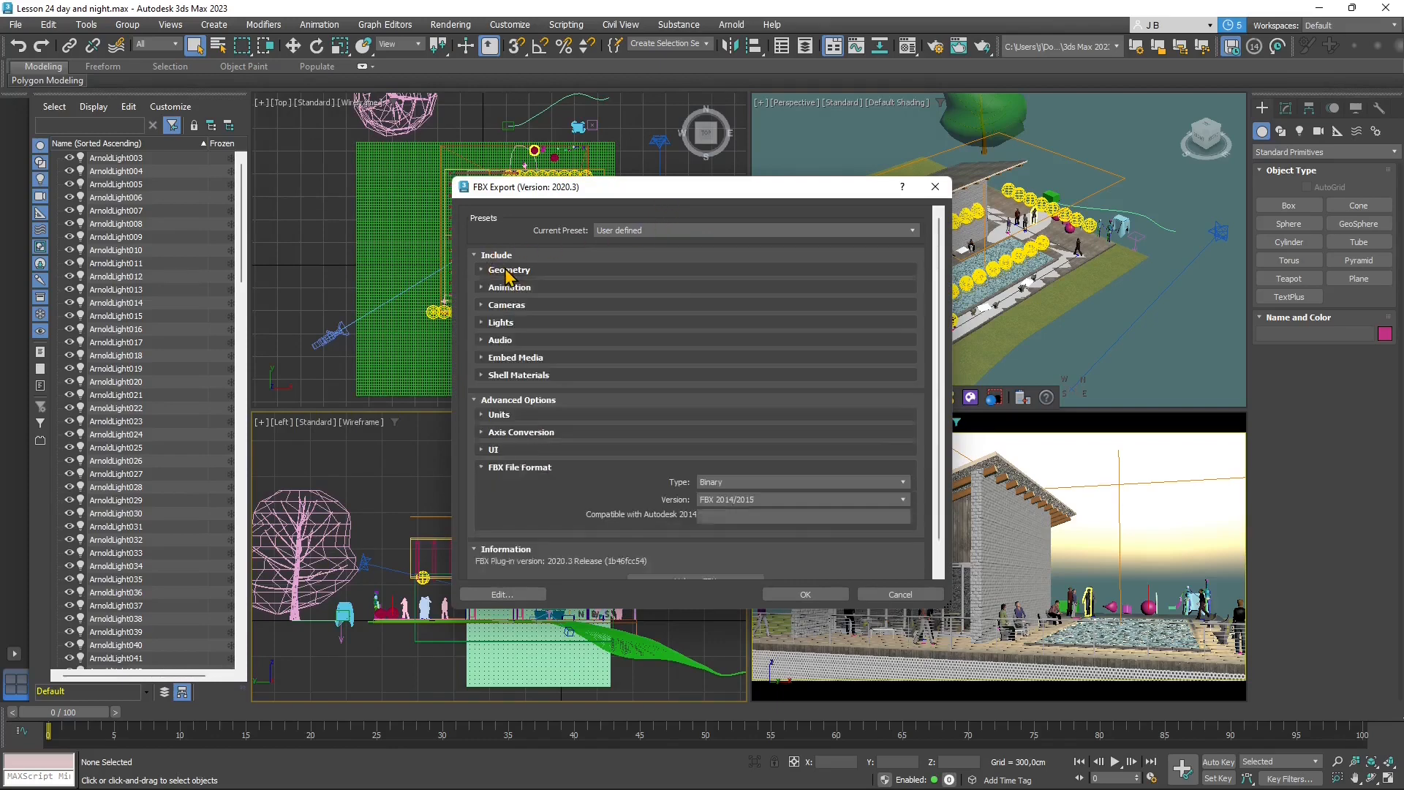
left_click(482, 286)
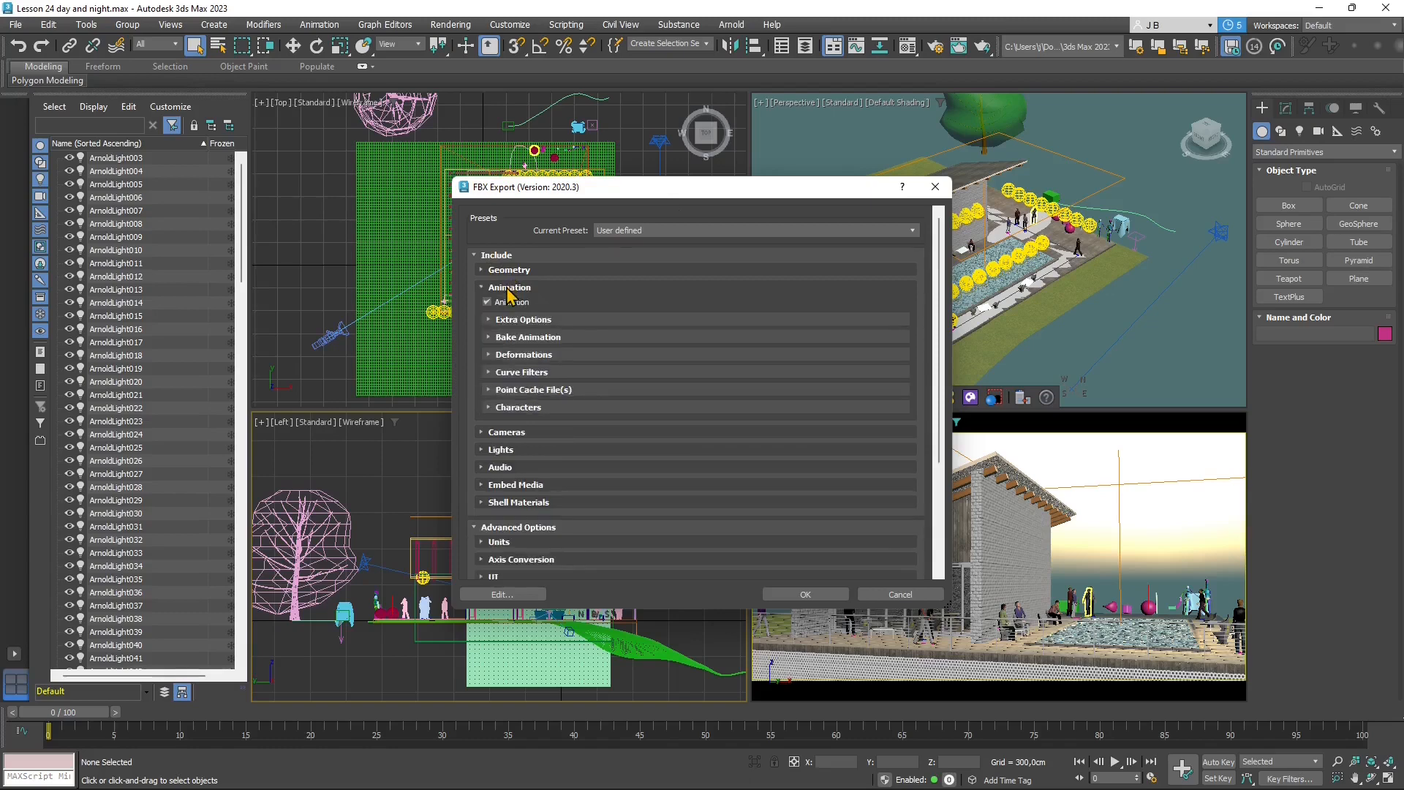
left_click(509, 287)
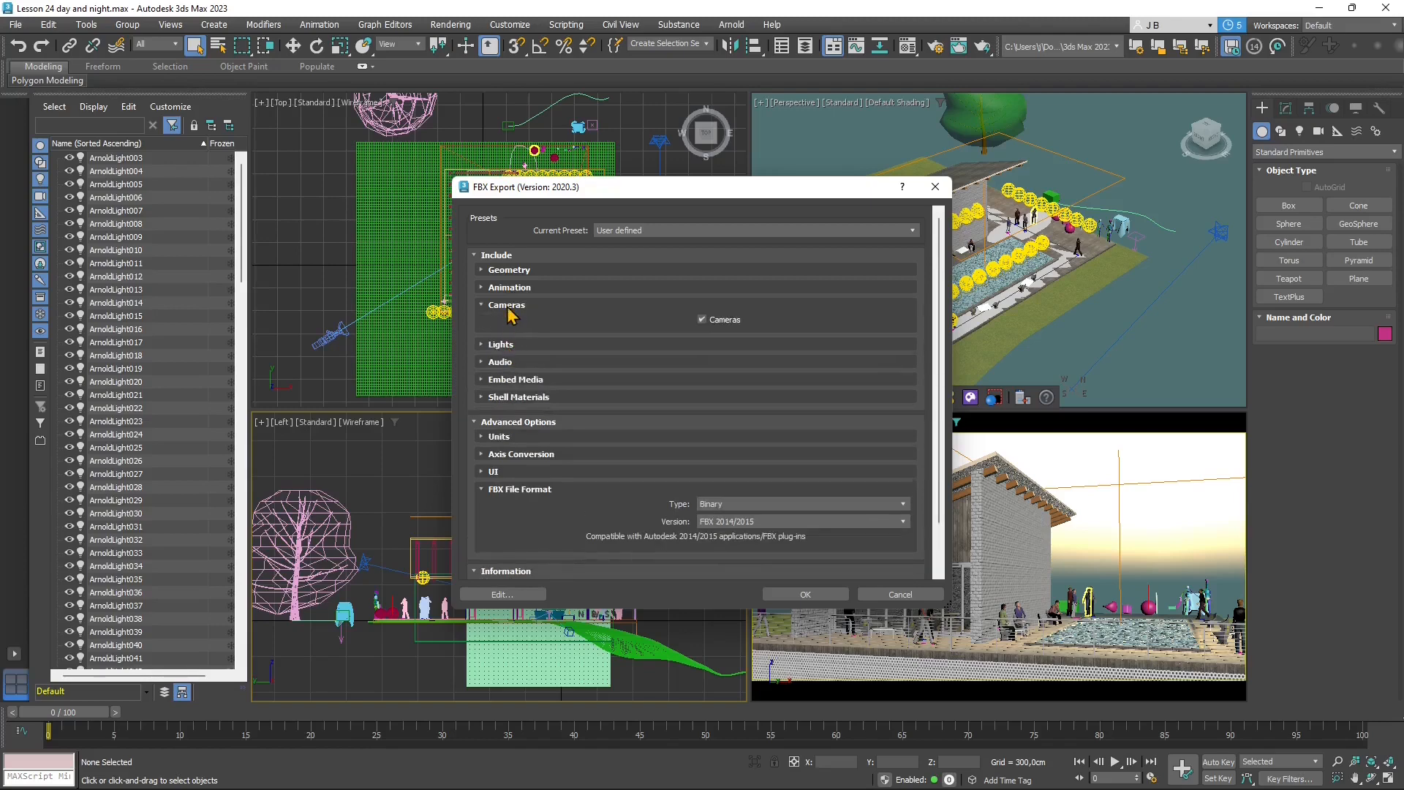
left_click(501, 322)
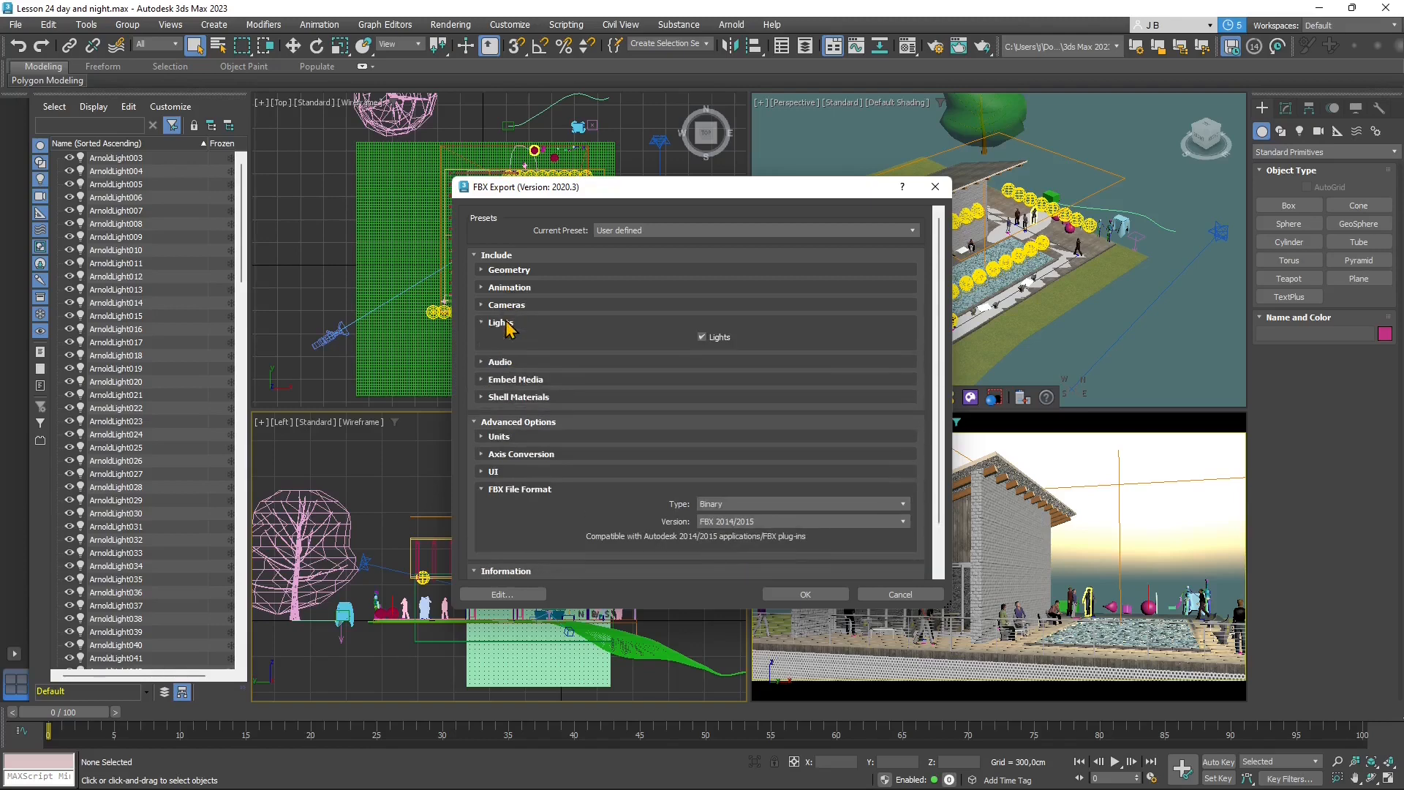
left_click(482, 322)
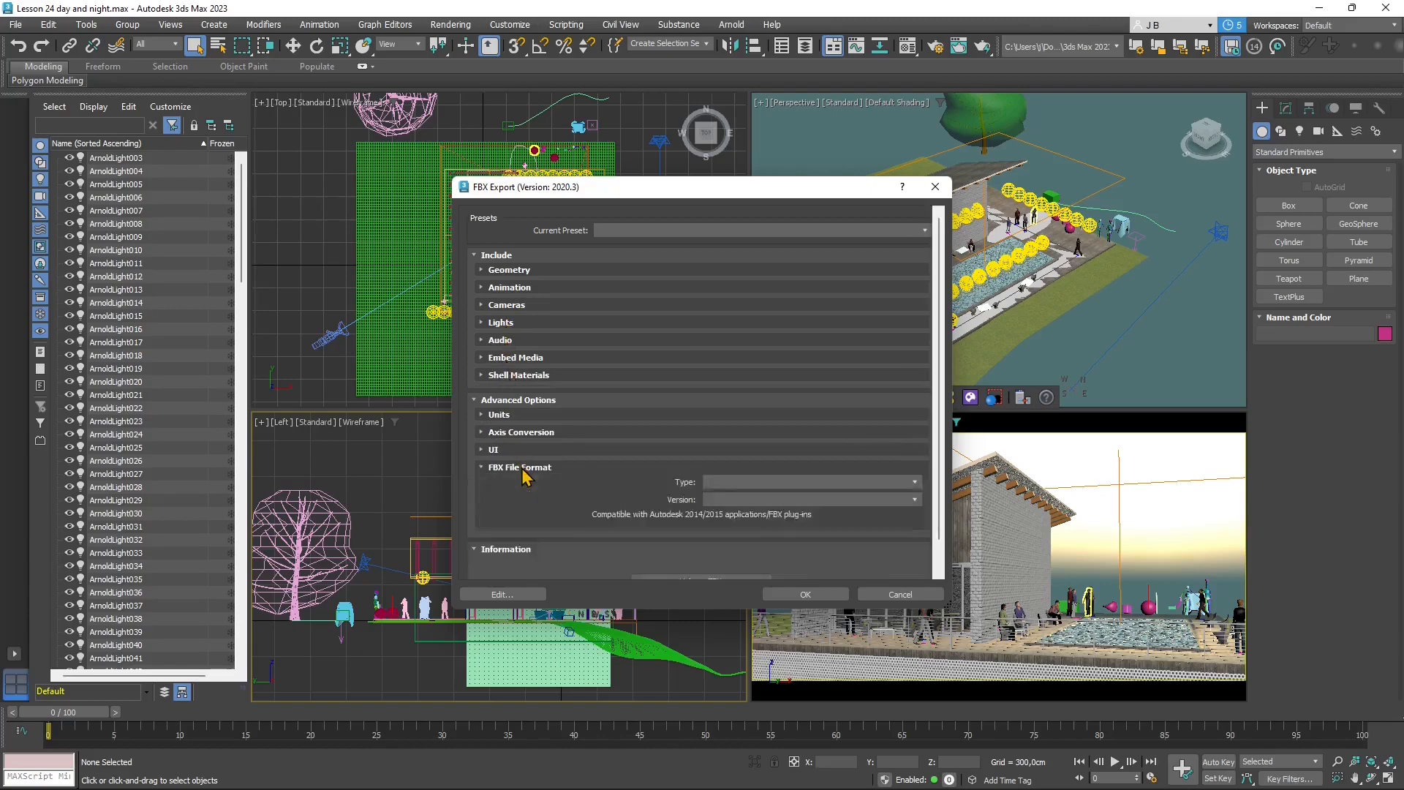
left_click(902, 482)
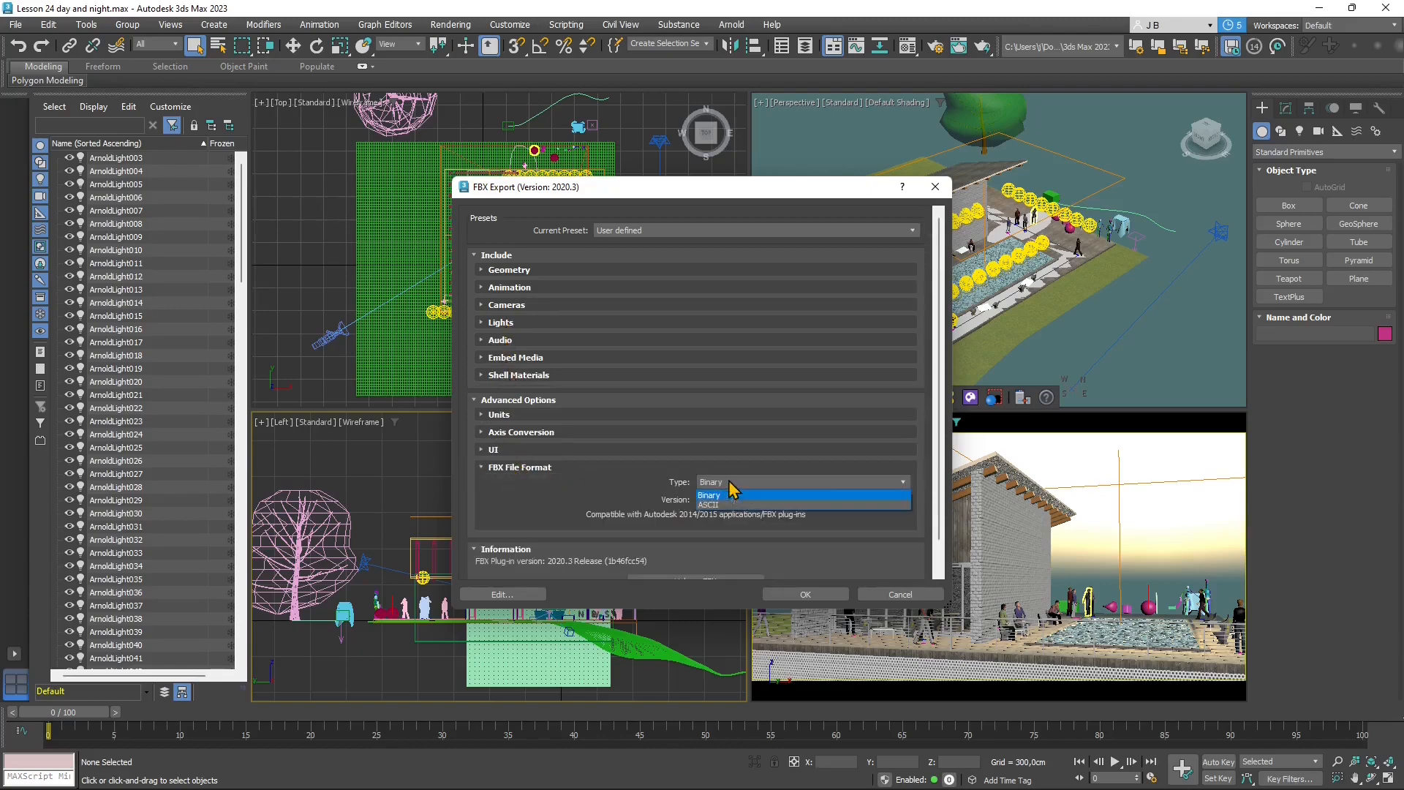
left_click(481, 467)
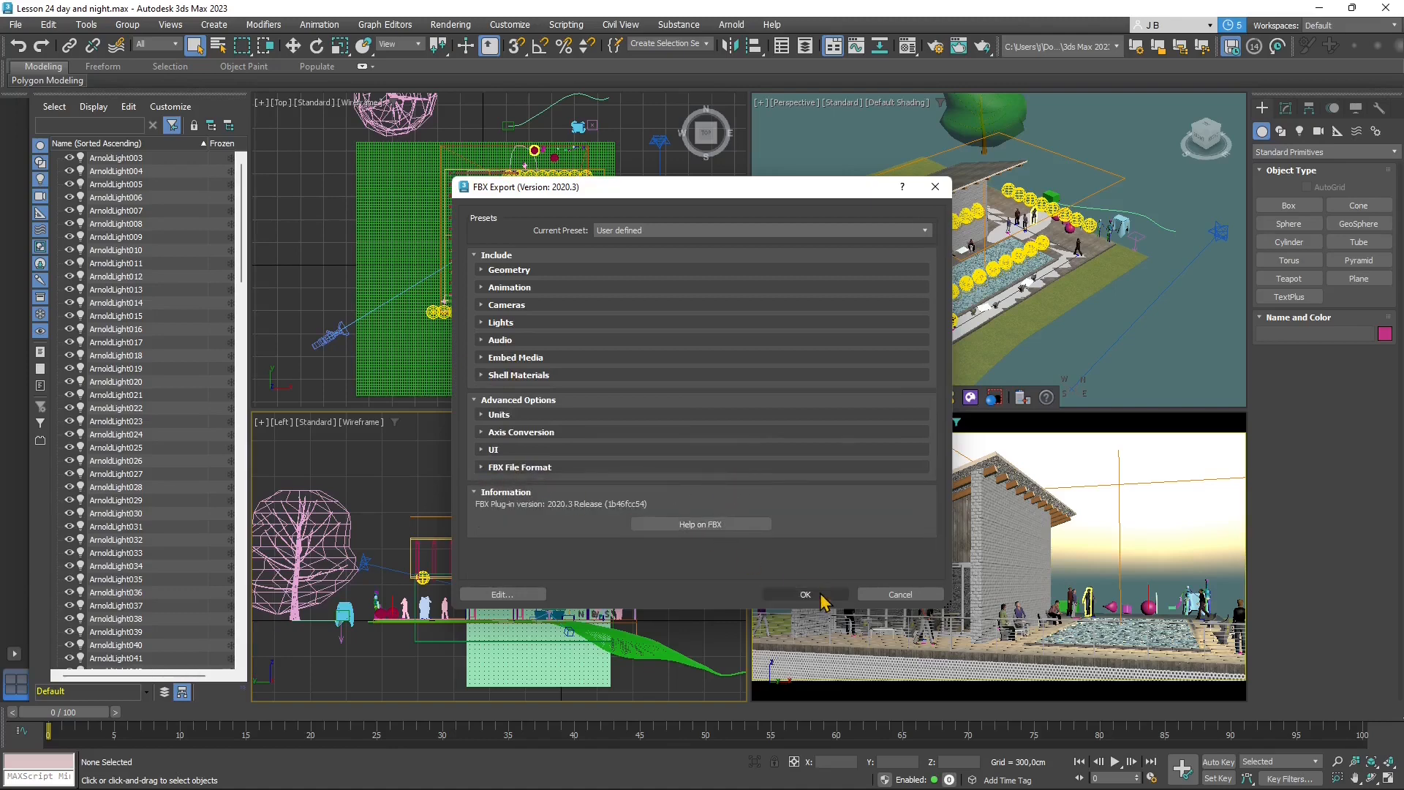
left_click(805, 594)
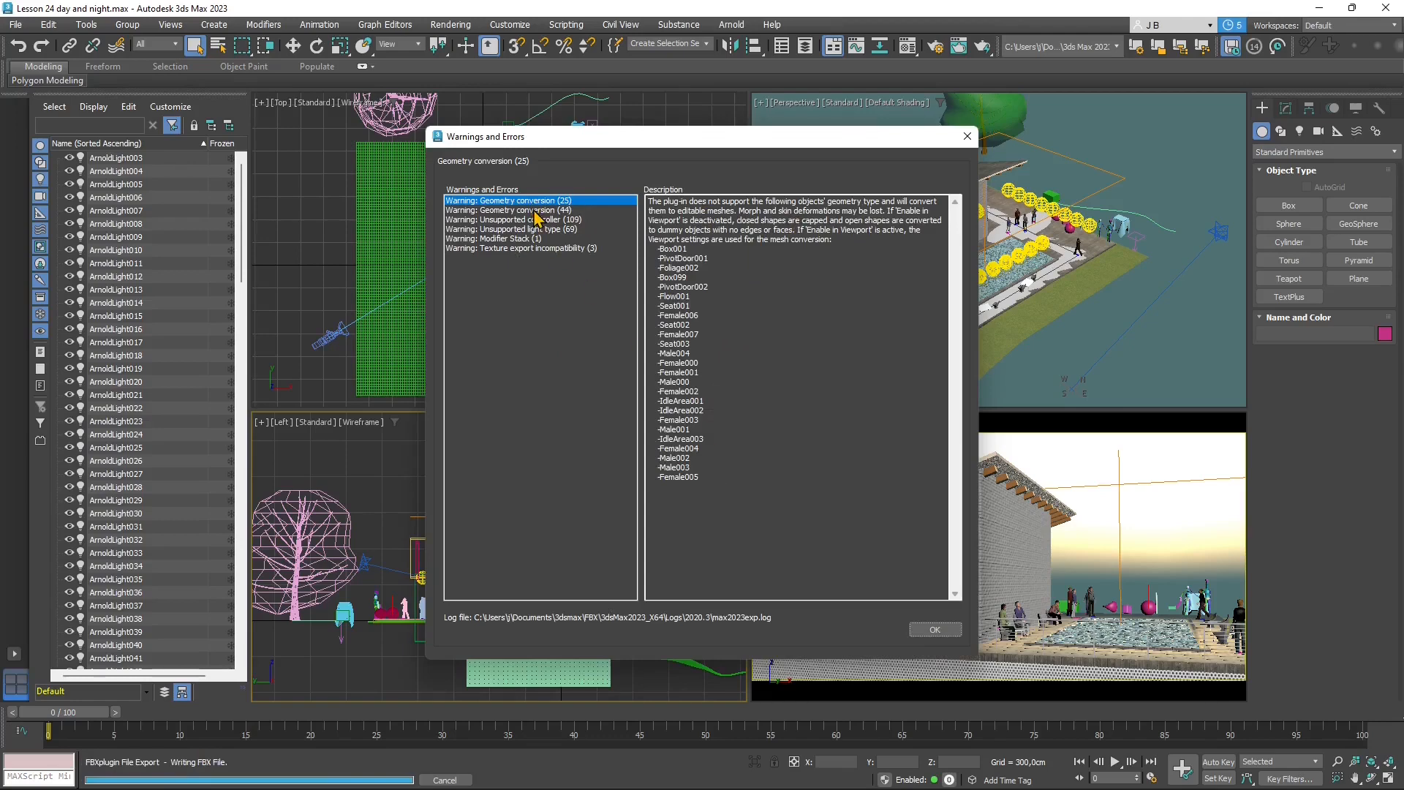
left_click(508, 210)
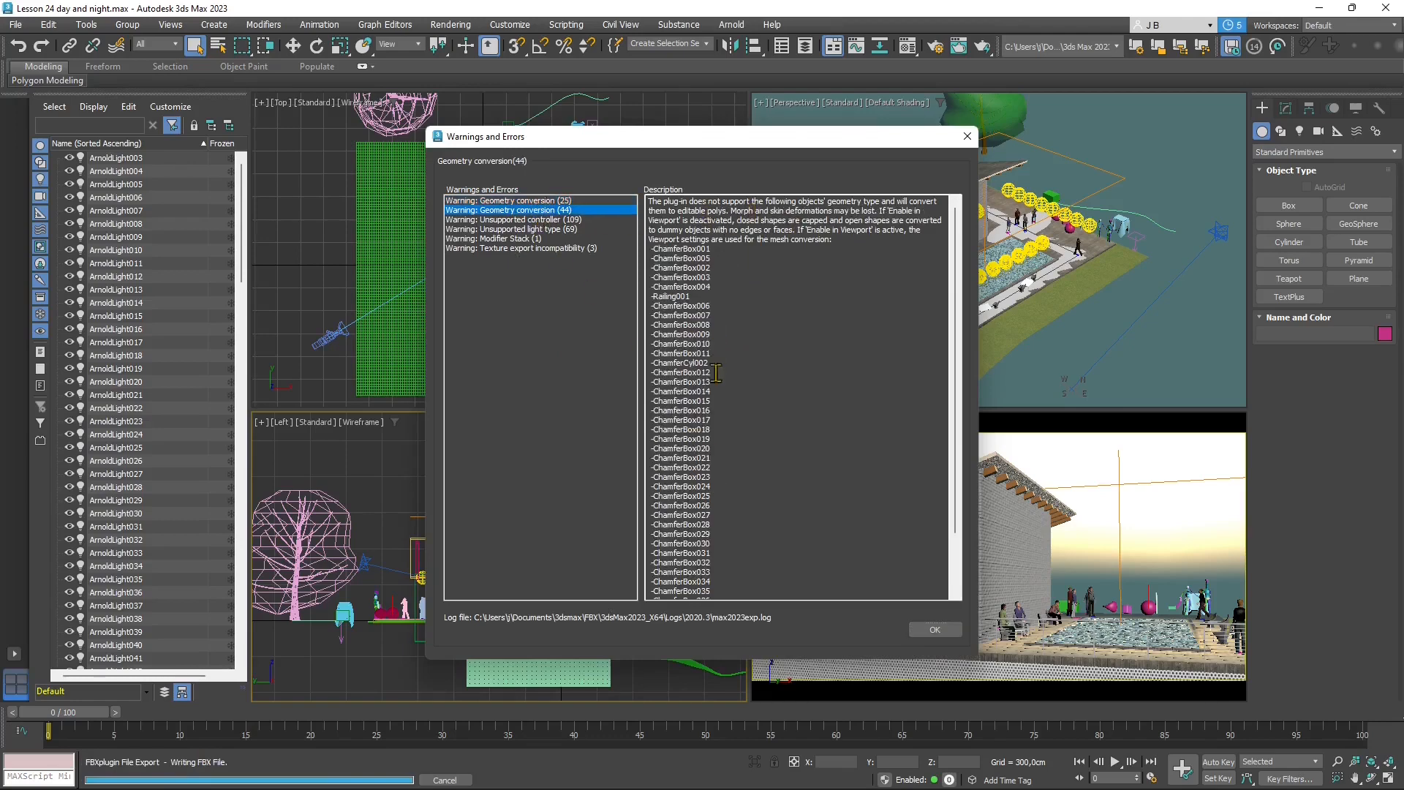
left_click(517, 219)
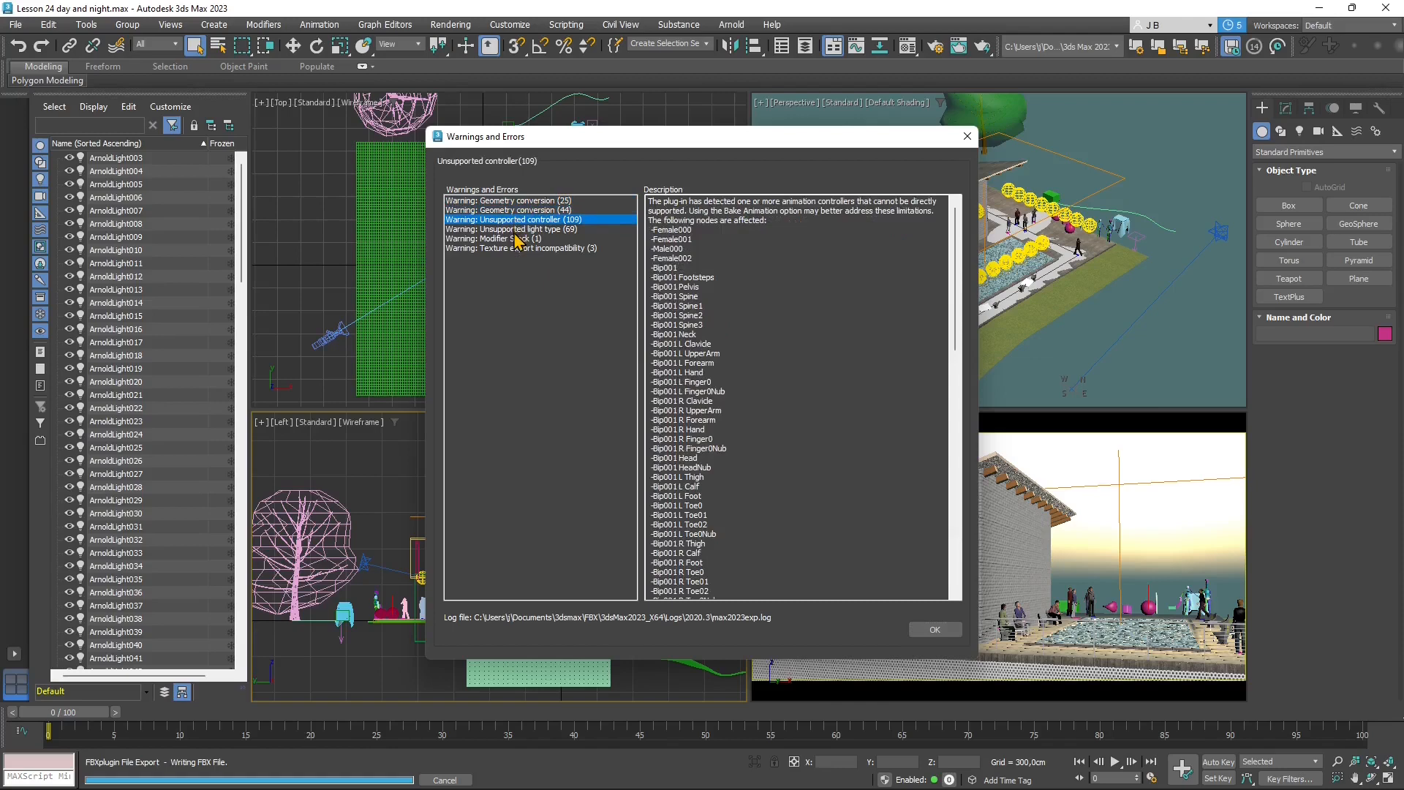
left_click(521, 228)
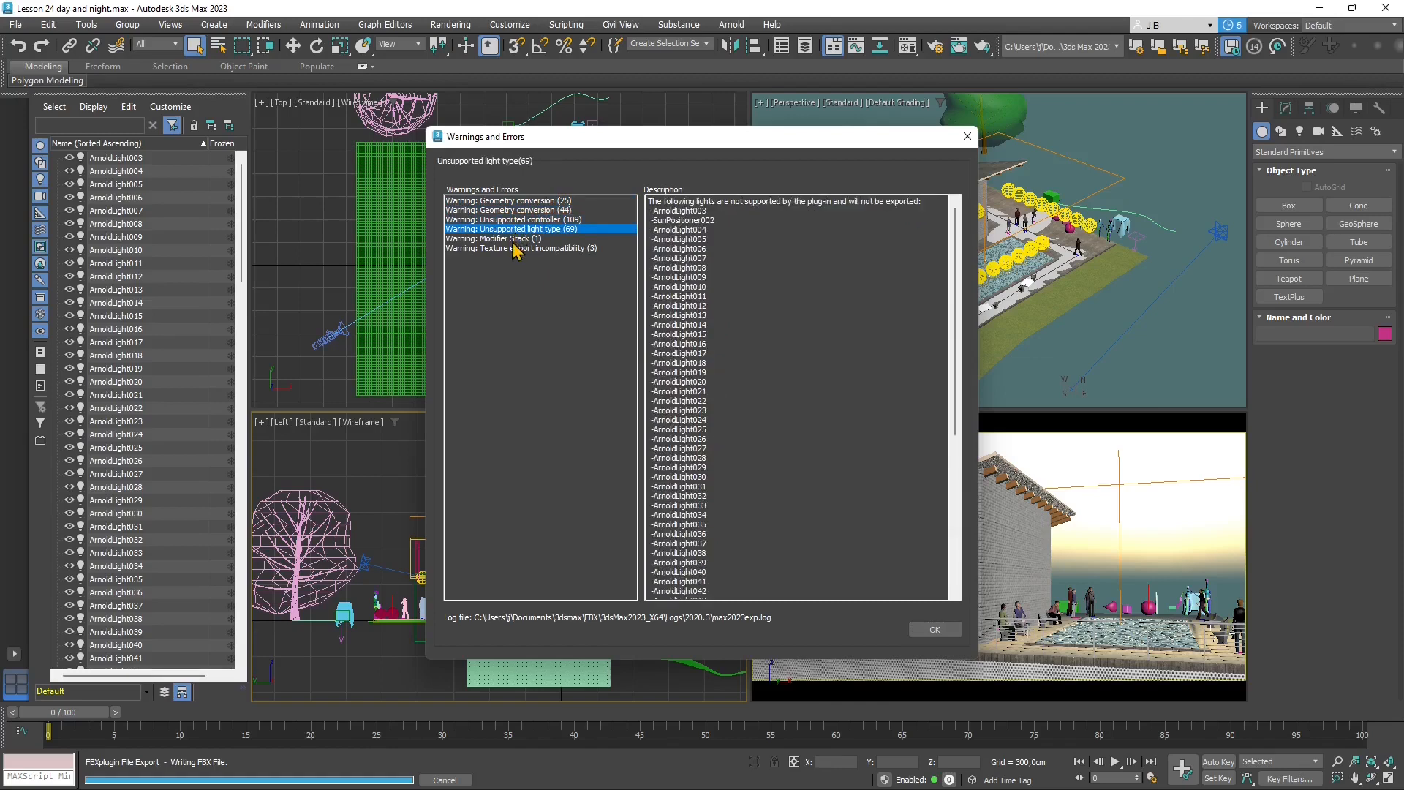
left_click(514, 238)
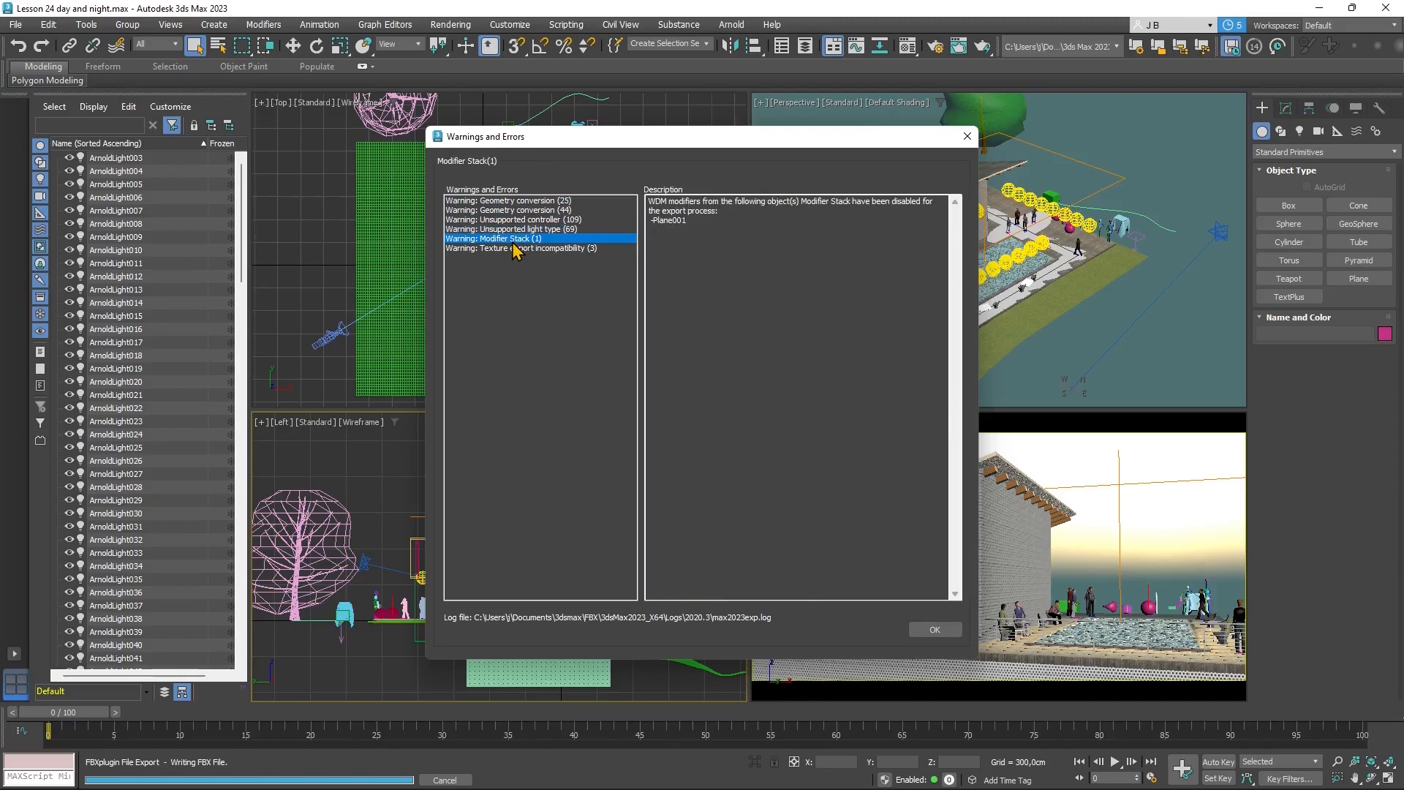
left_click(520, 248)
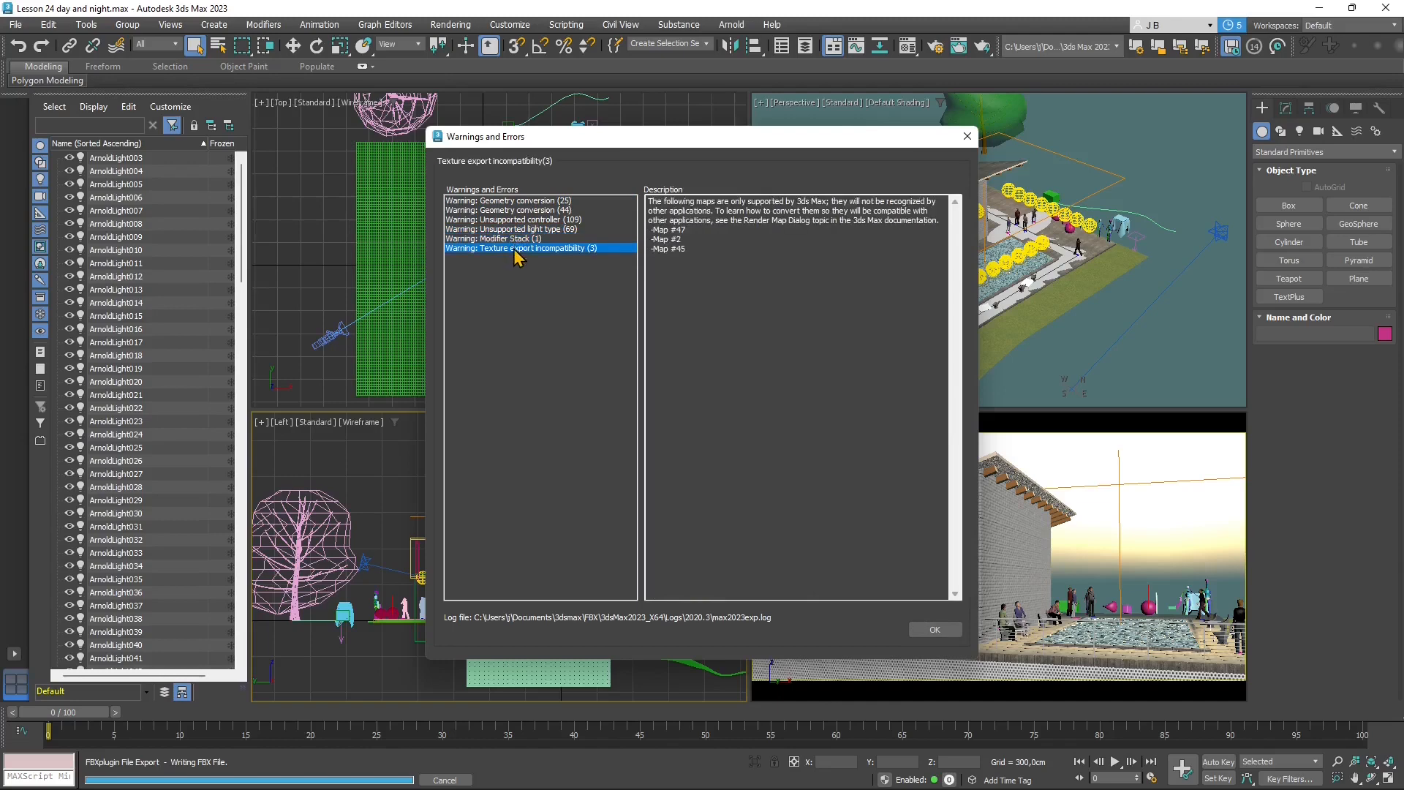
left_click(934, 629)
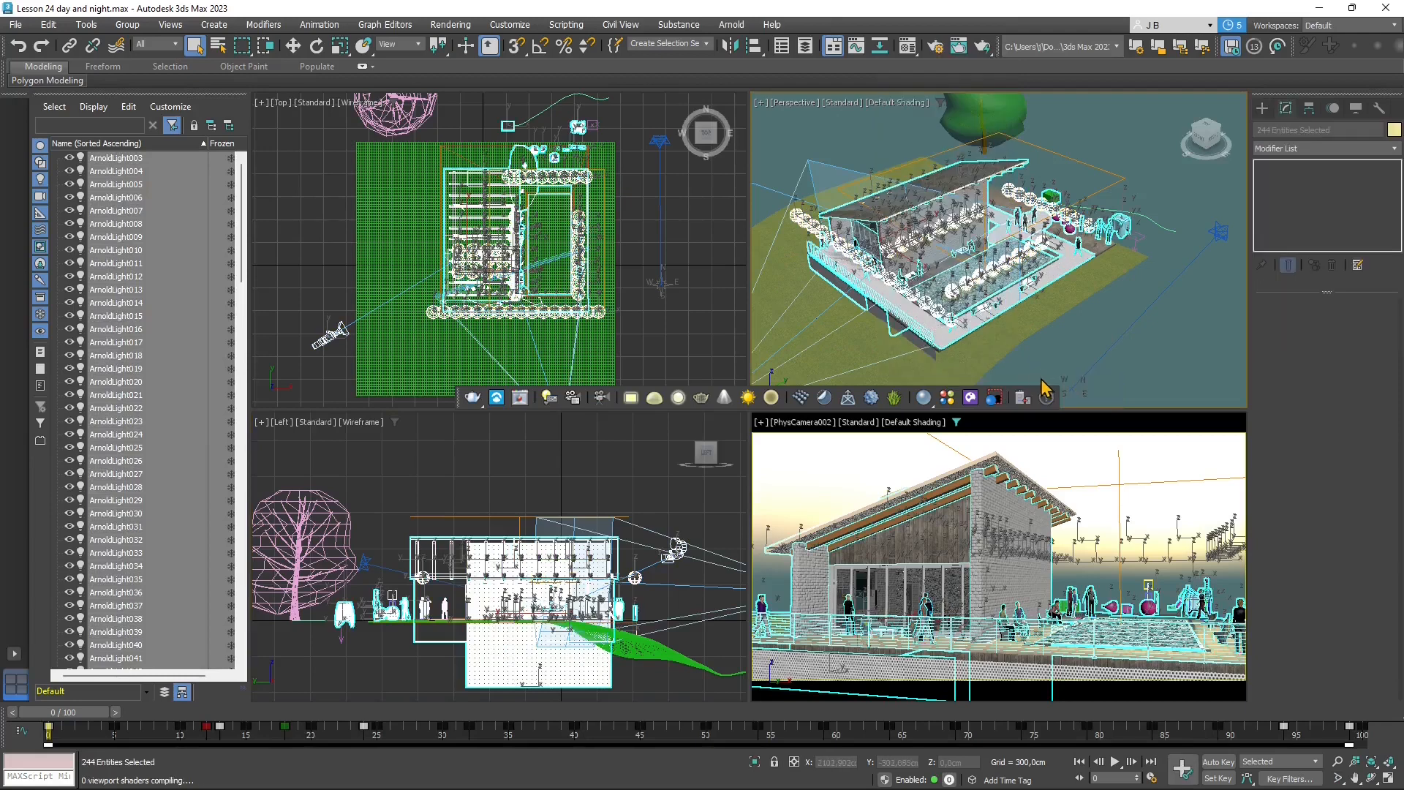
- Convert the 252 selected scene objects to editable meshes
left_click(12, 25)
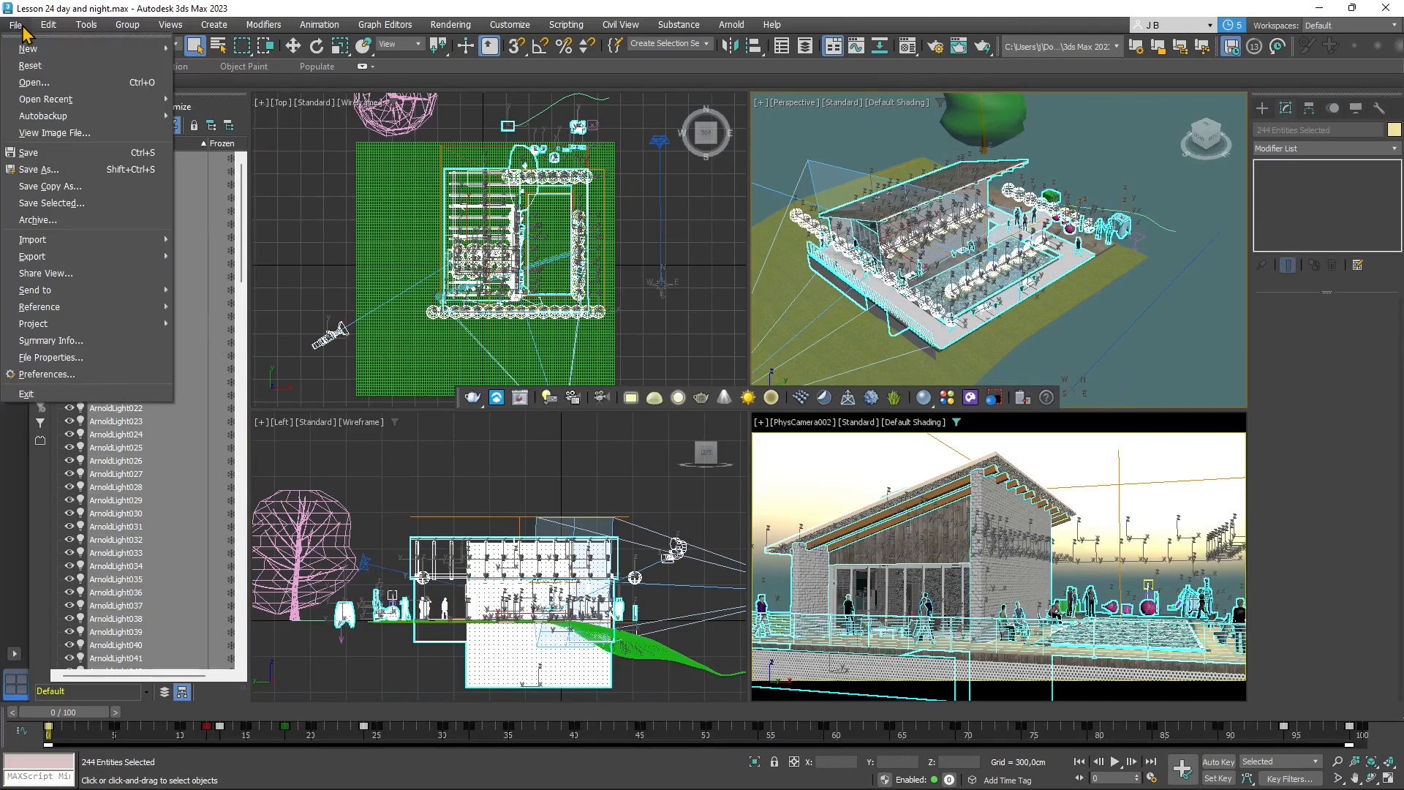
mouse_move(33, 256)
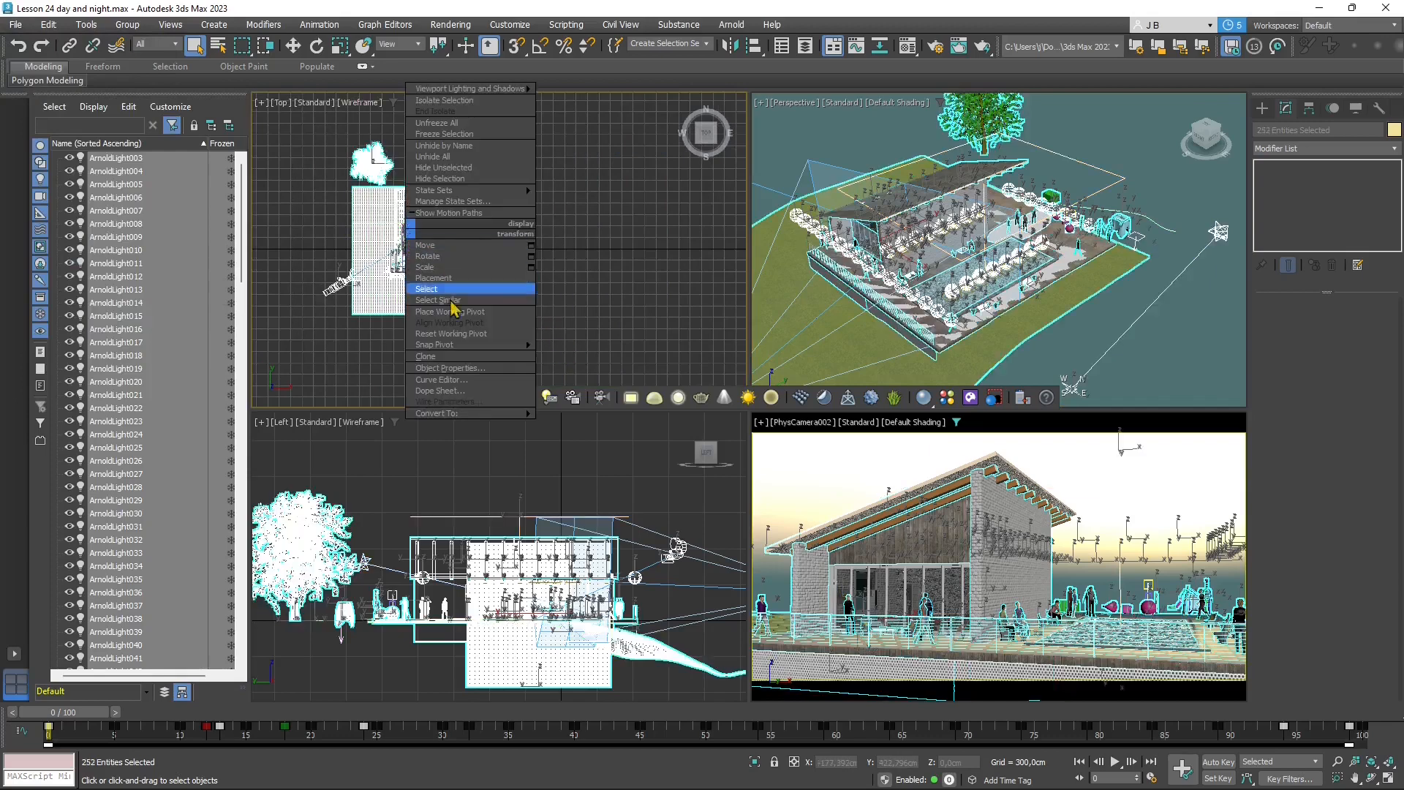
mouse_move(451, 413)
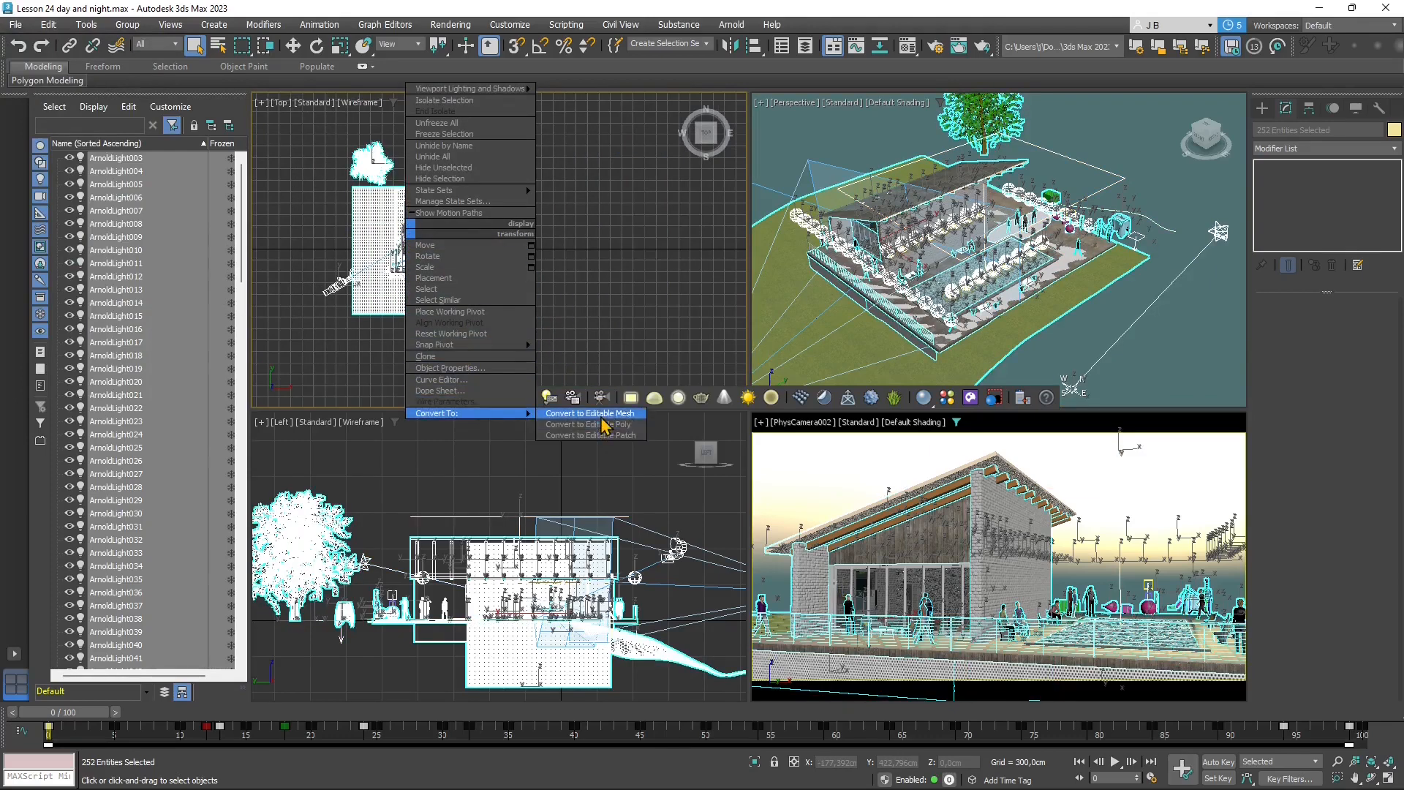
left_click(590, 412)
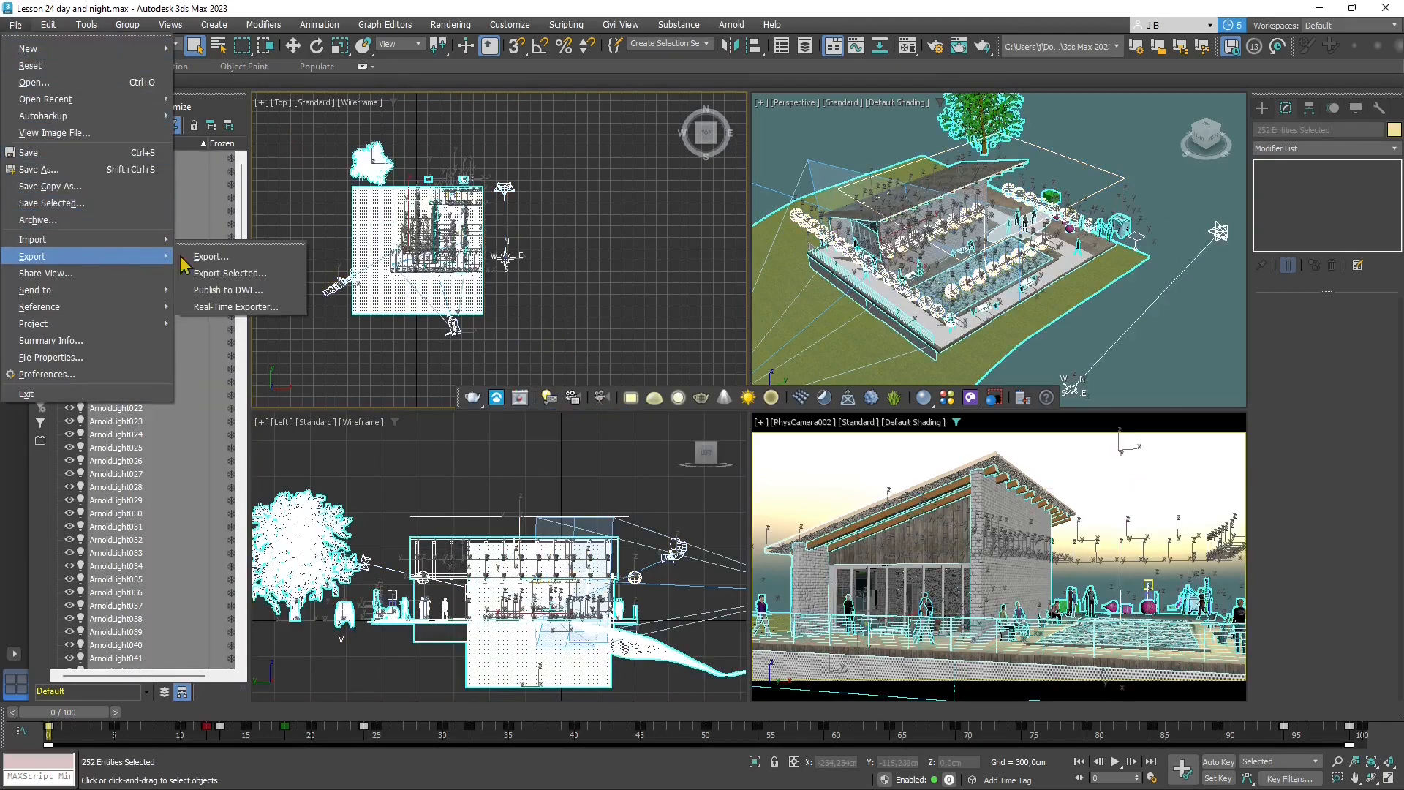
- Export the scene again as FBX named '3DSMAX-FBX-Export DayNight Scene Mesh'
left_click(211, 256)
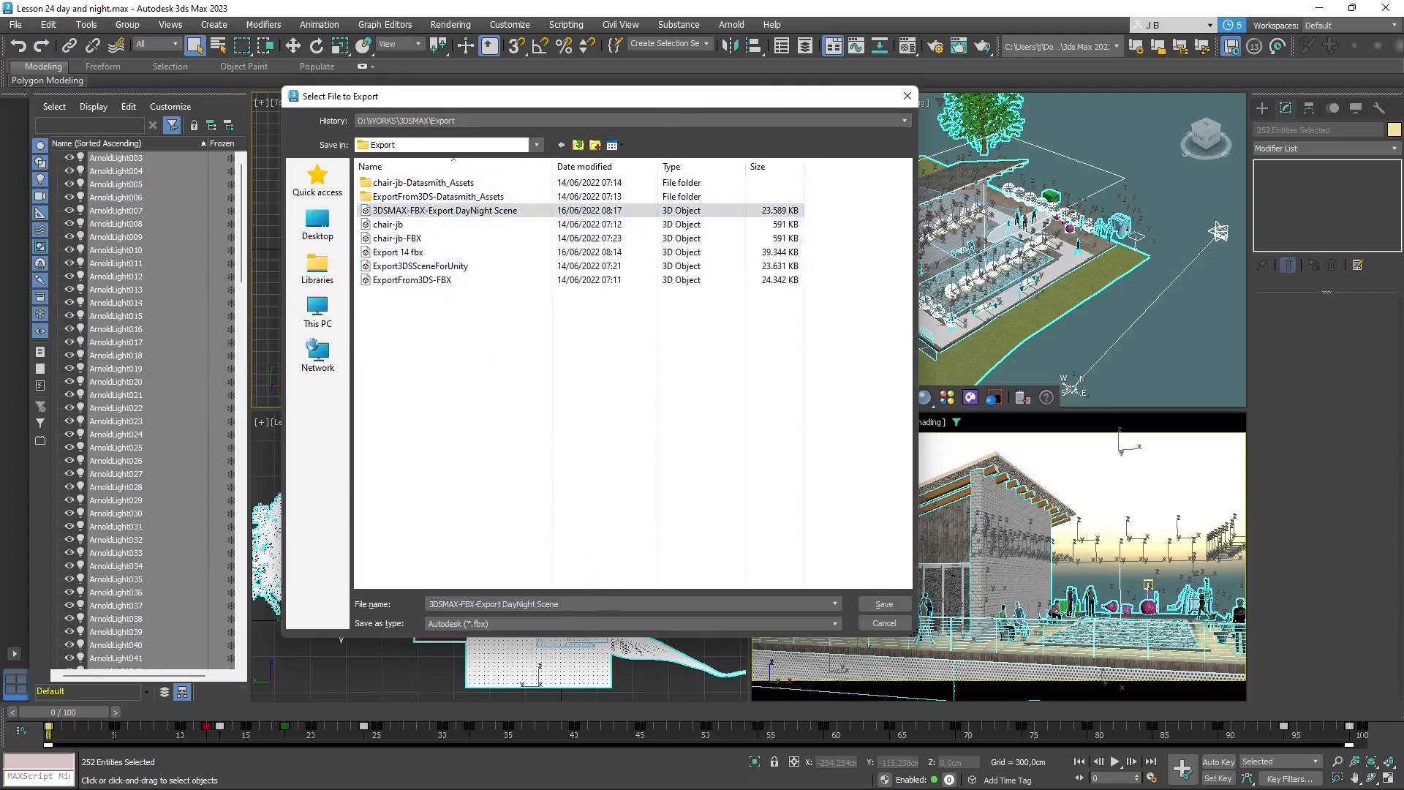
type("Mesh")
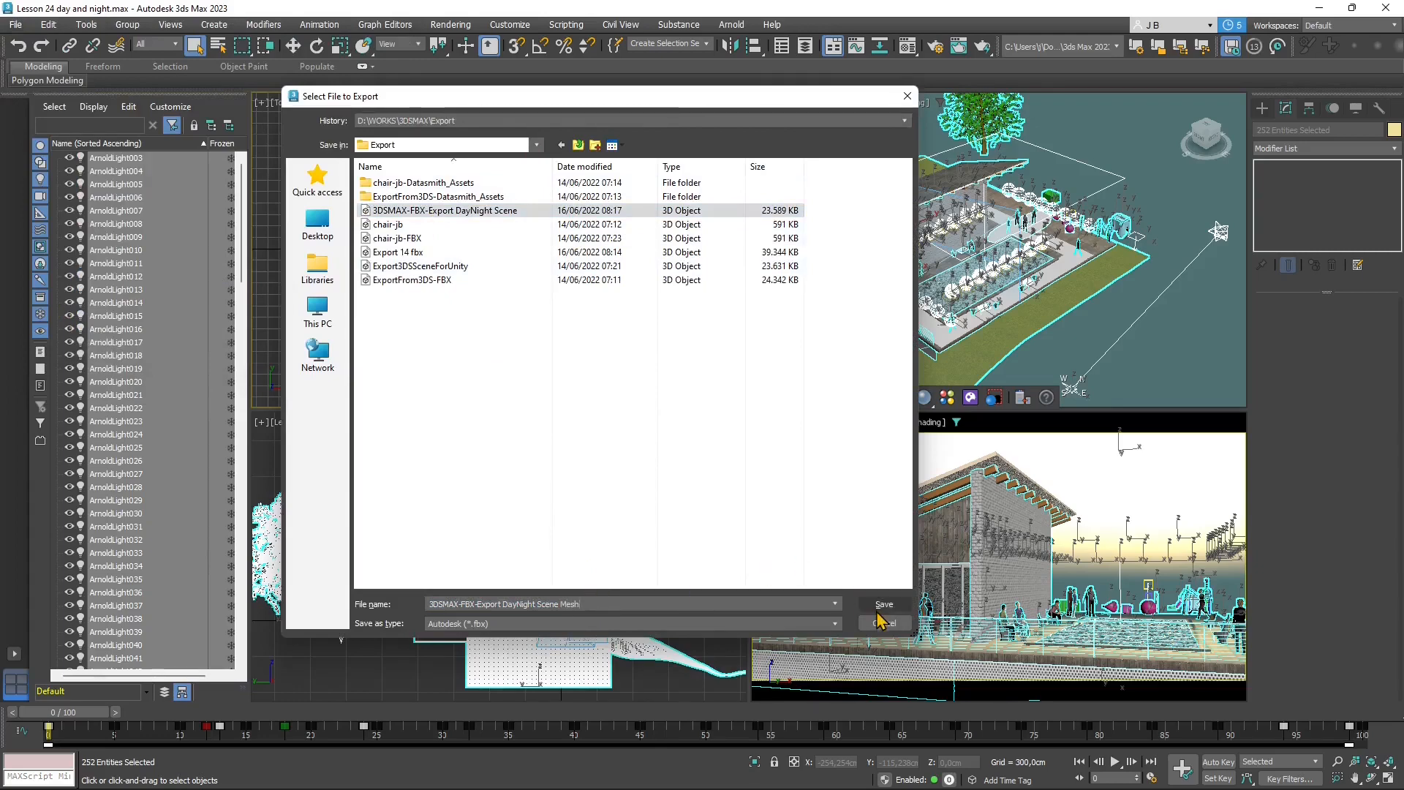
left_click(883, 604)
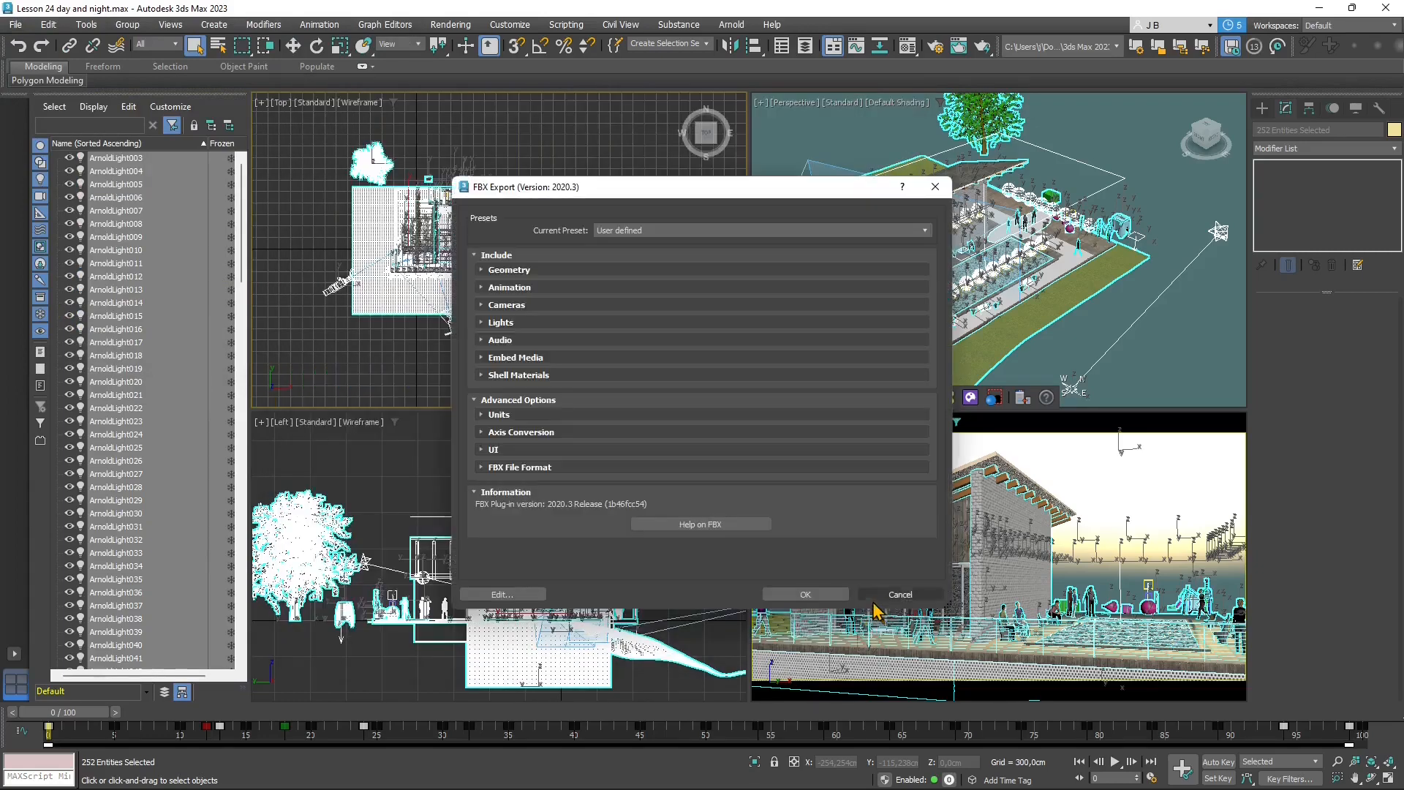
left_click(481, 270)
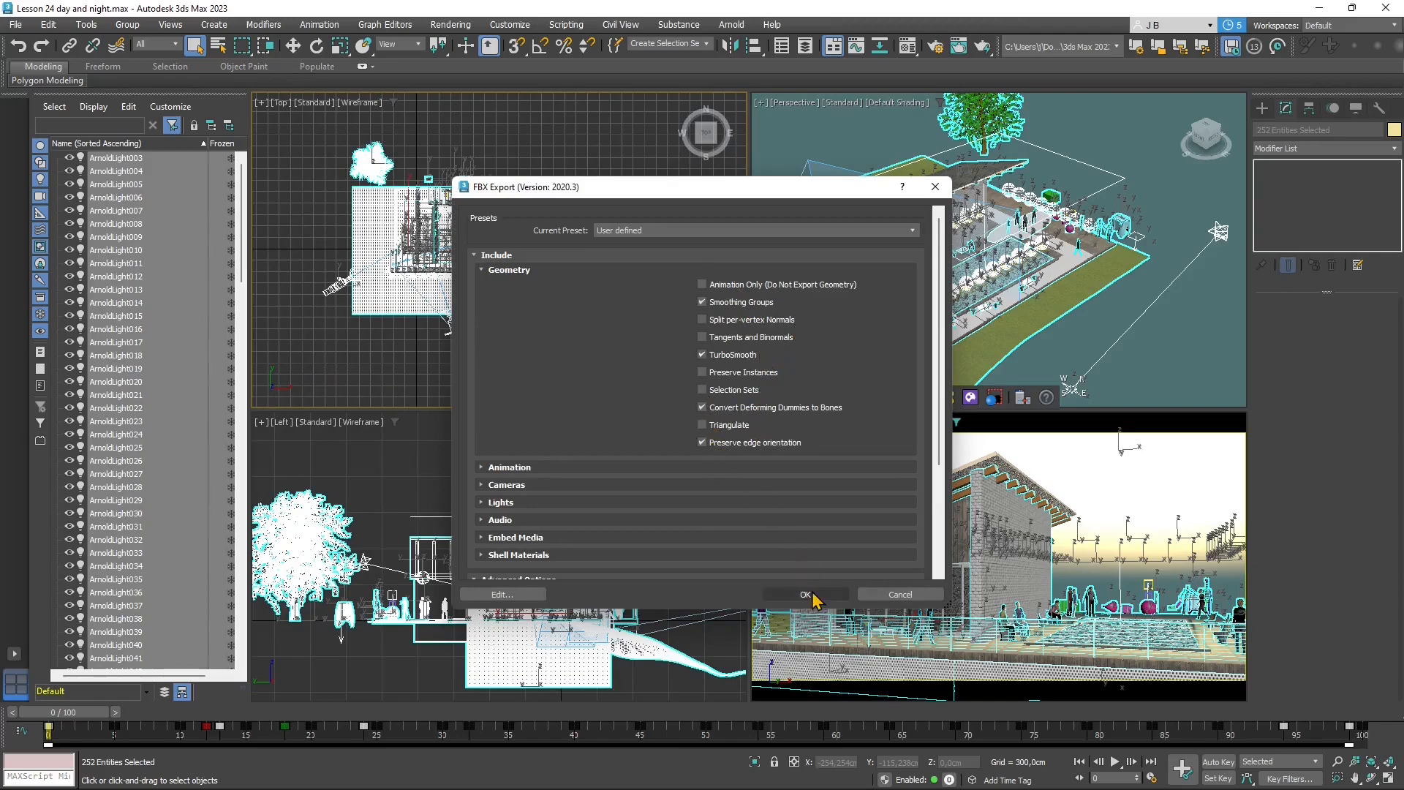
left_click(805, 594)
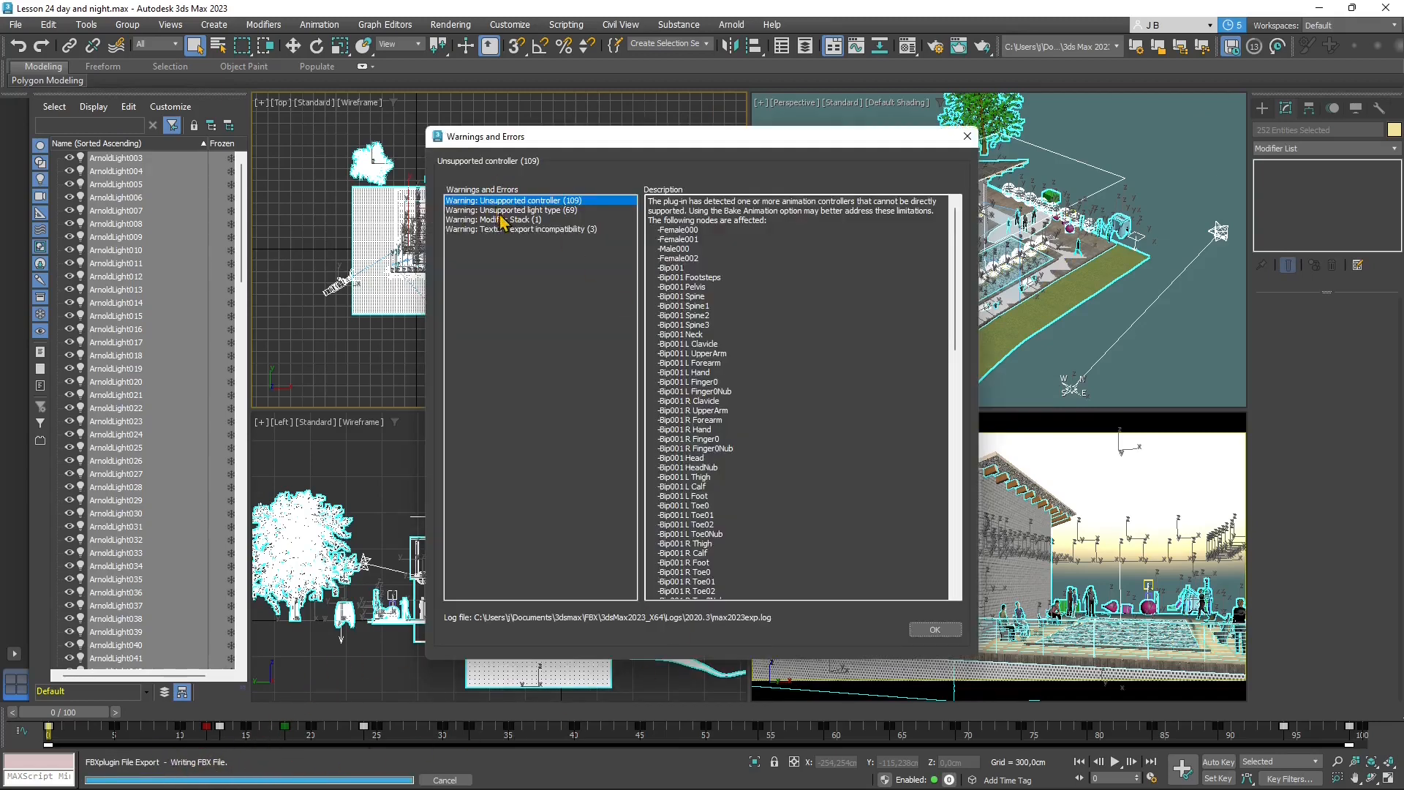
left_click(504, 219)
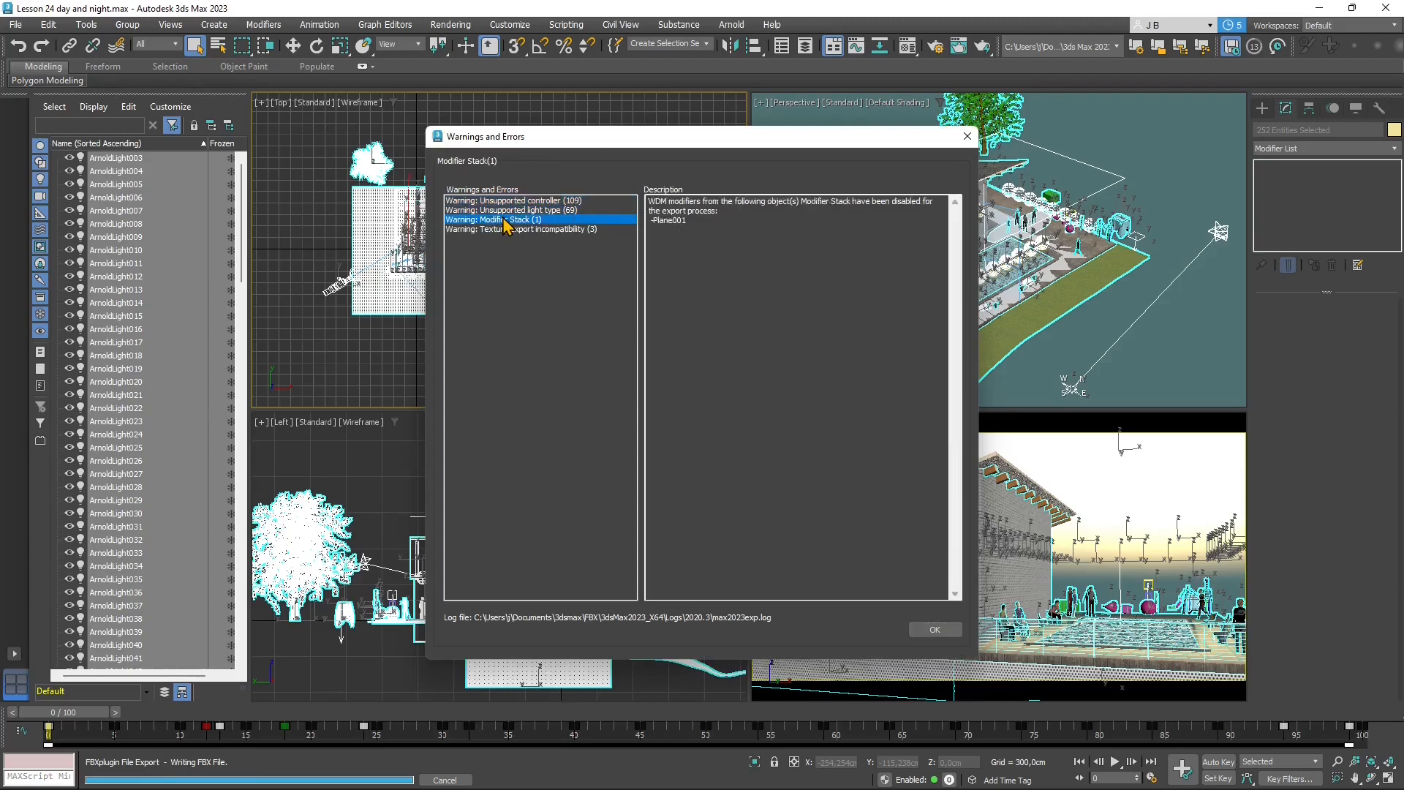
left_click(527, 229)
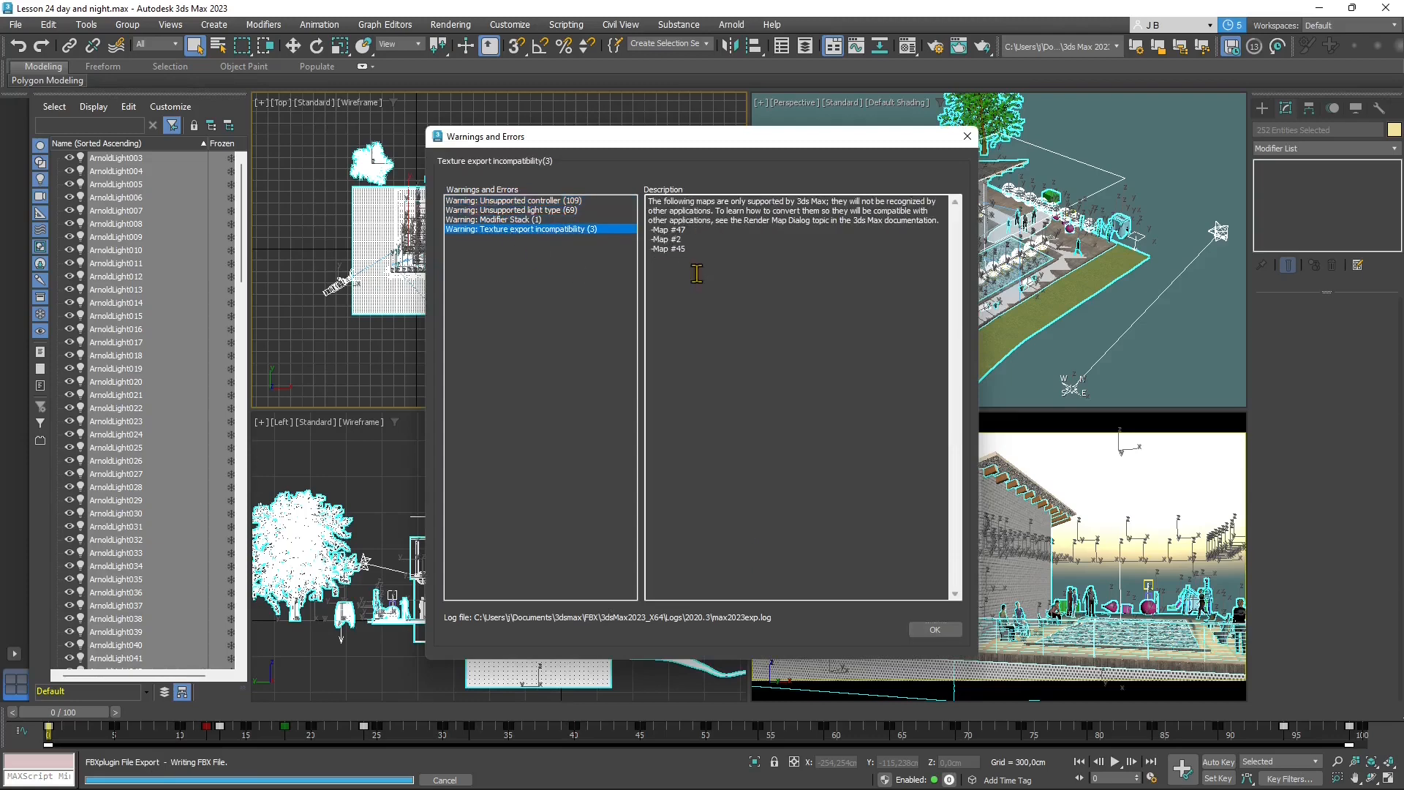
left_click(935, 629)
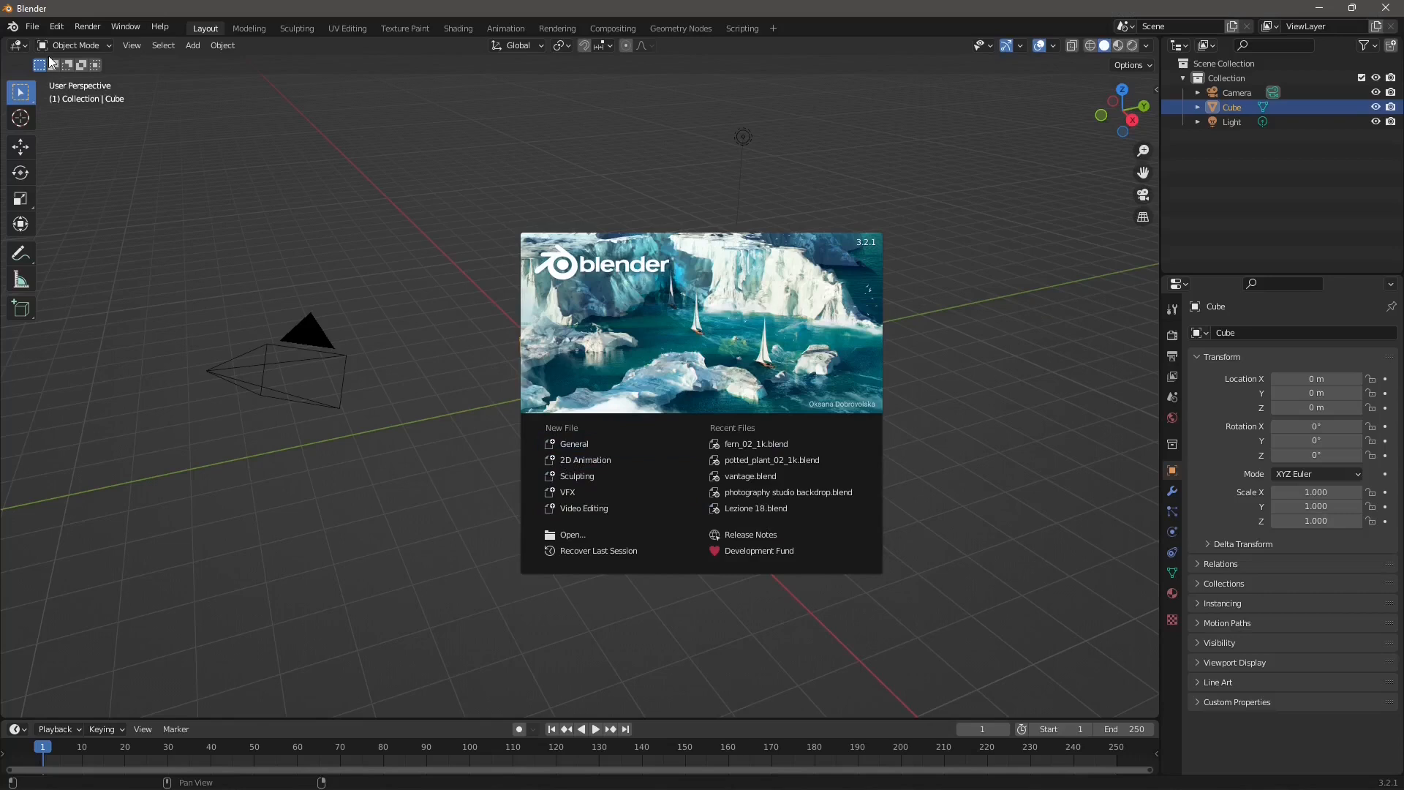
mouse_move(561, 283)
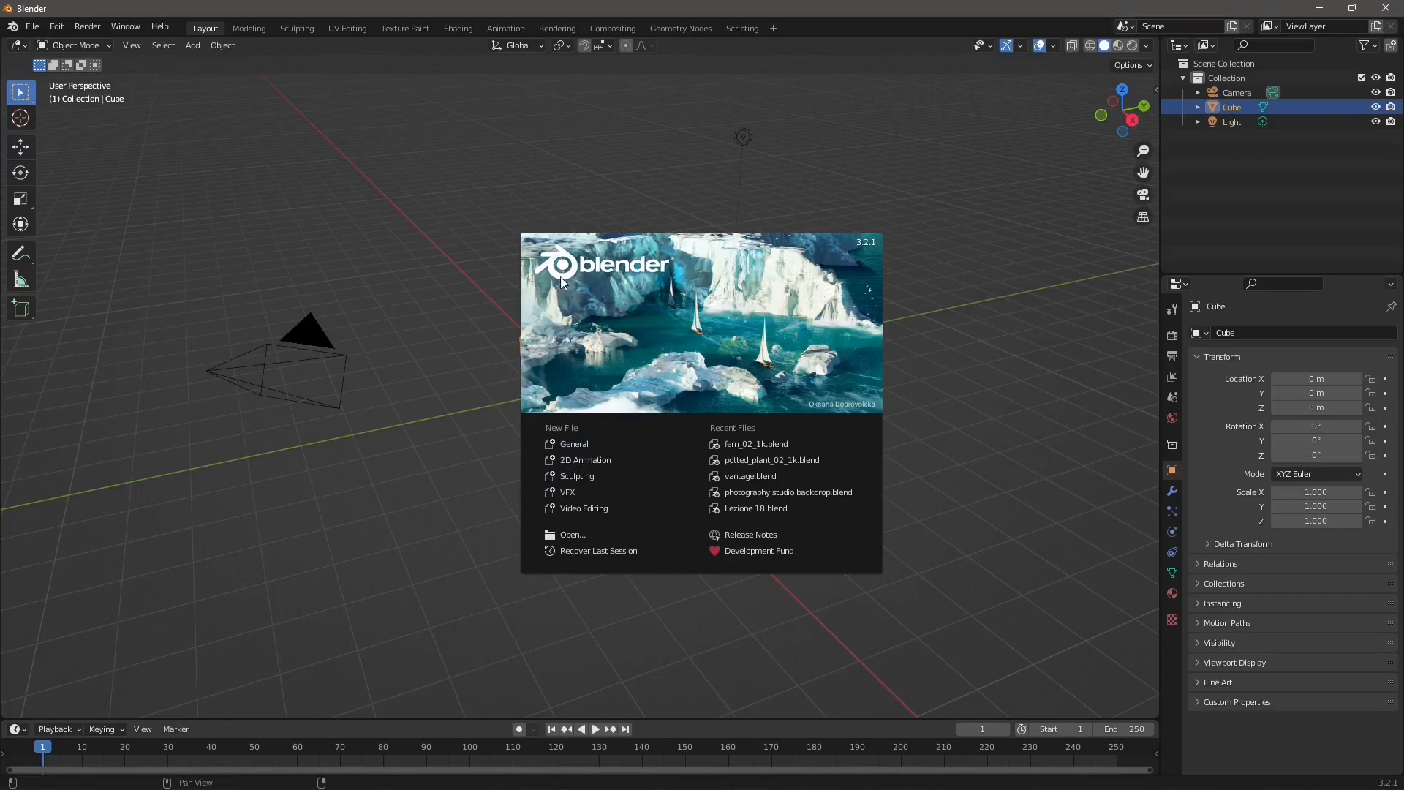
mouse_move(622, 270)
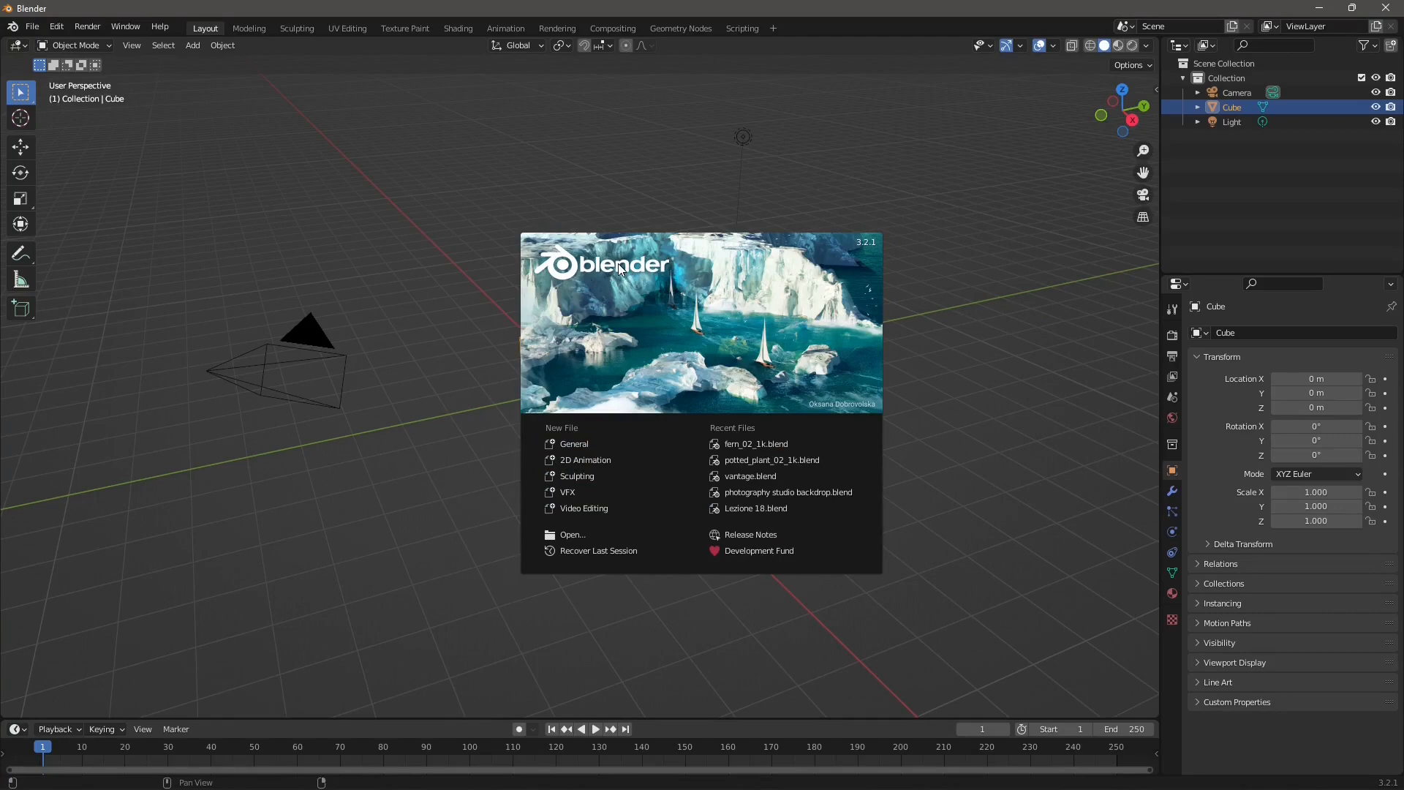
mouse_move(615, 324)
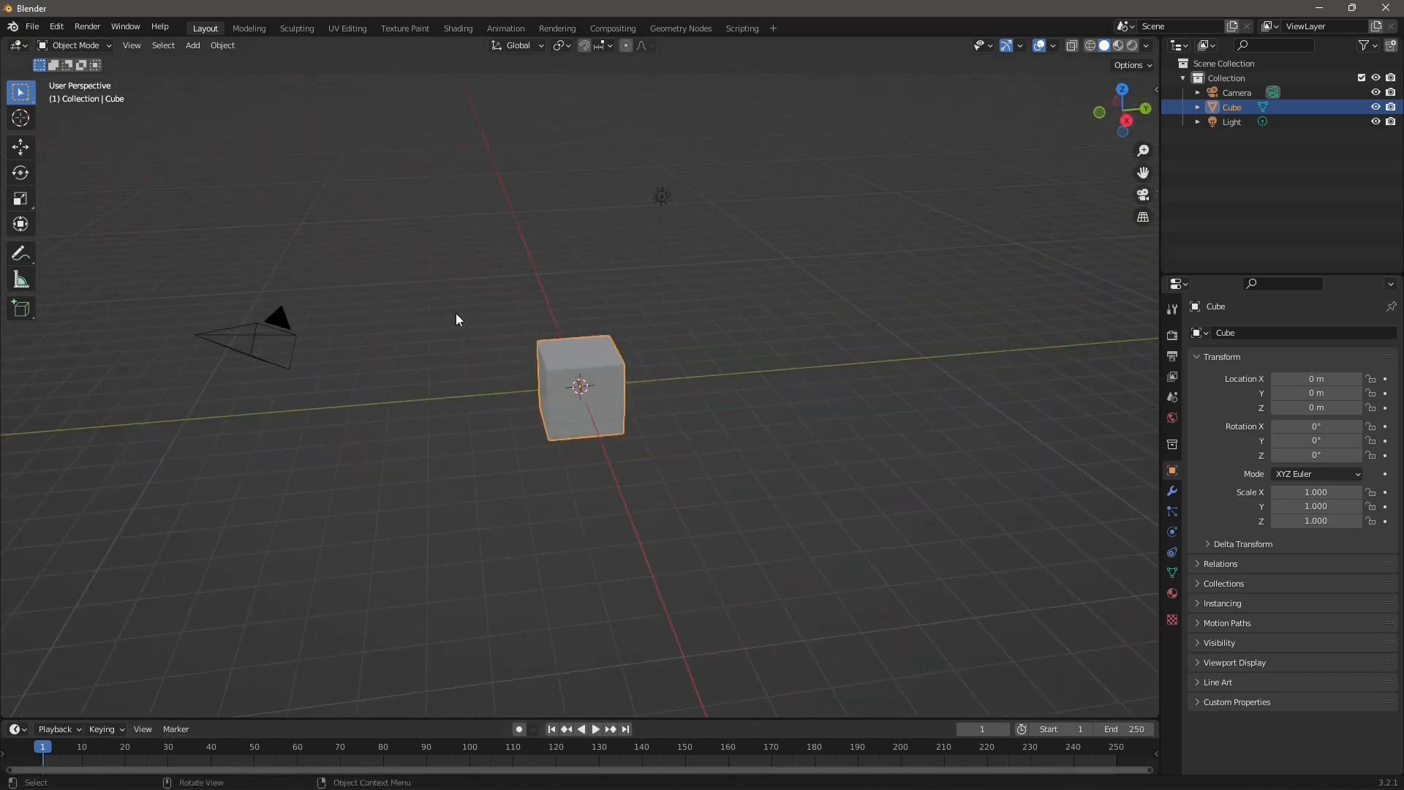
mouse_move(567, 359)
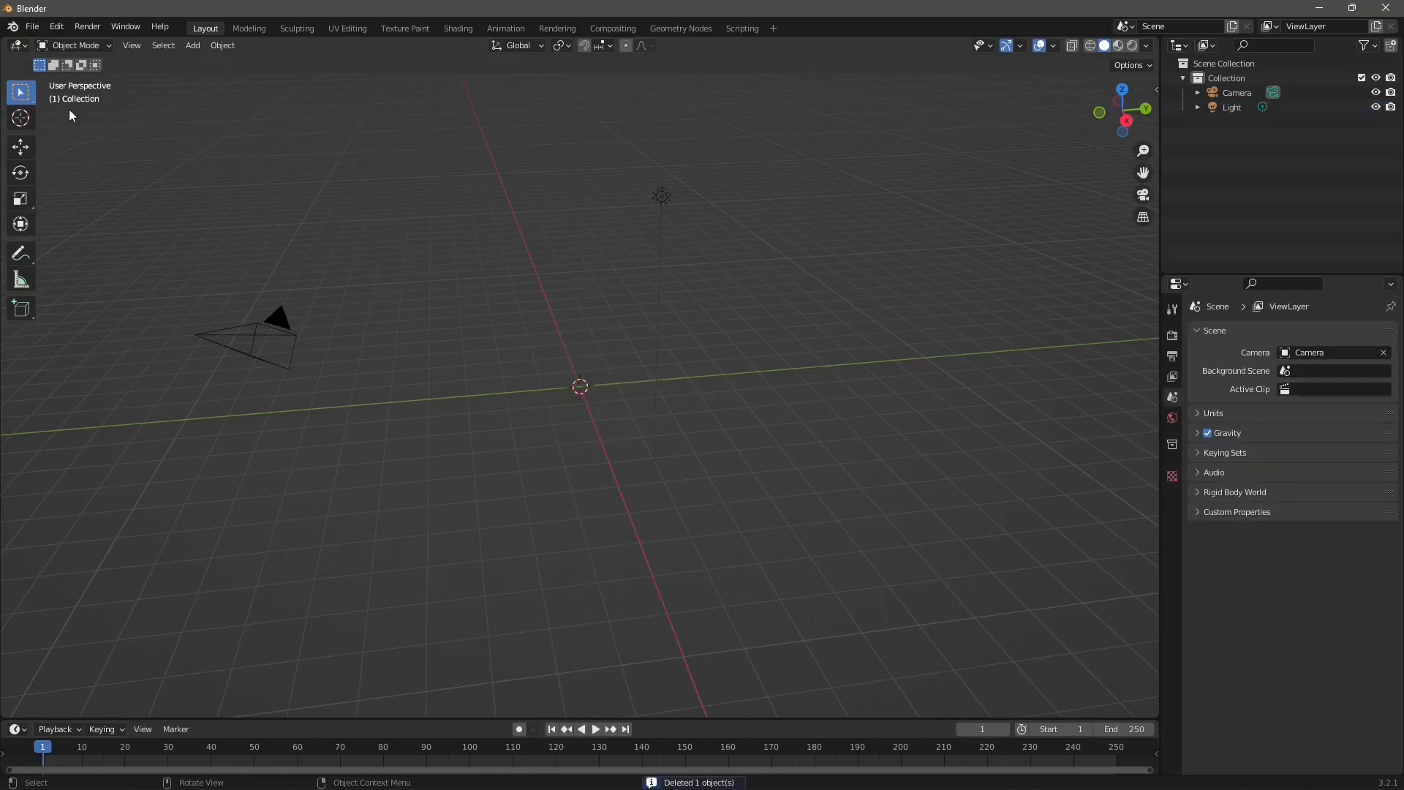
mouse_move(549, 418)
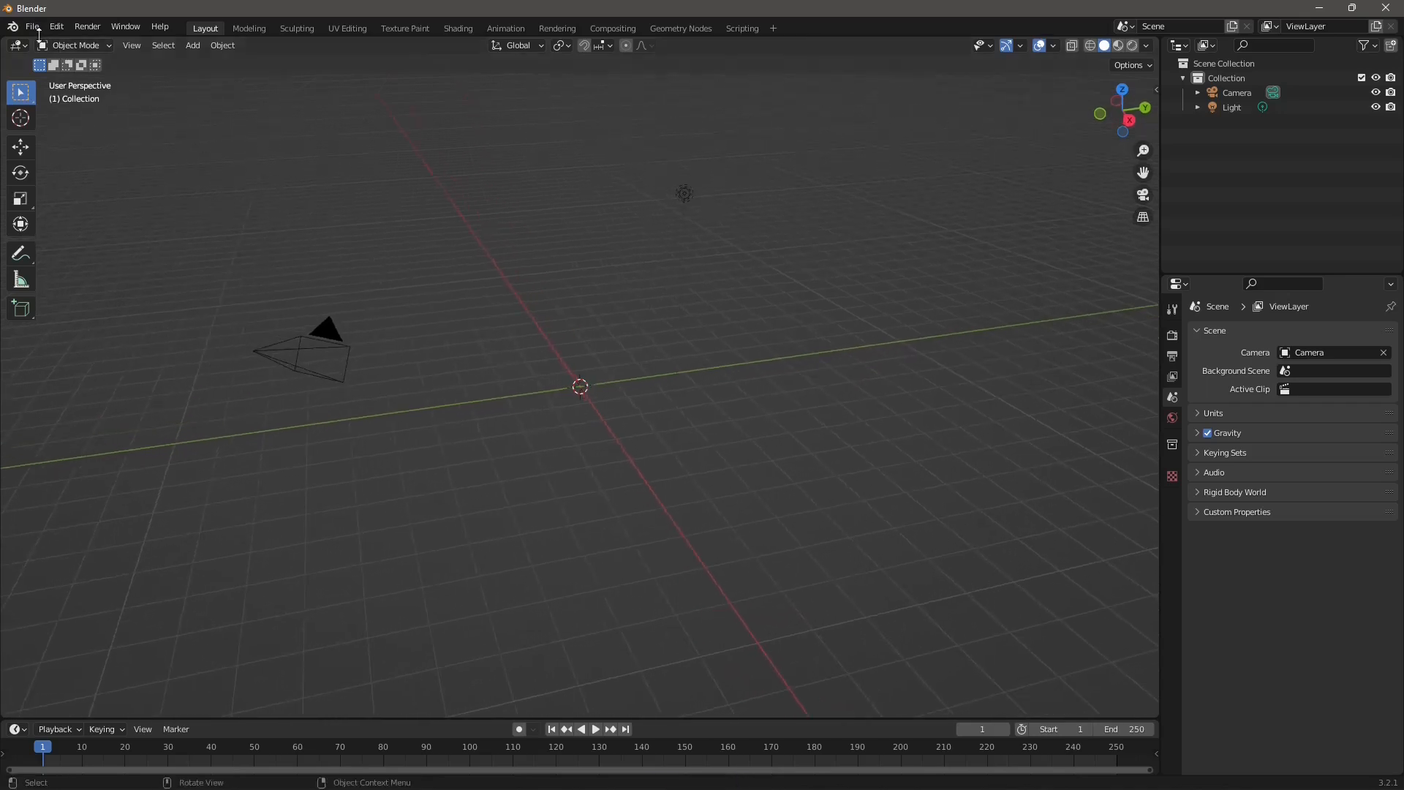
- In Blender's FBX importer, browse to the 3DSMAX Export folder and pick the DayNight Scene Mesh file
left_click(32, 27)
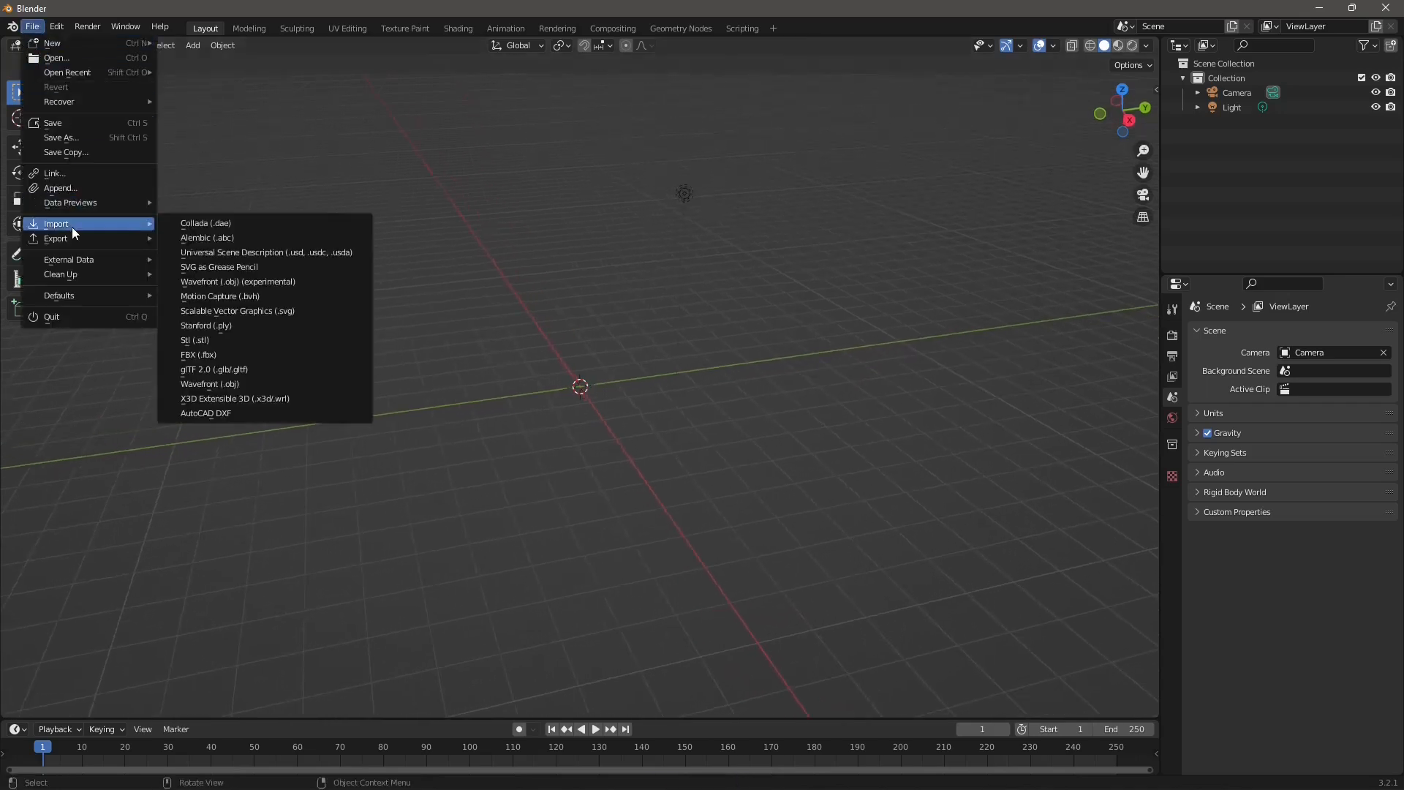
mouse_move(210, 385)
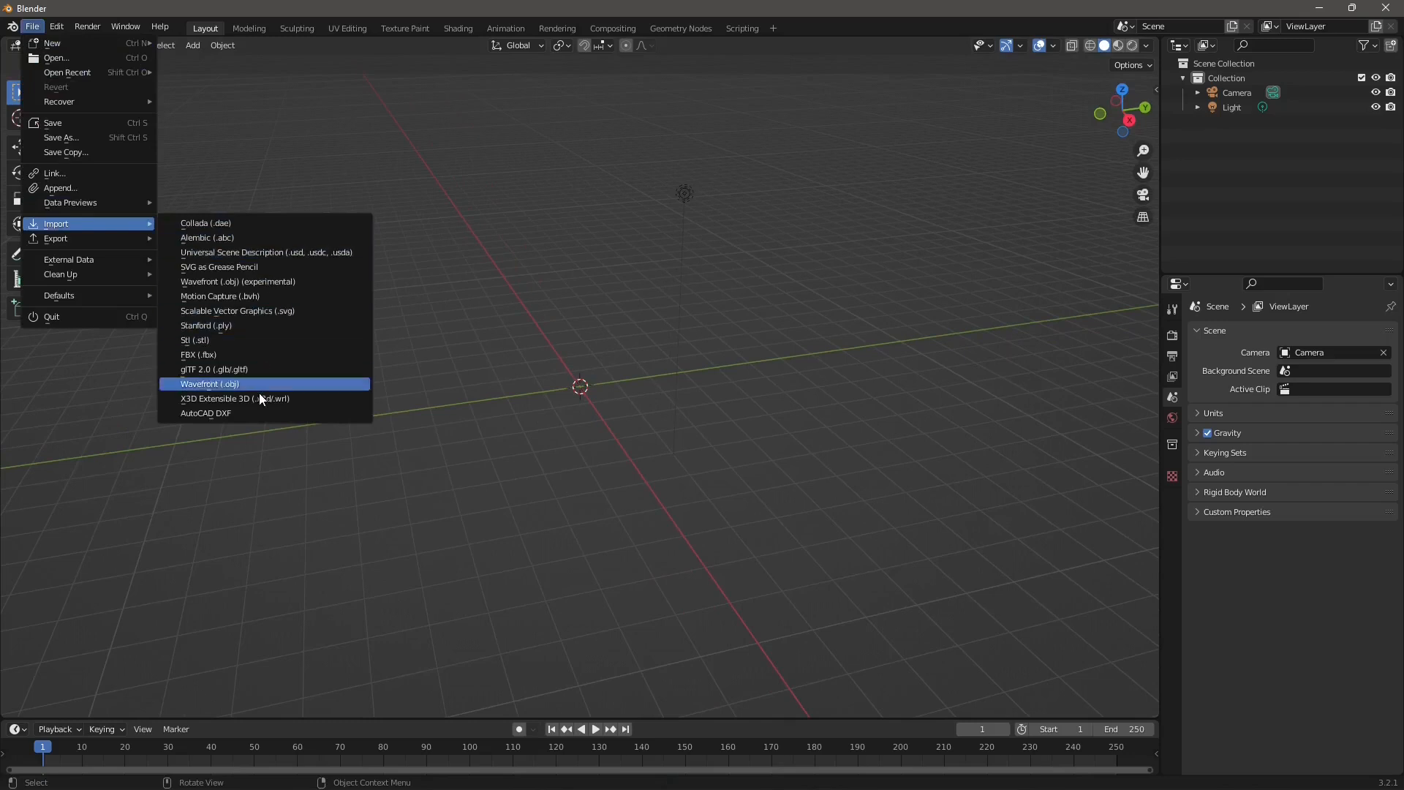
mouse_move(216, 398)
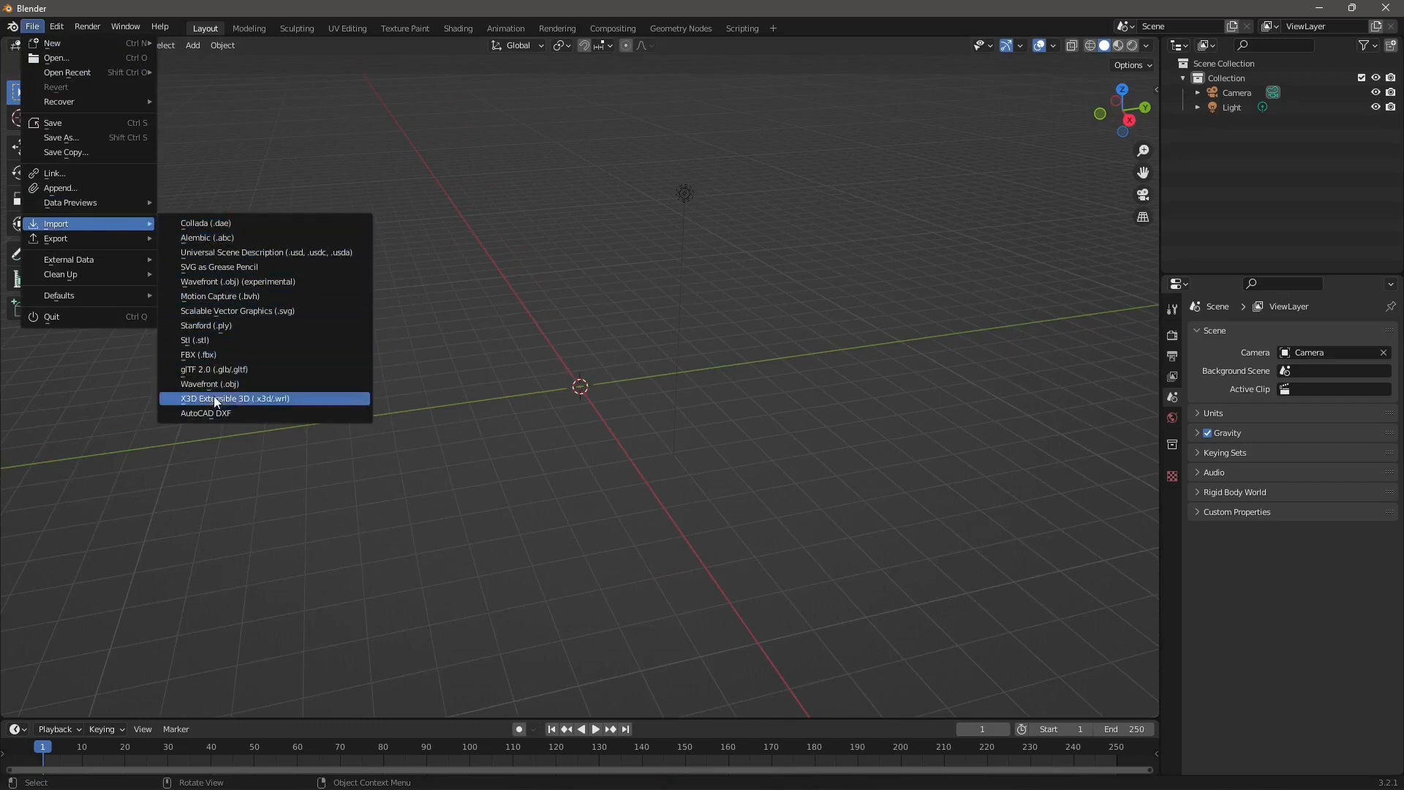
mouse_move(198, 354)
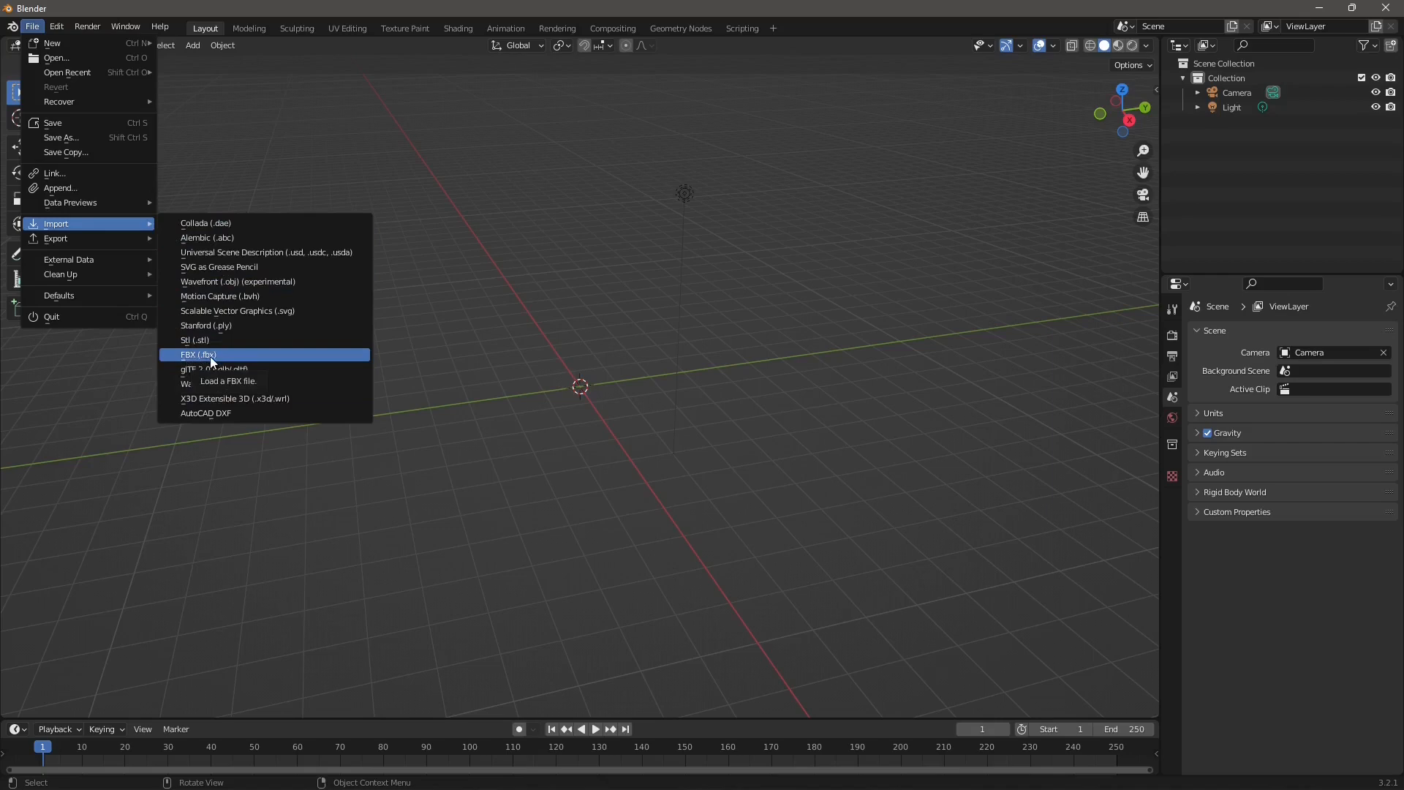
left_click(198, 355)
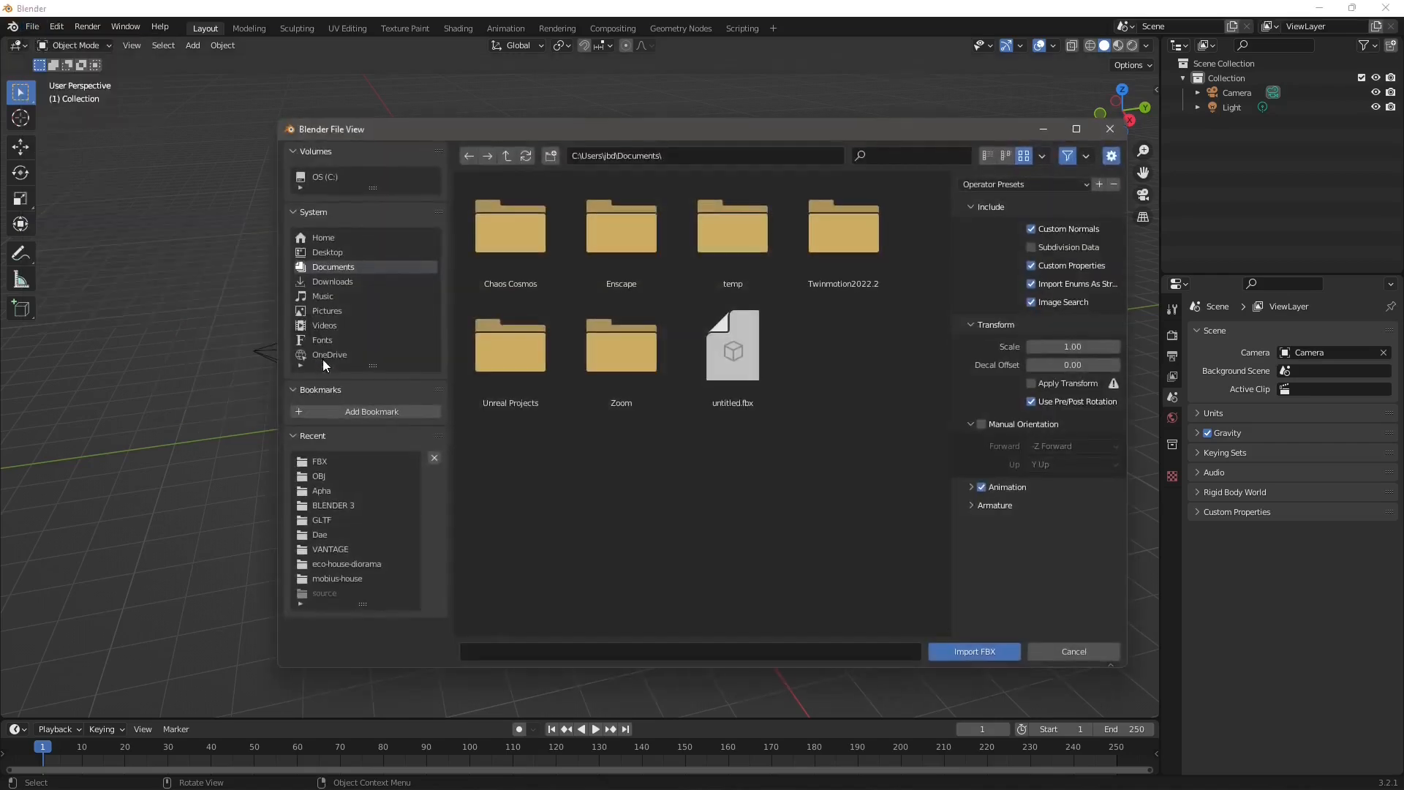
mouse_move(329, 355)
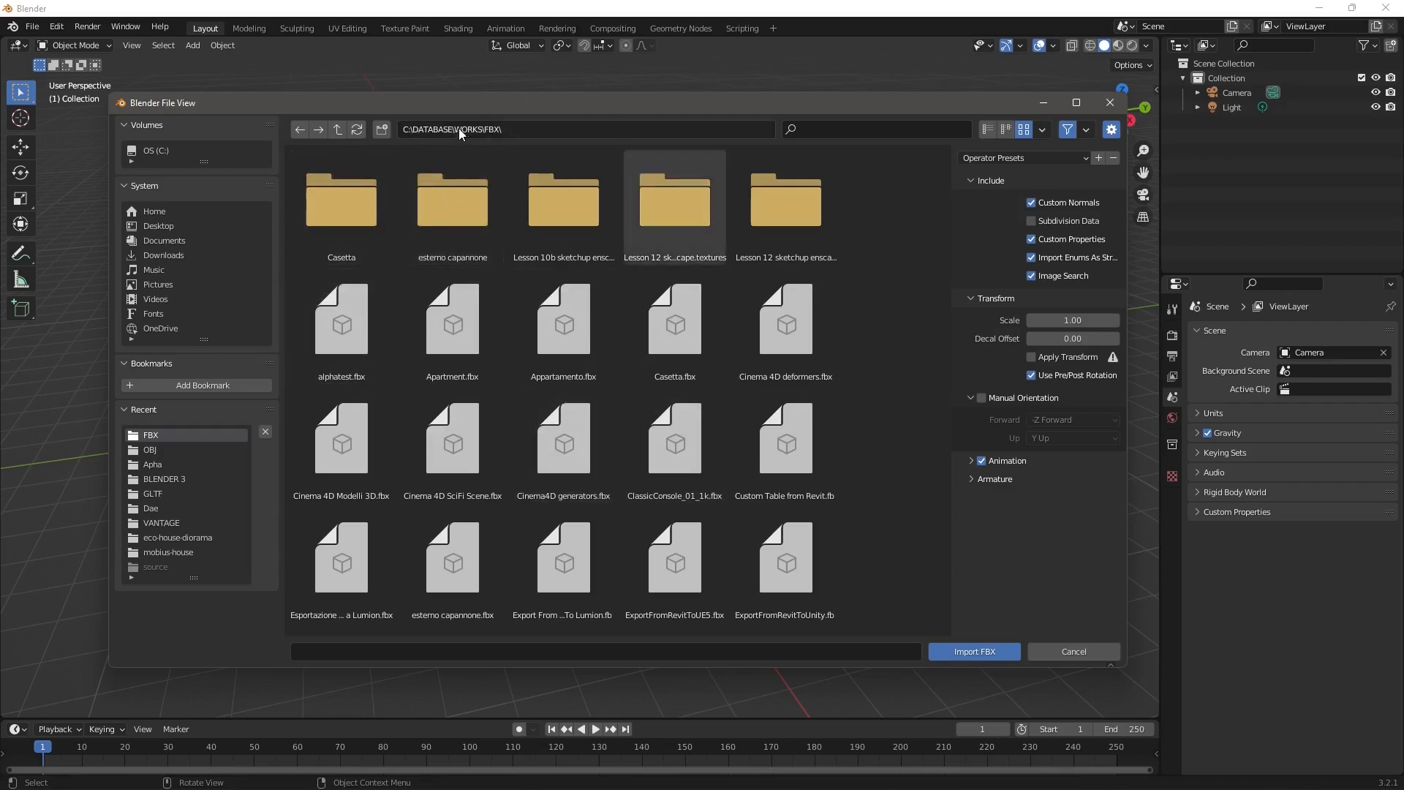
left_click(338, 130)
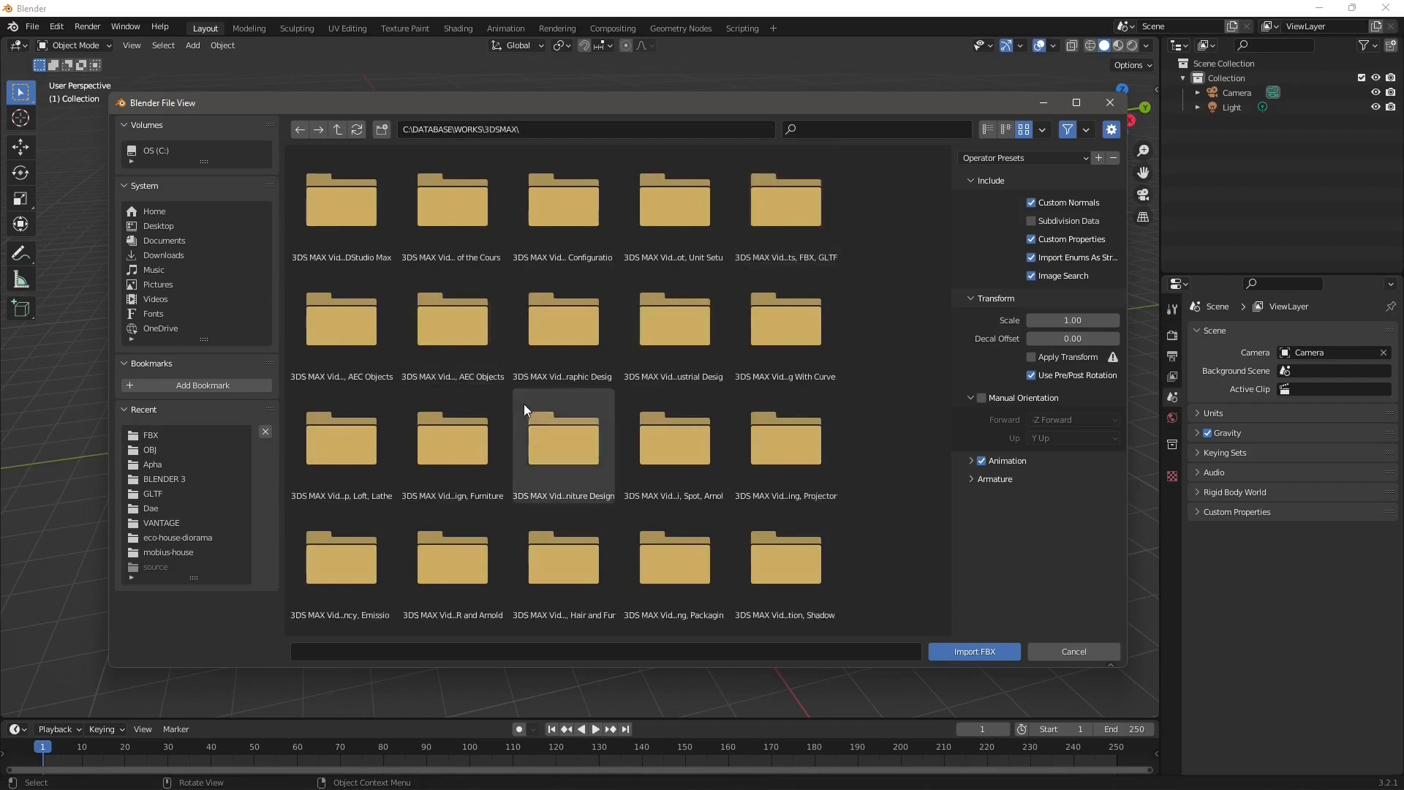
scroll("down", 3)
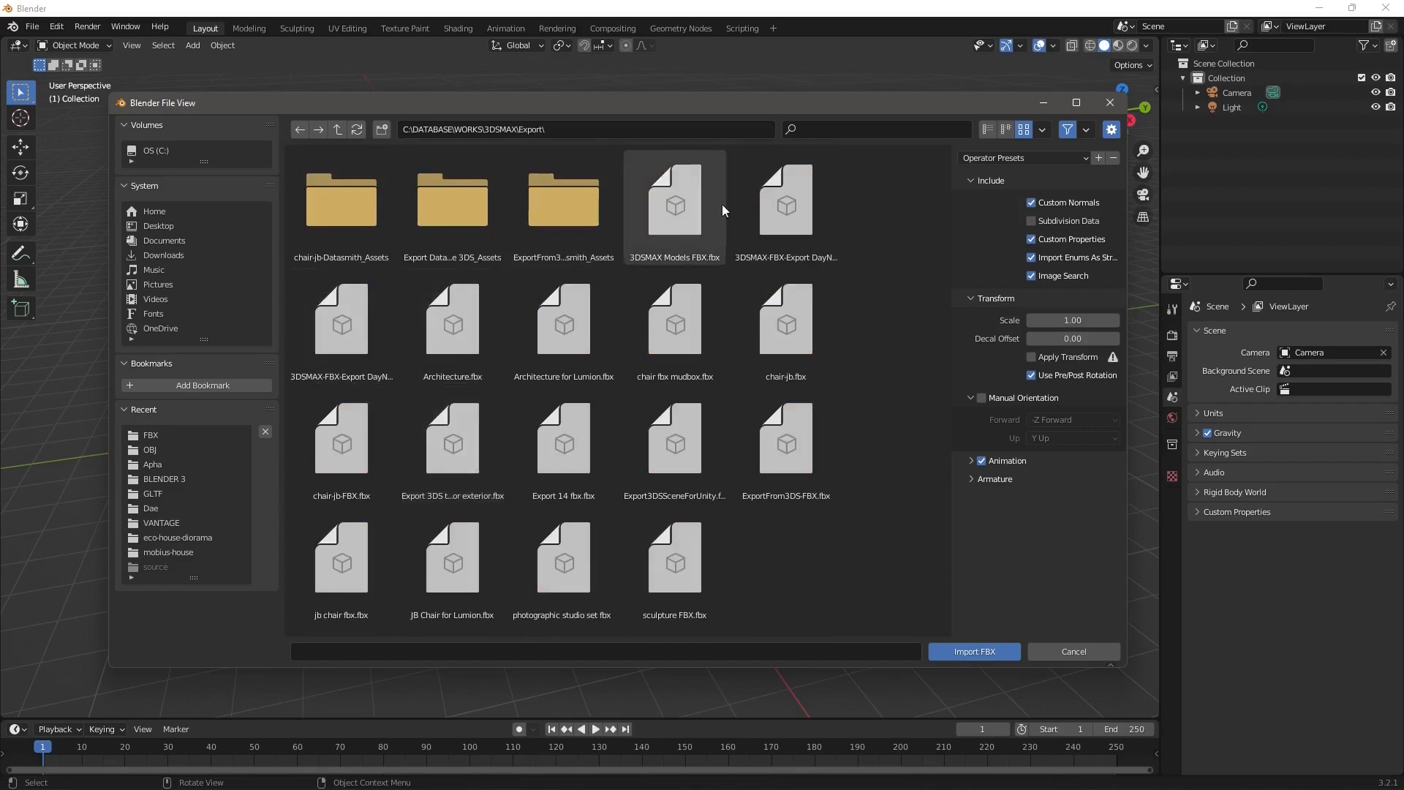
left_click(785, 322)
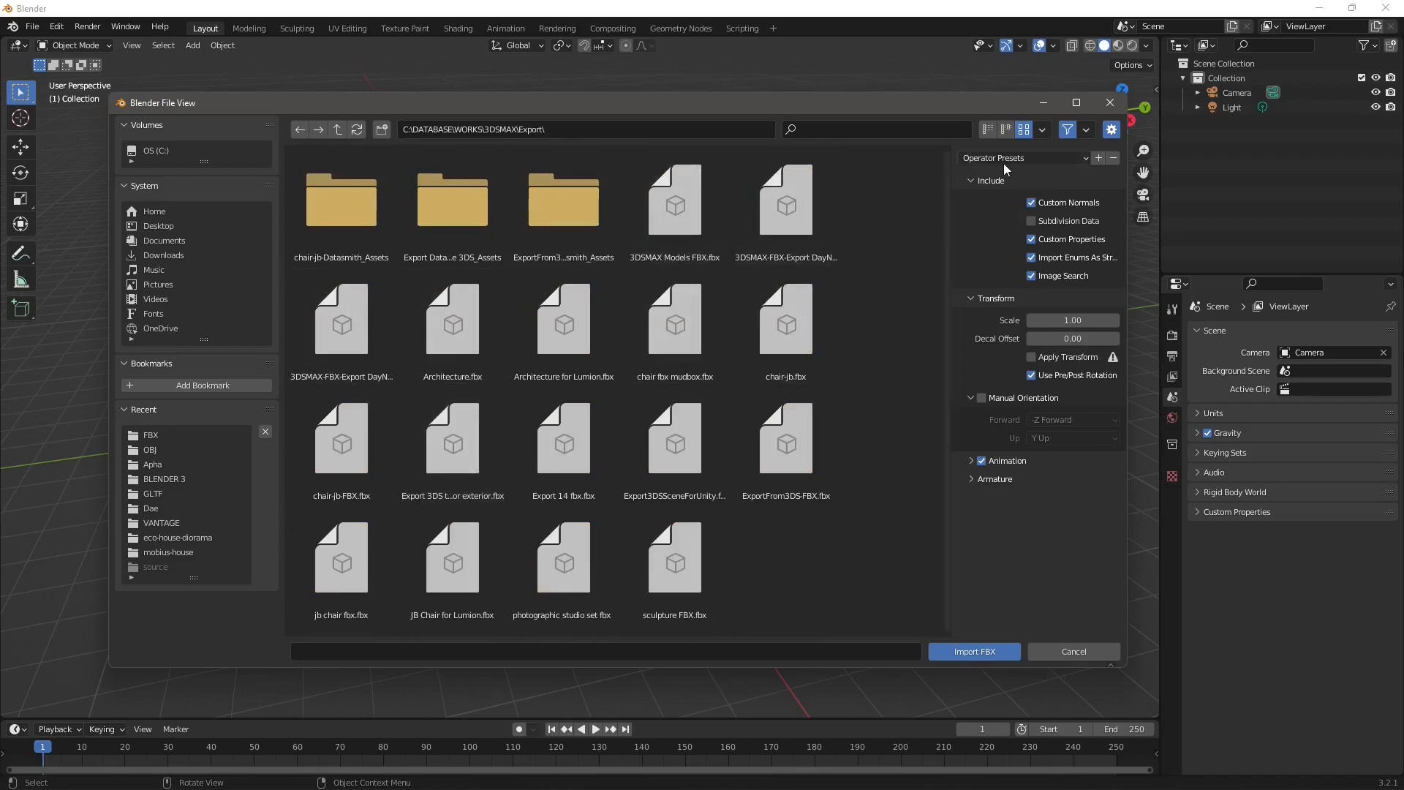
left_click(988, 130)
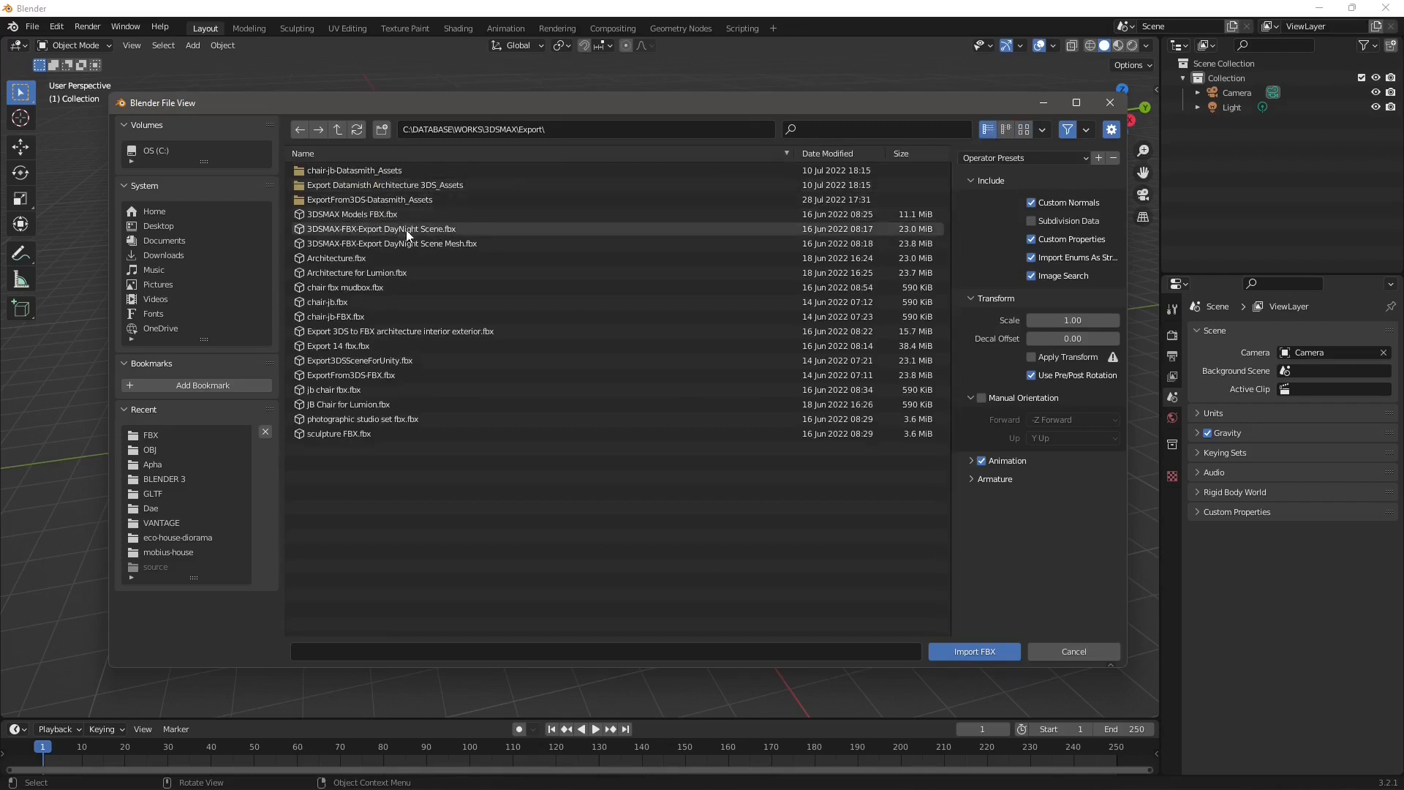
left_click(391, 242)
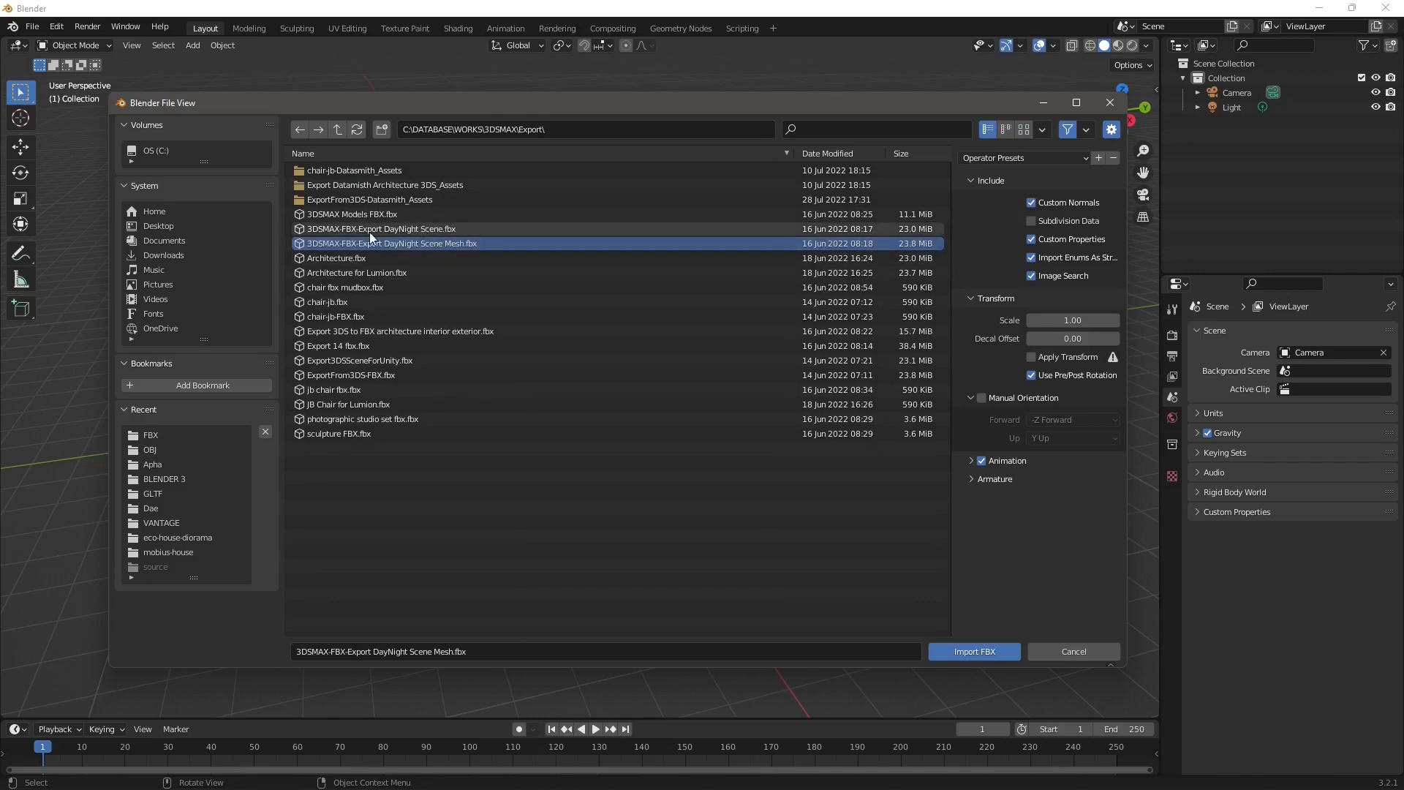
mouse_move(423, 255)
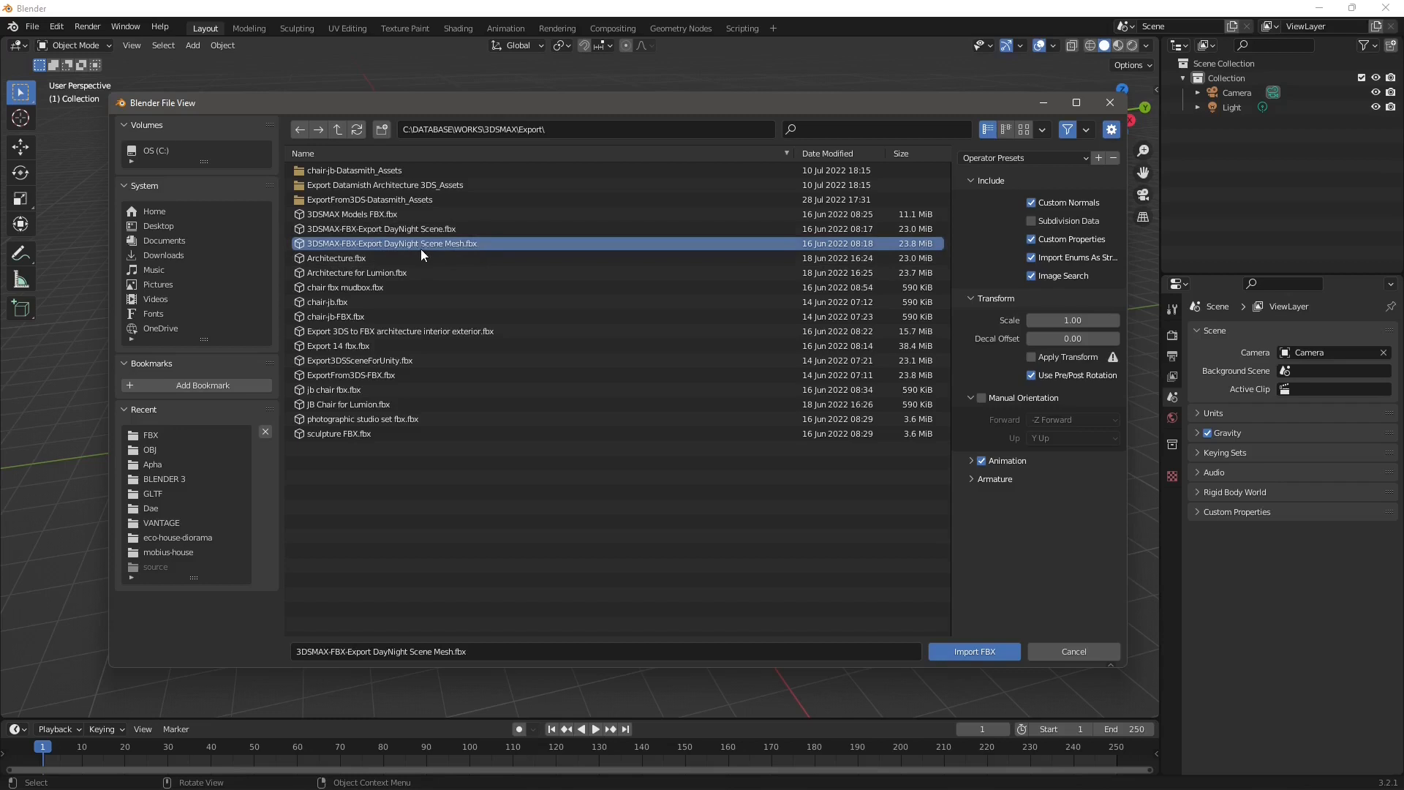
mouse_move(409, 251)
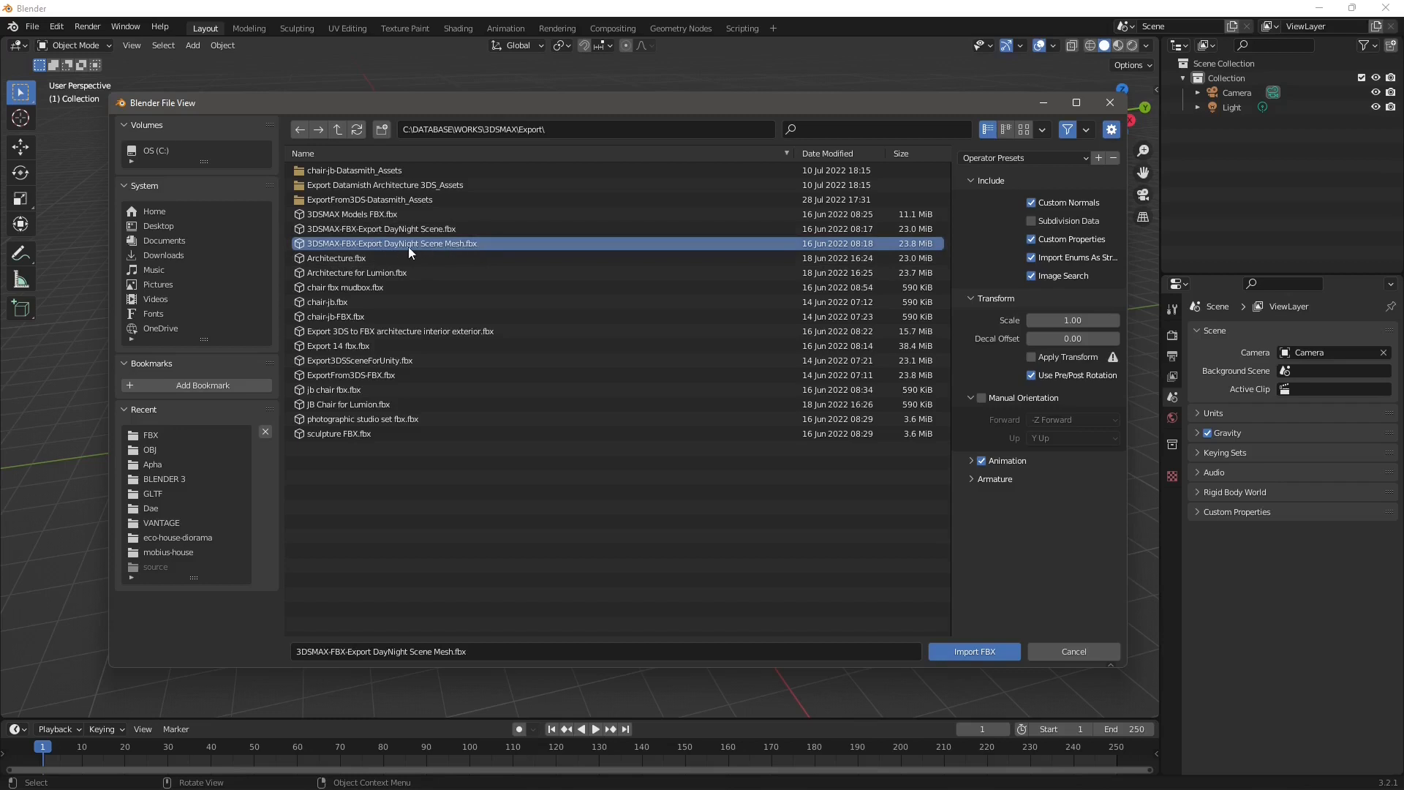
mouse_move(444, 254)
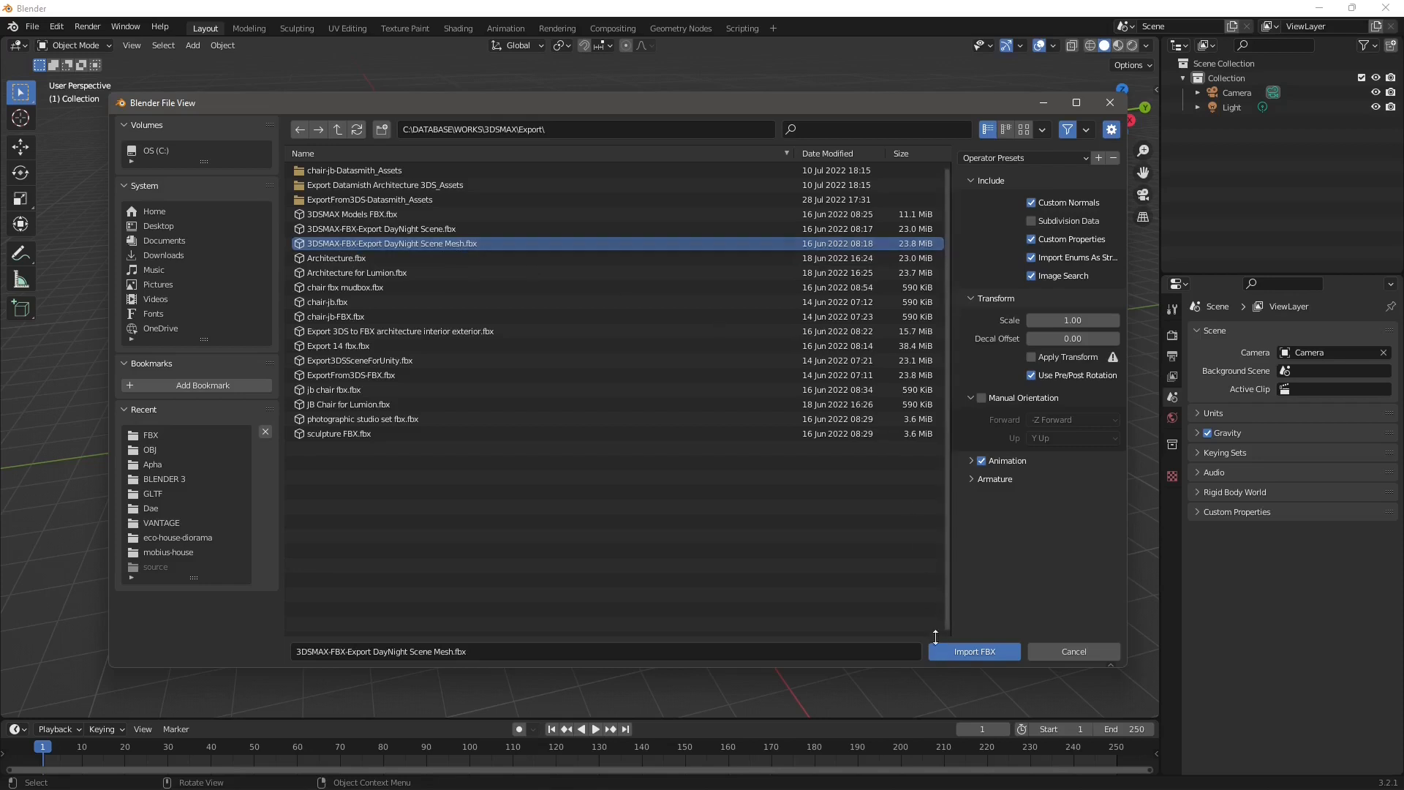
mouse_move(975, 652)
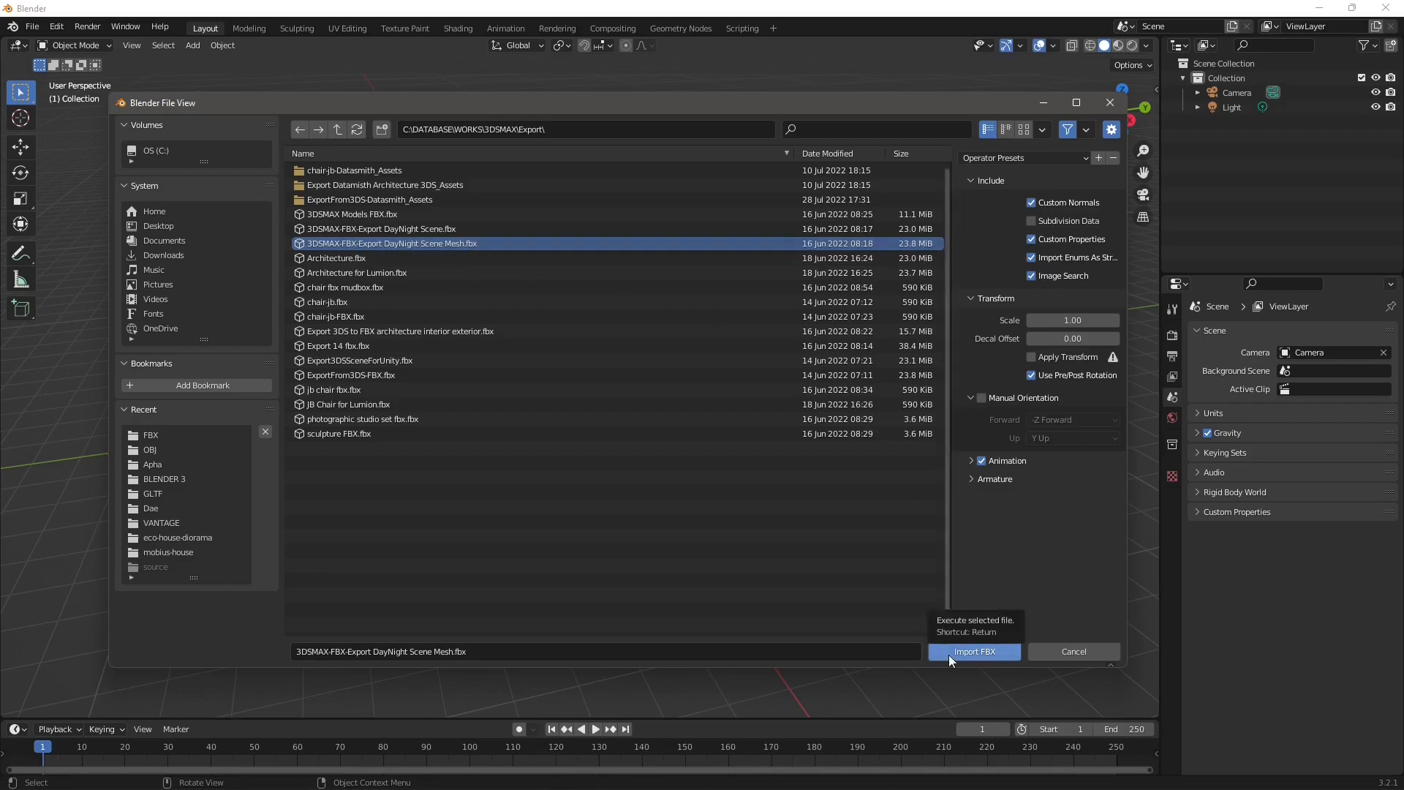
- Import the DayNight Scene Mesh FBX, deselect all, and expand AmoldLight003's animation
left_click(975, 652)
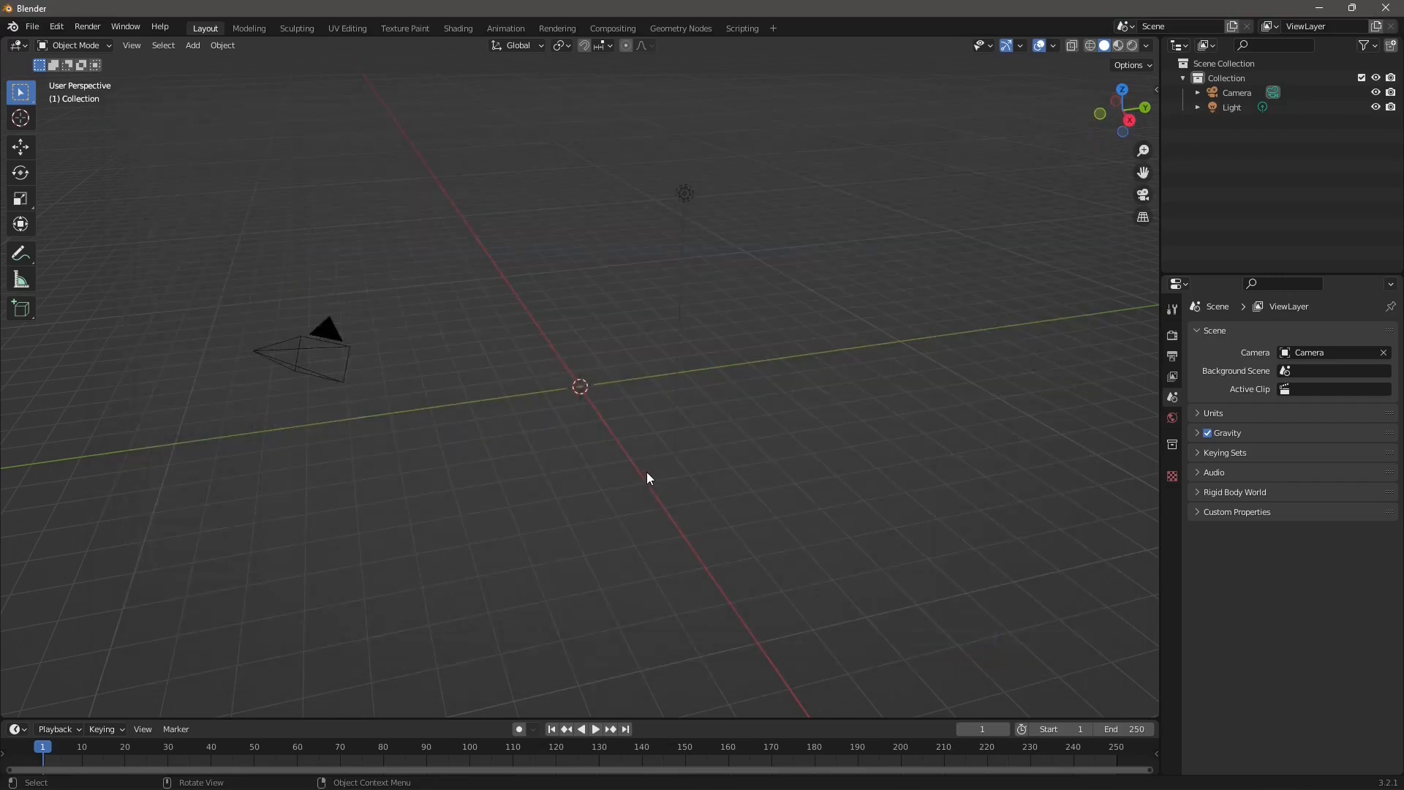
left_click(647, 479)
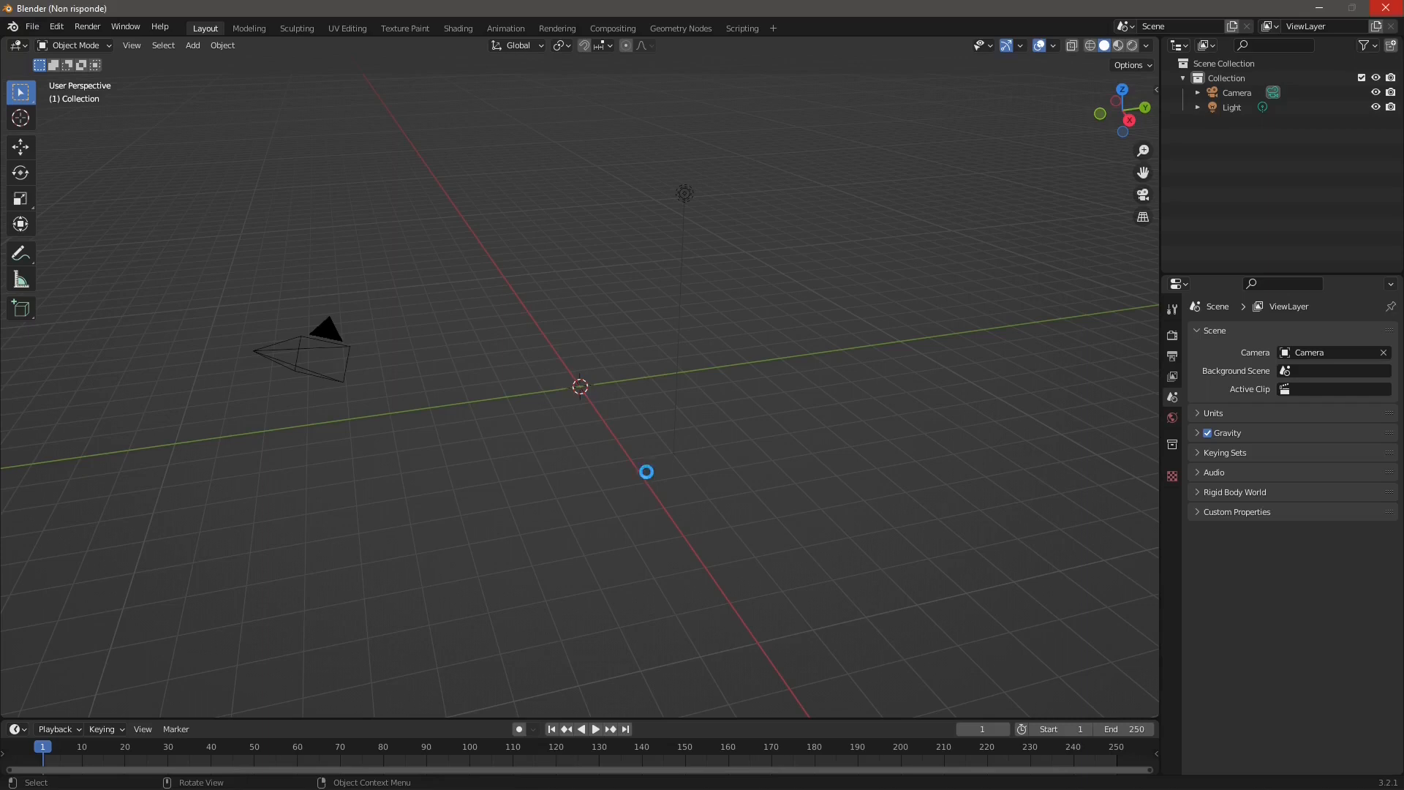
left_click_drag(646, 471, 545, 336)
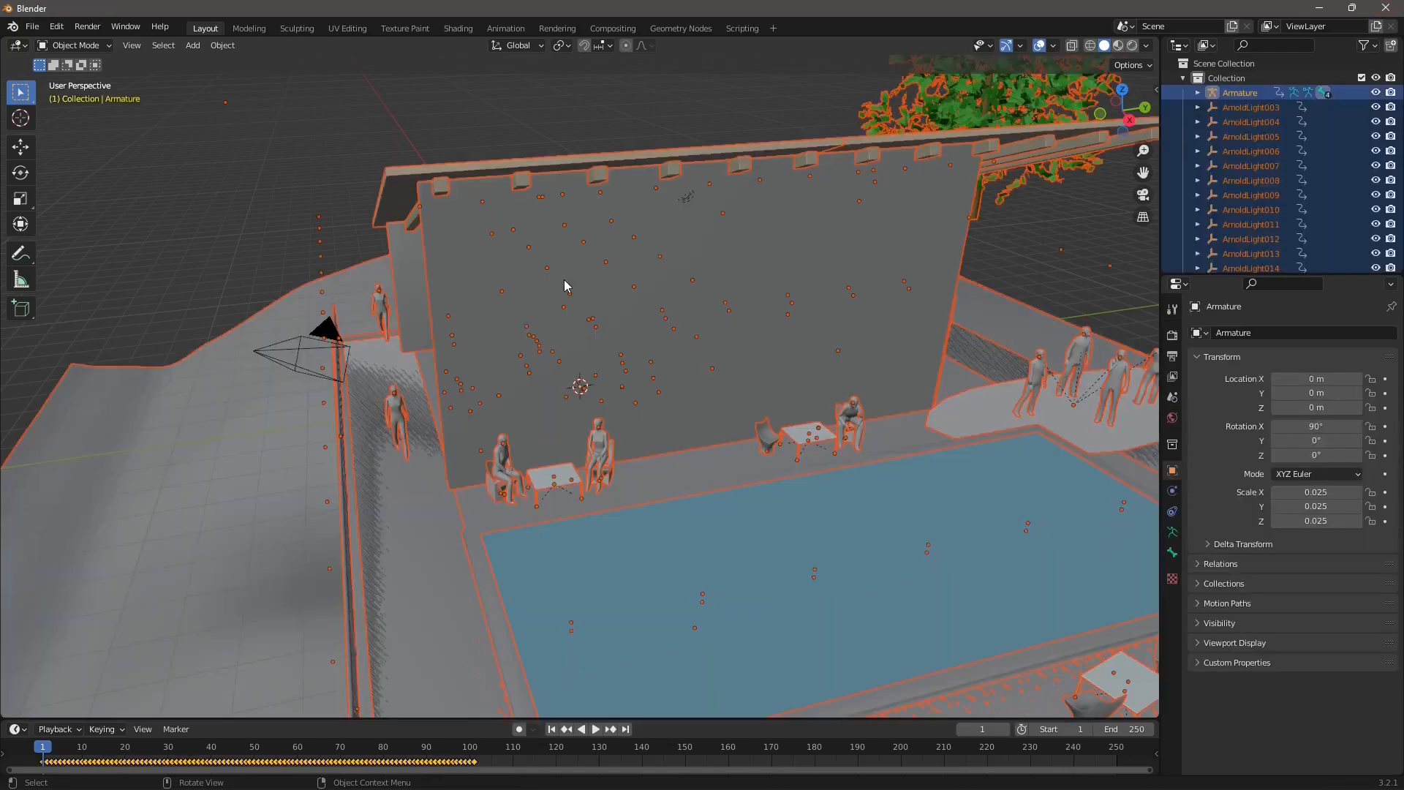
mouse_move(553, 371)
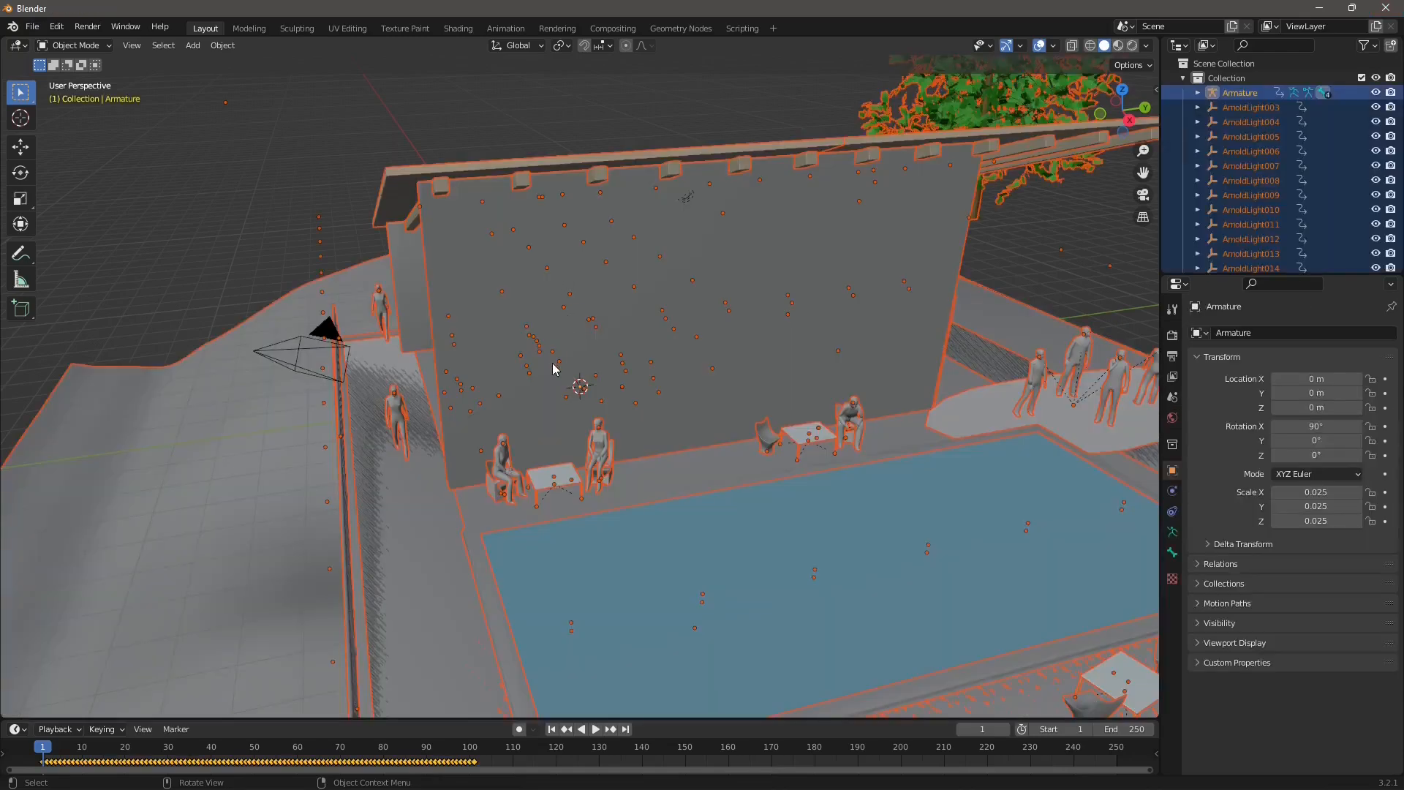
key("KP_1")
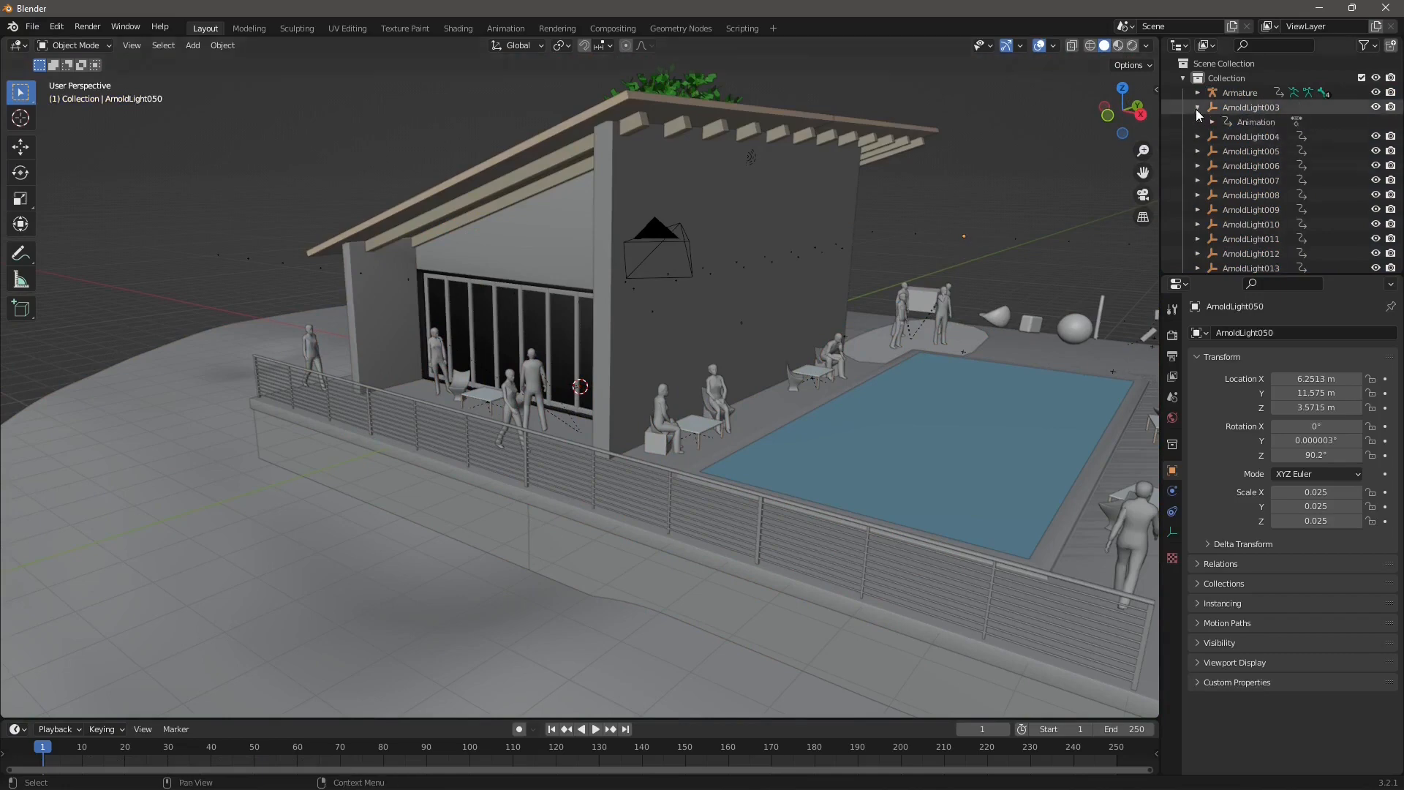
left_click(1211, 122)
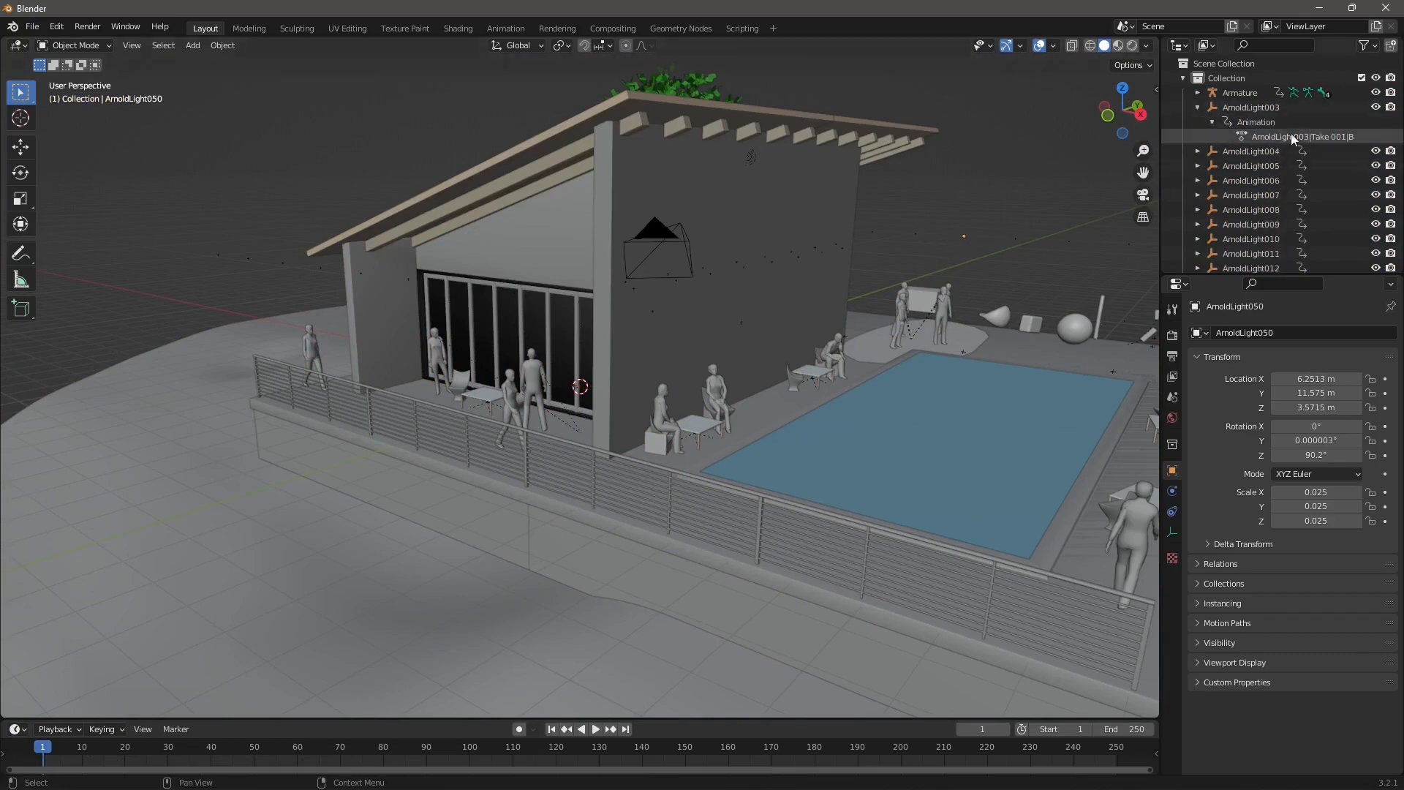
left_click(1198, 106)
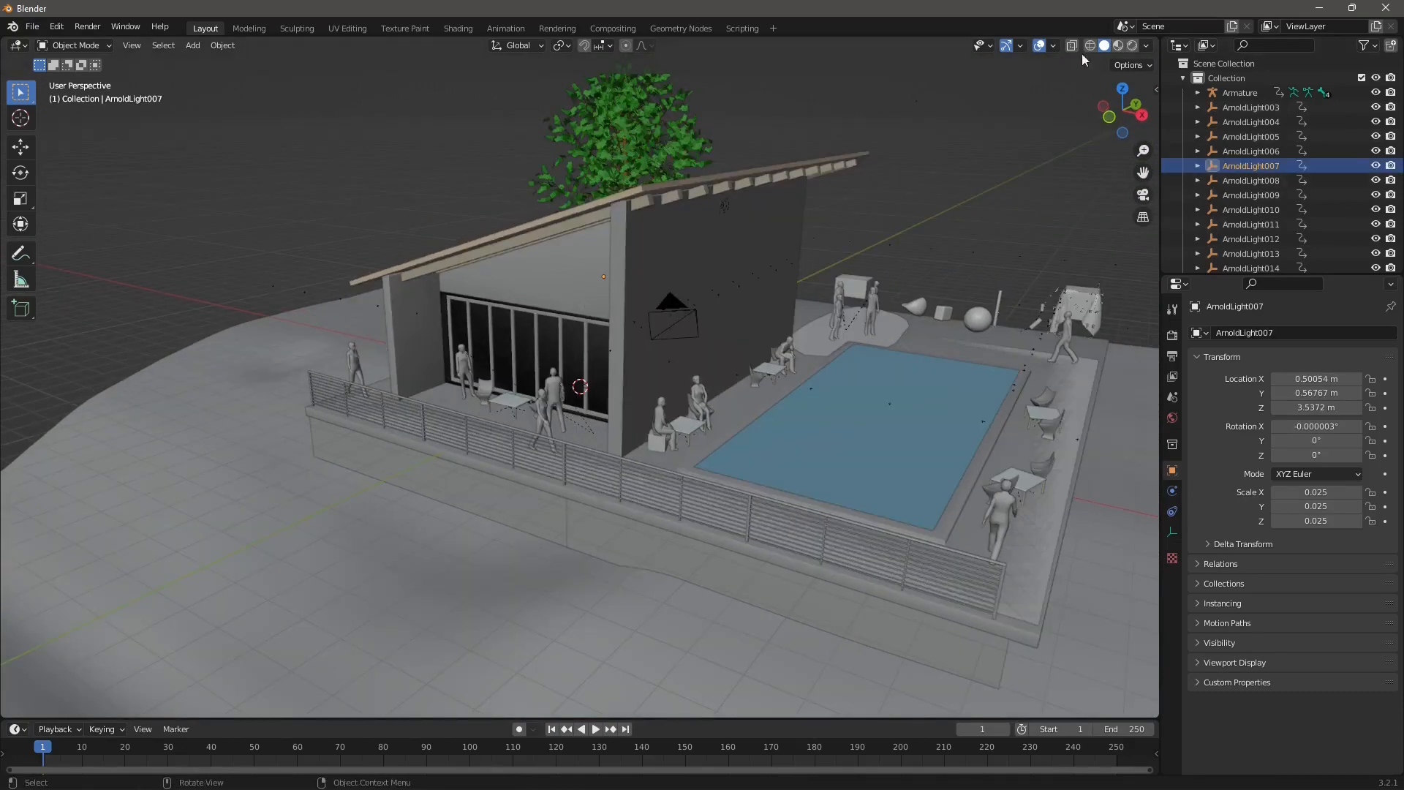
- Switch the viewport to Rendered shading and orbit out to a wider view of the house
left_click(1119, 45)
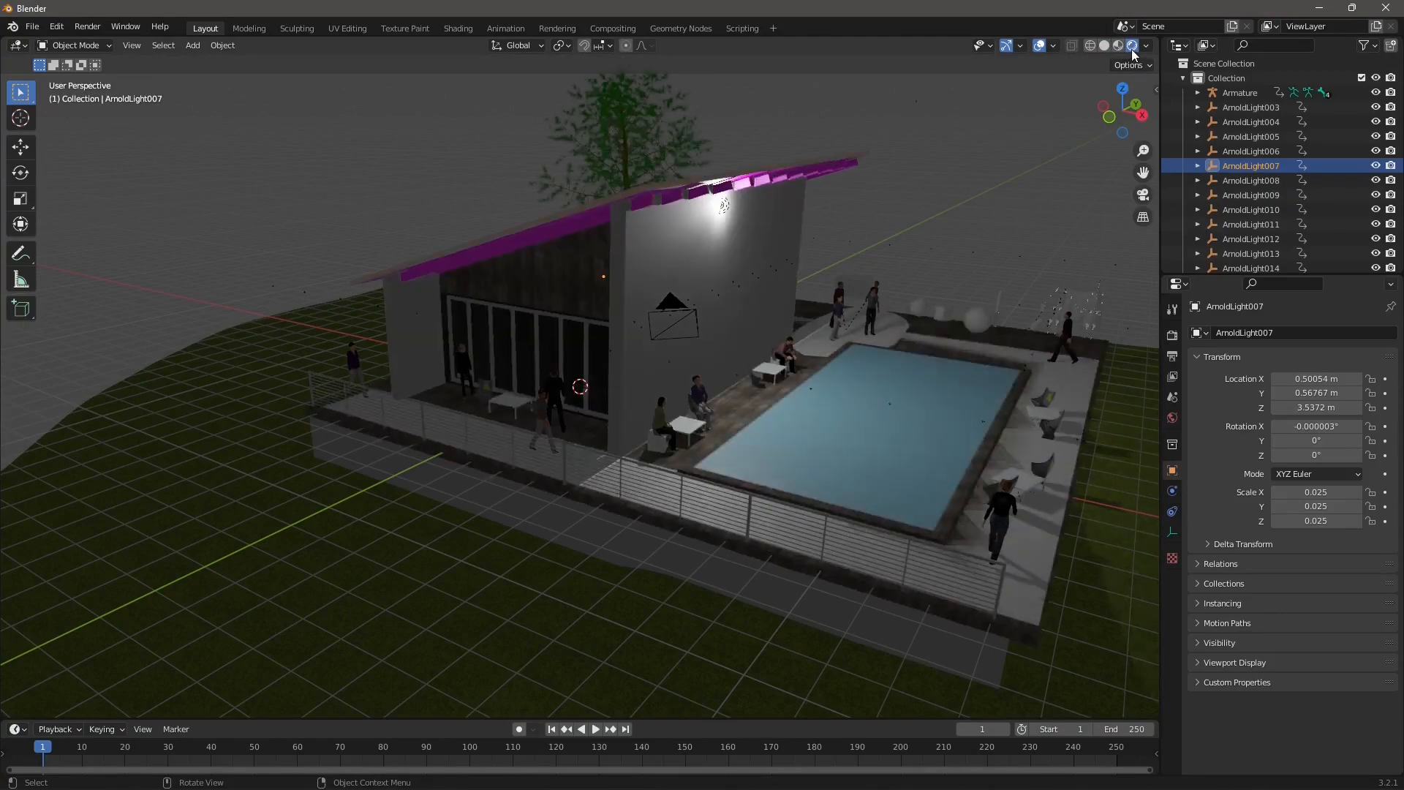
mouse_move(1133, 45)
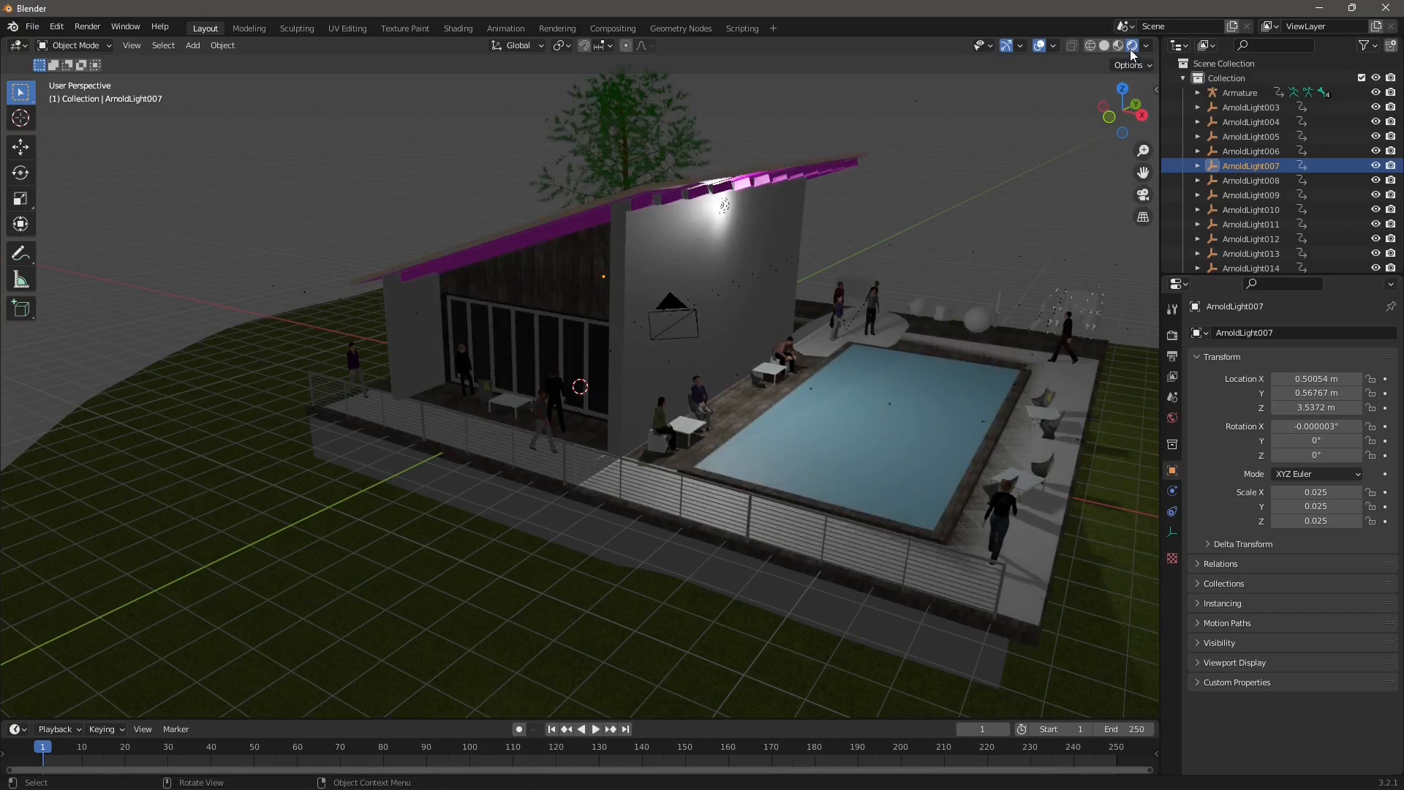
mouse_move(1133, 45)
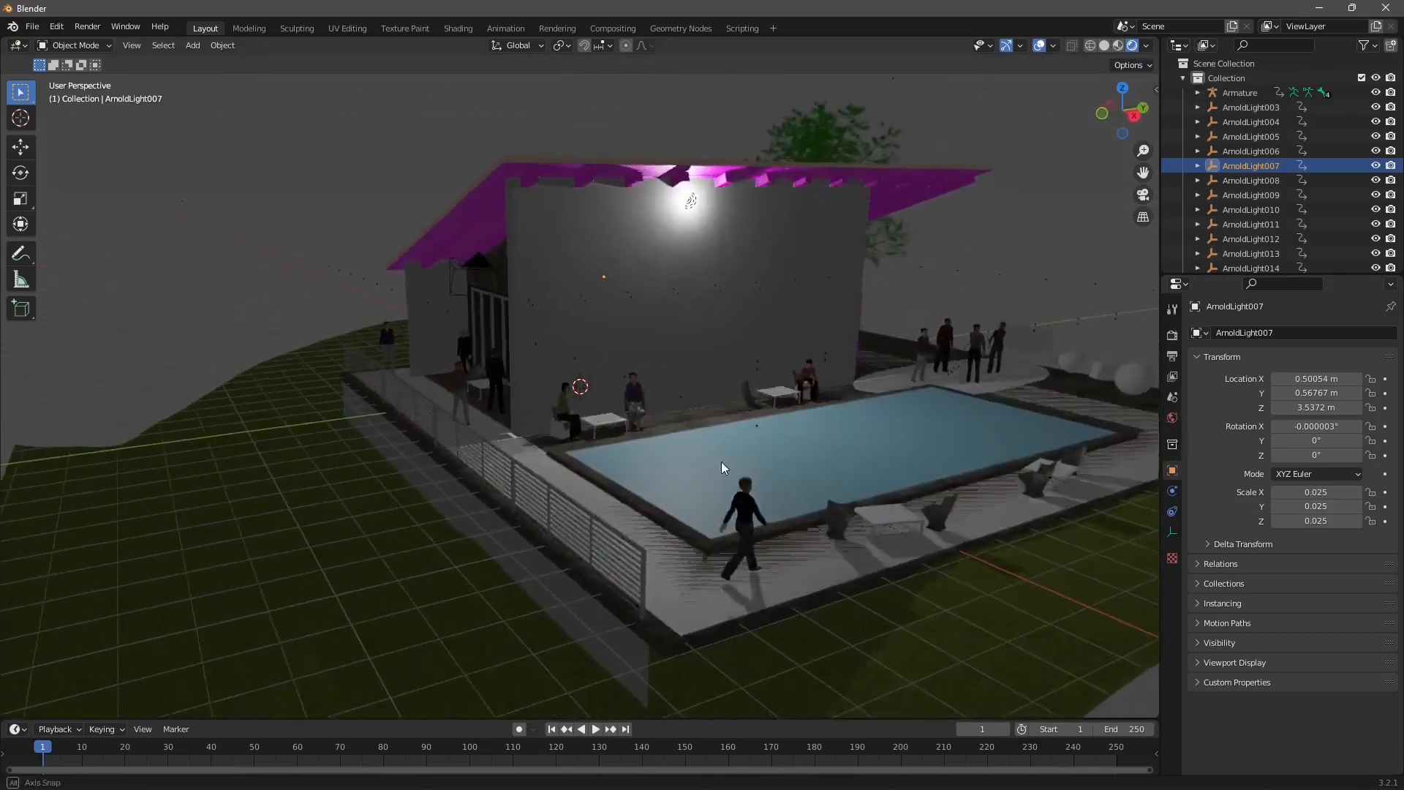
left_click_drag(723, 467, 762, 524)
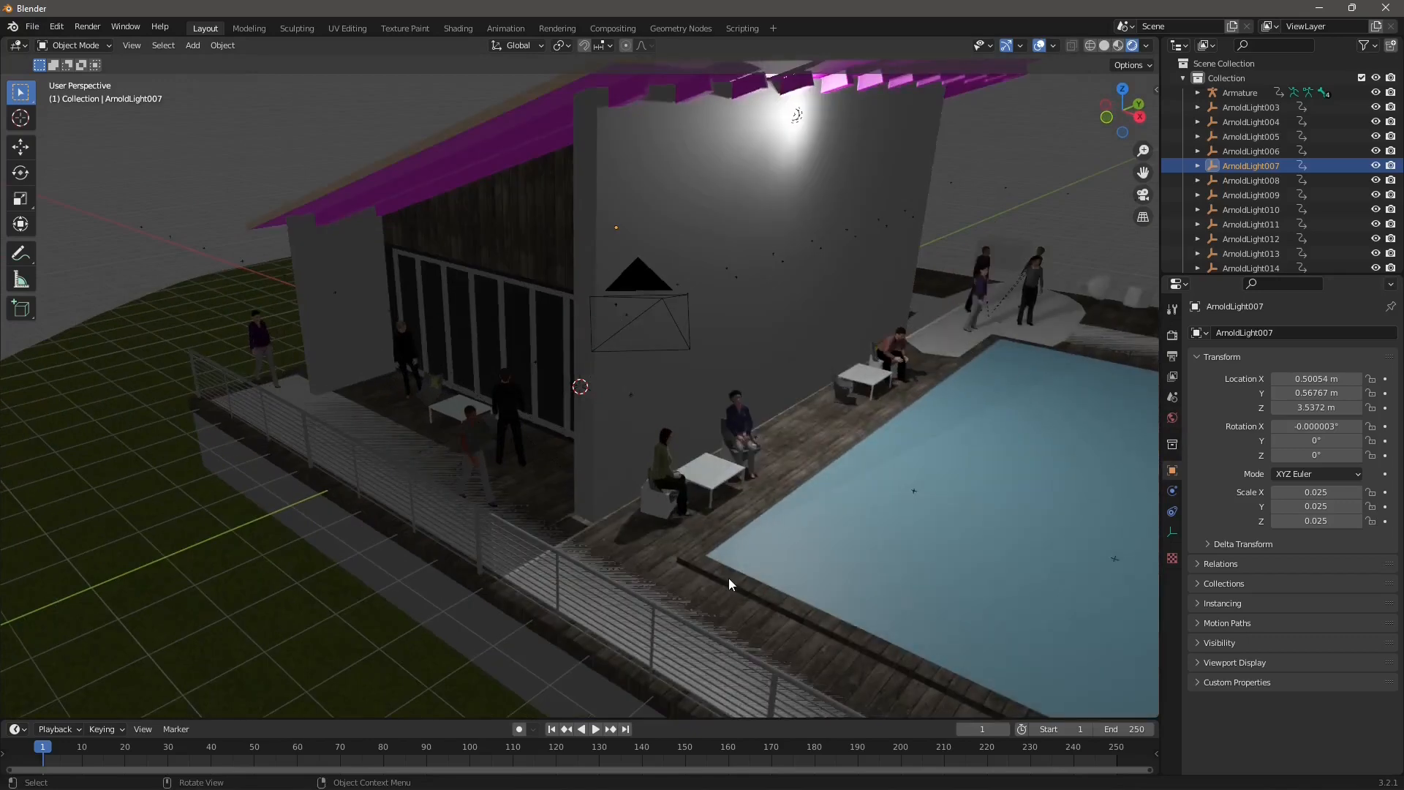
left_click_drag(730, 583, 450, 534)
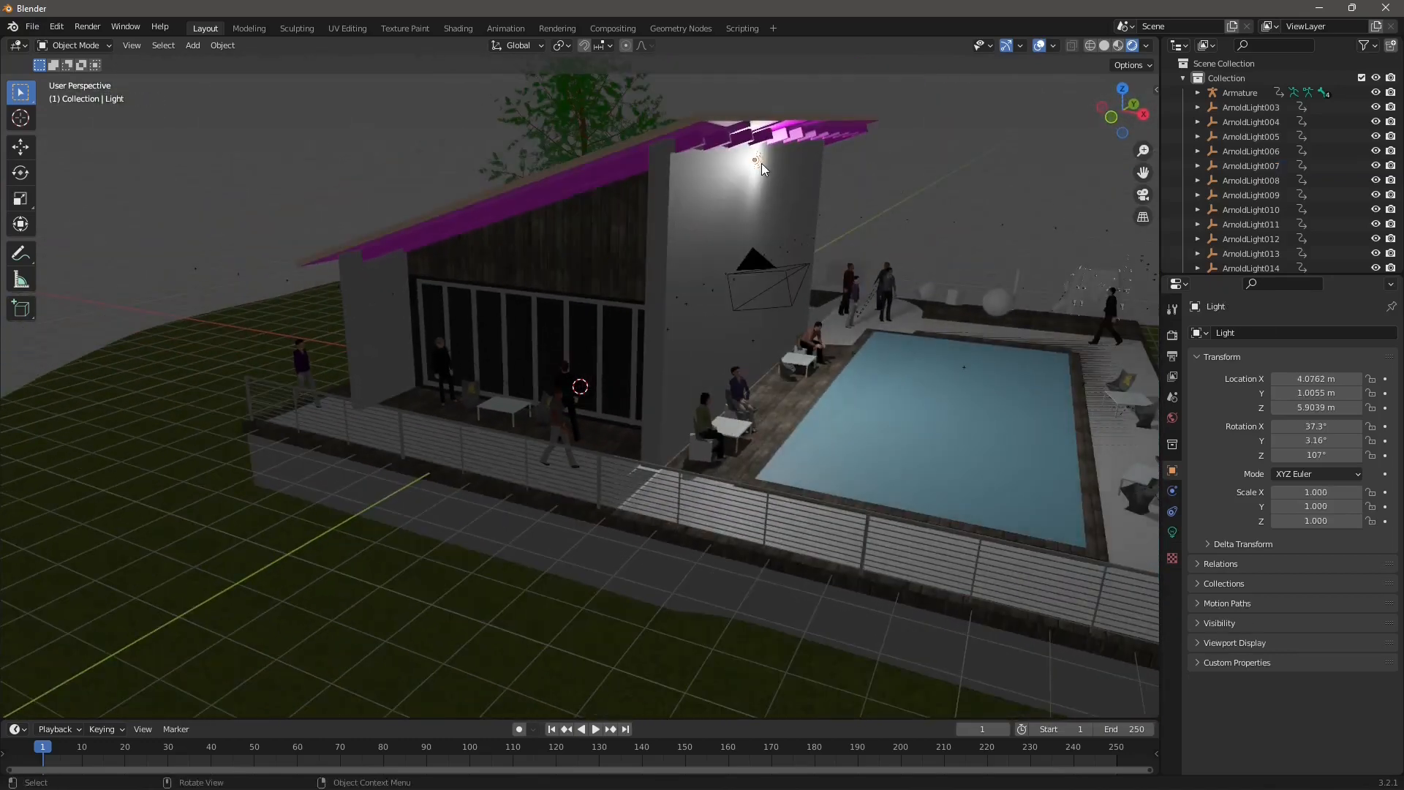
scroll("down", 3)
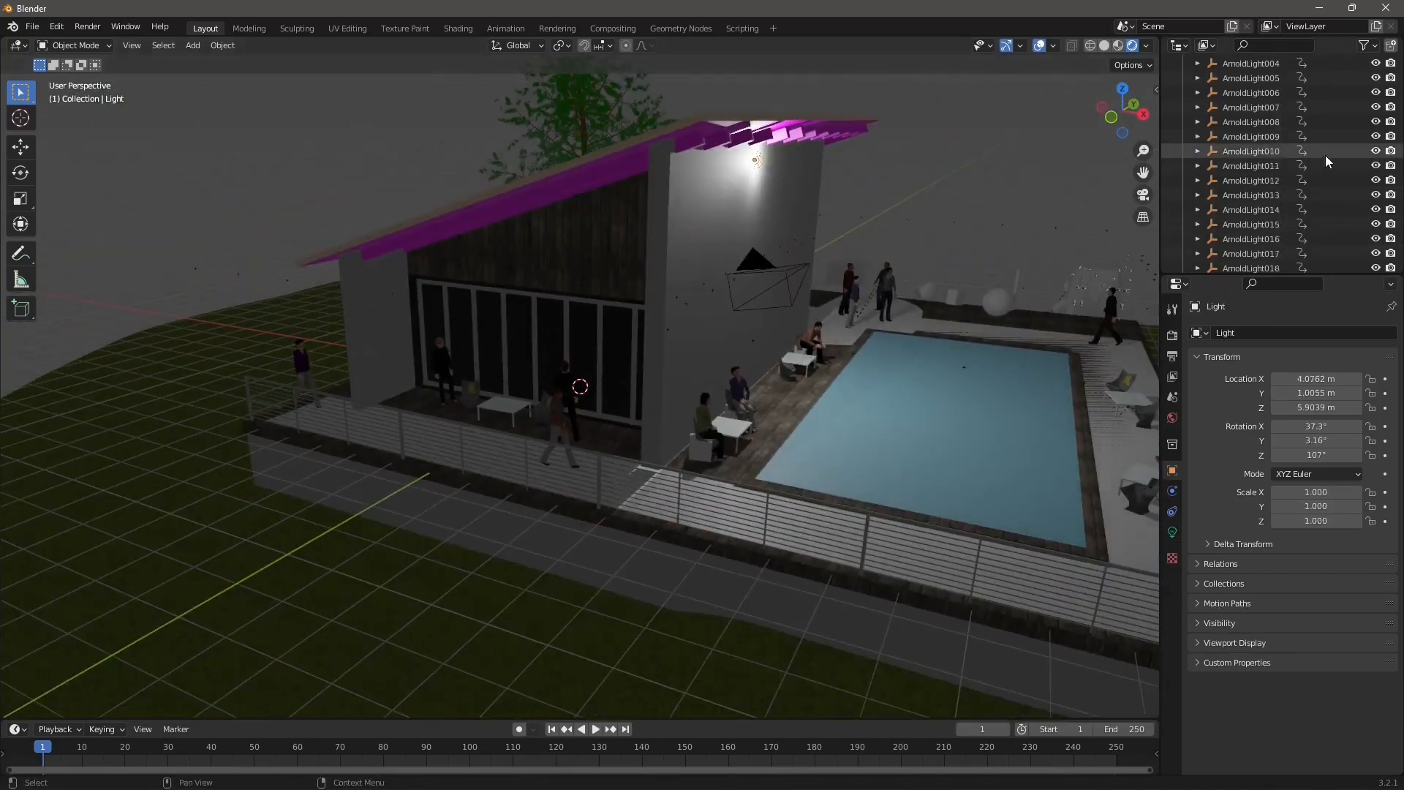
scroll("down", 3)
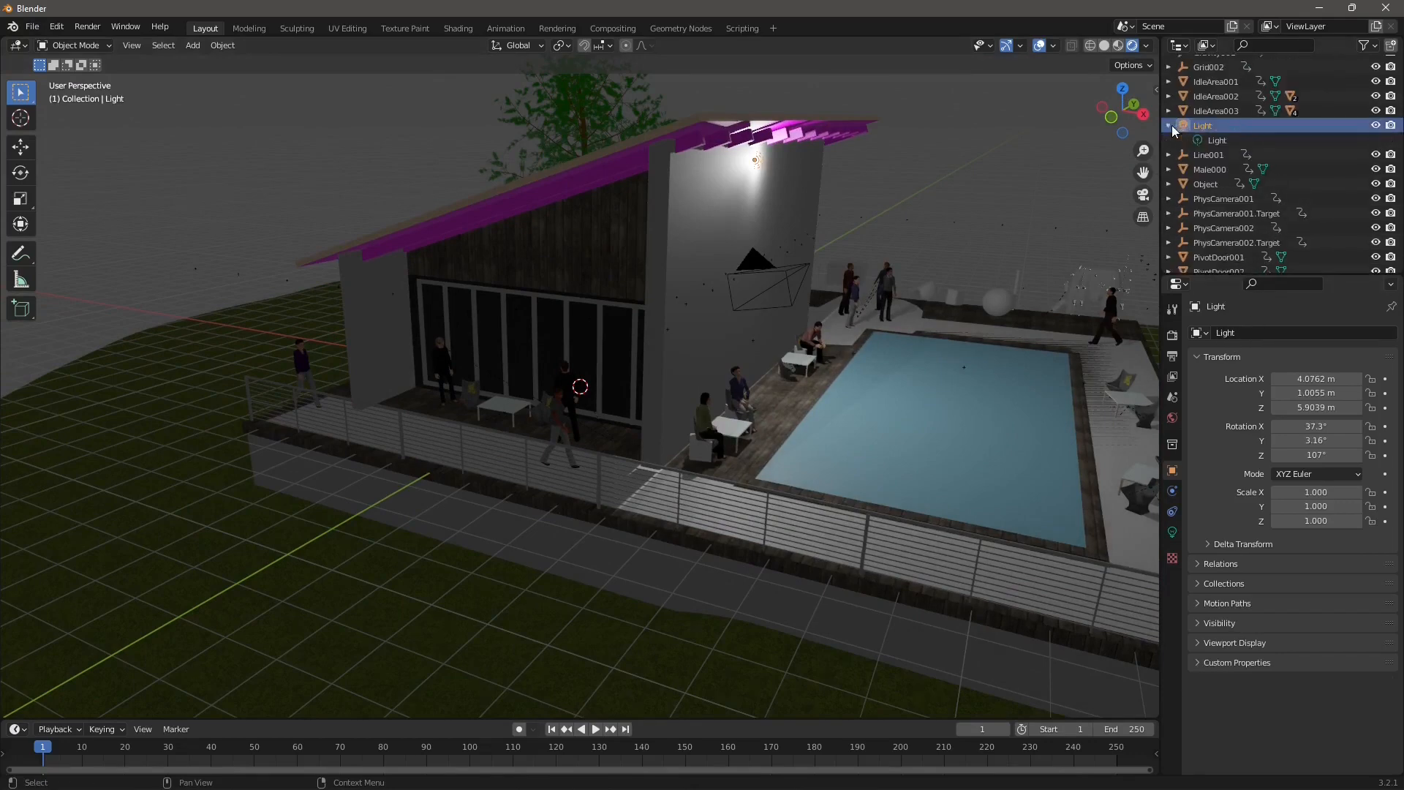
- Tint the point light a warm peach colour, then select the scene camera in the viewport
left_click(1217, 140)
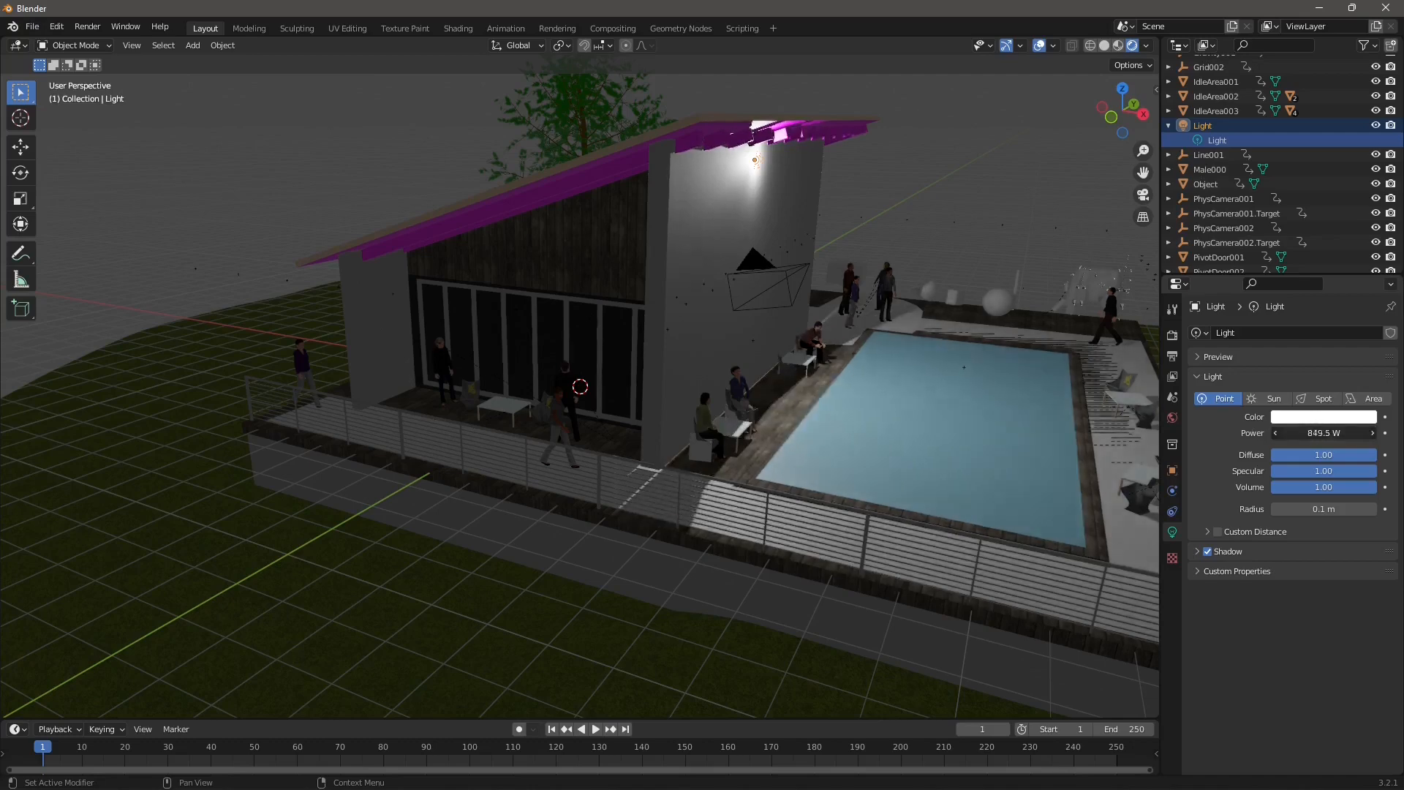
left_click(1324, 417)
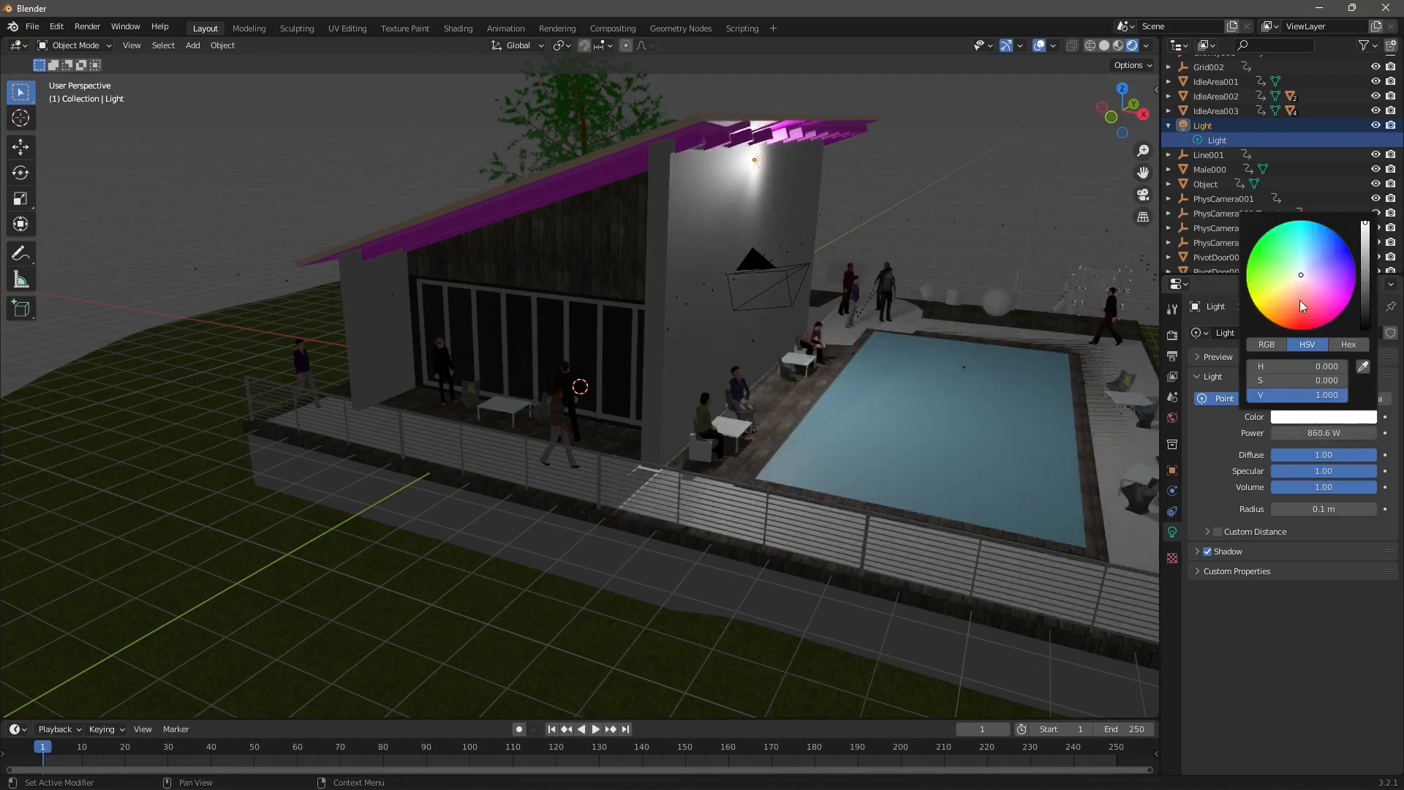
left_click(1285, 286)
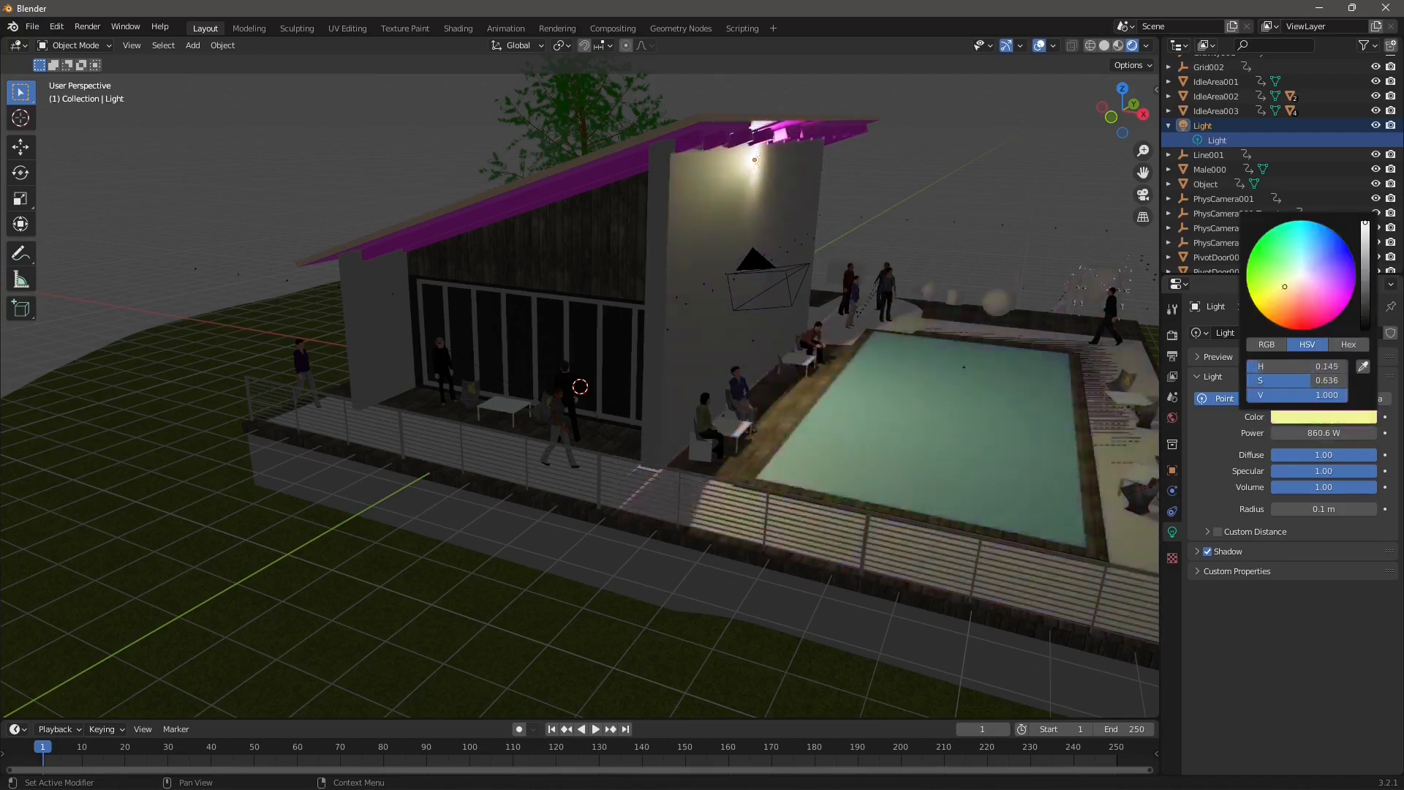
left_click(1292, 290)
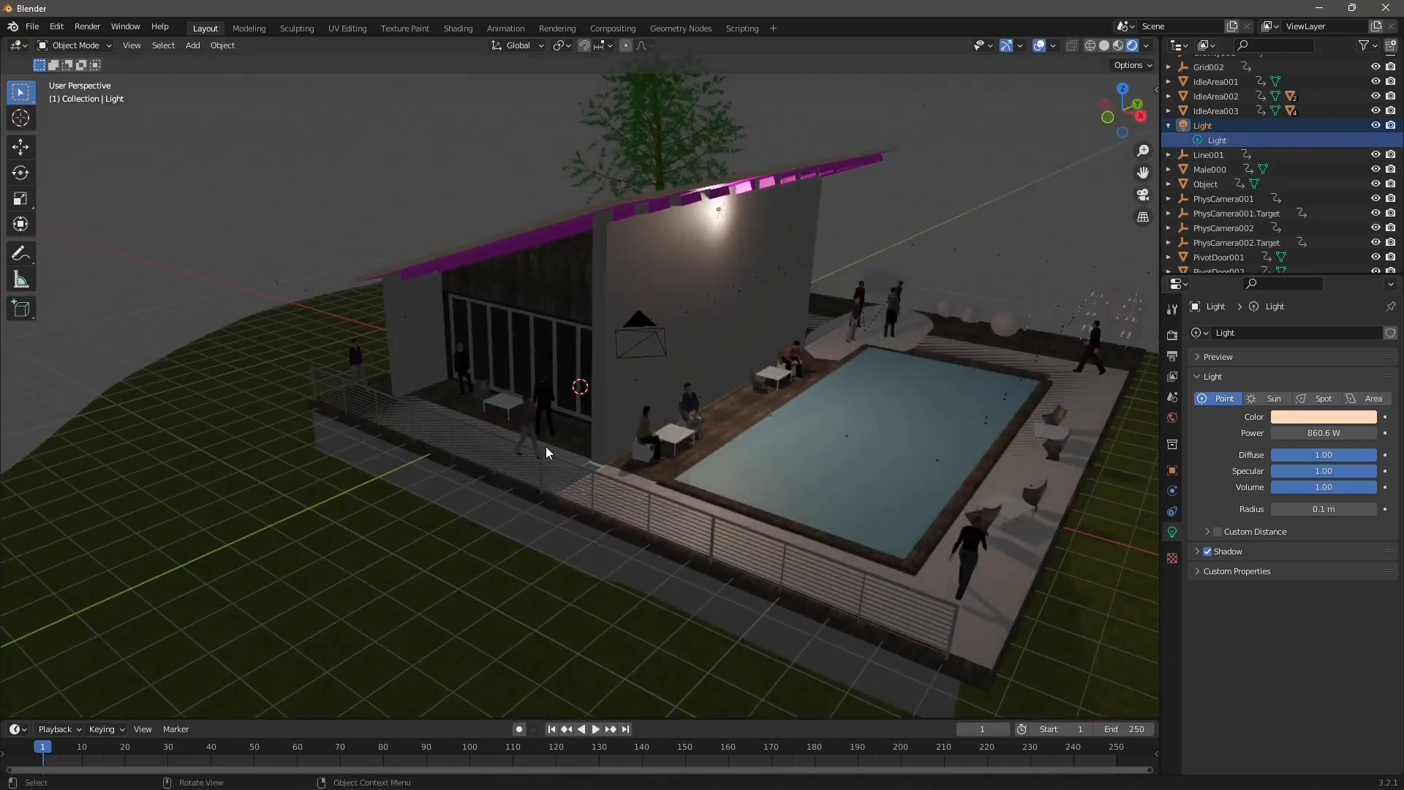
left_click(661, 246)
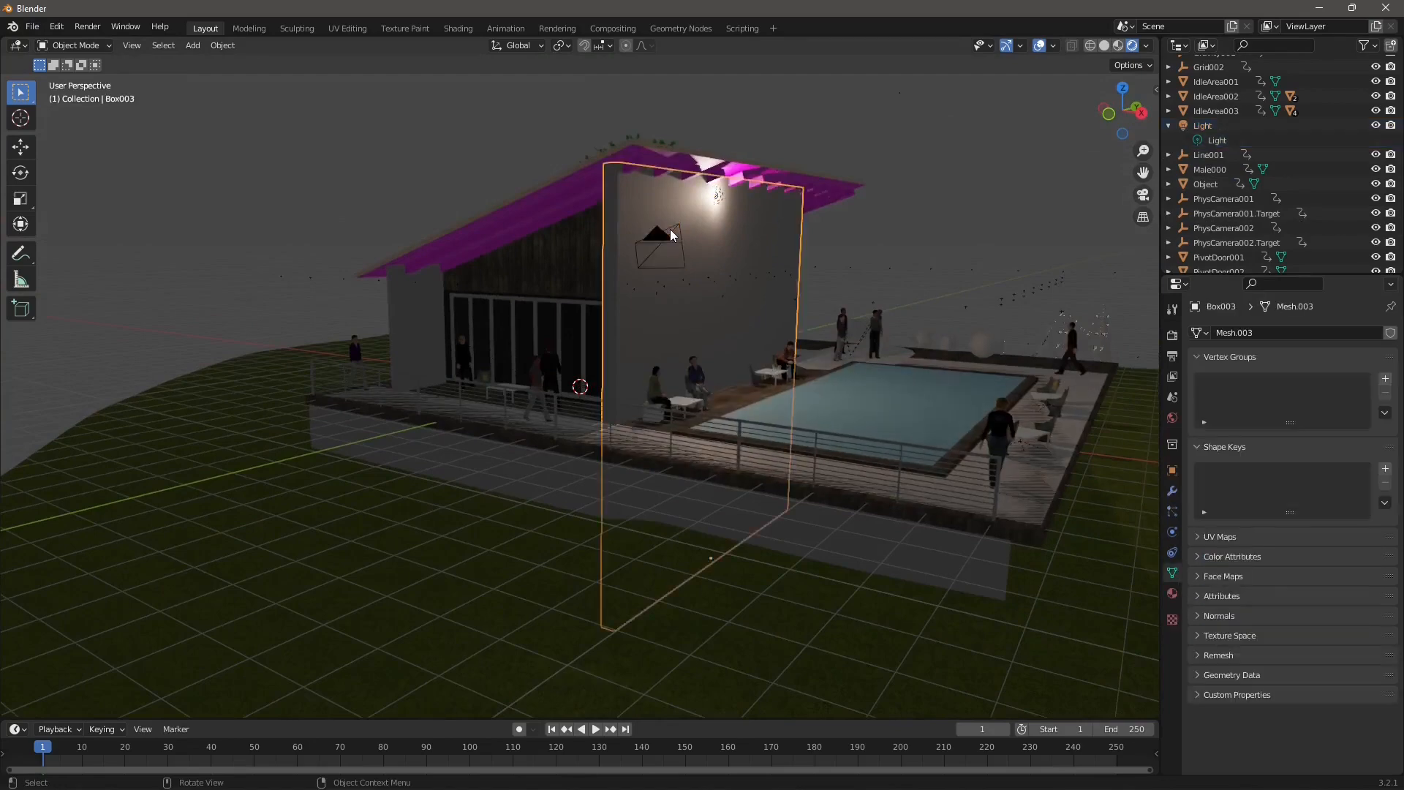
left_click(658, 245)
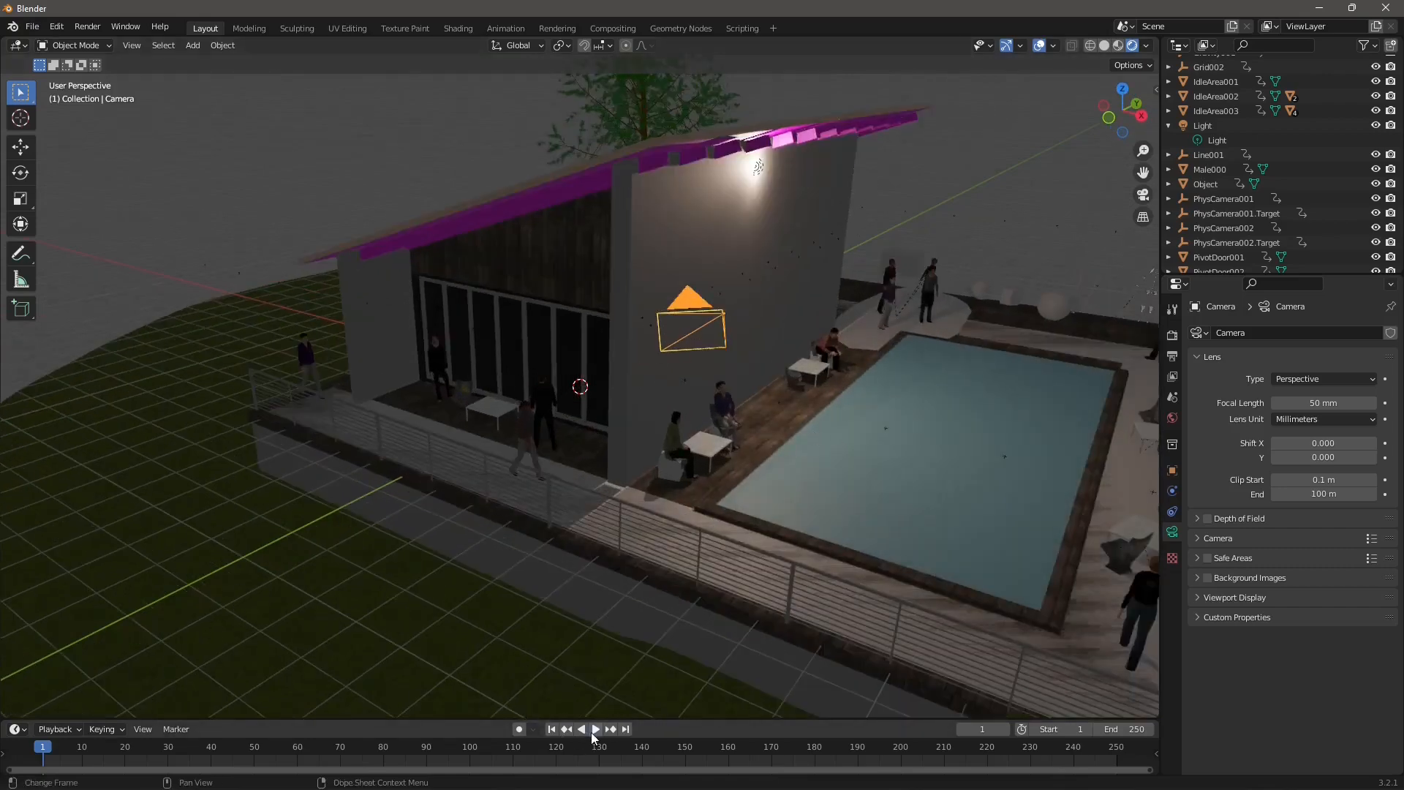
- Play the animation of figures walking around the pool, then stop playback
left_click(597, 729)
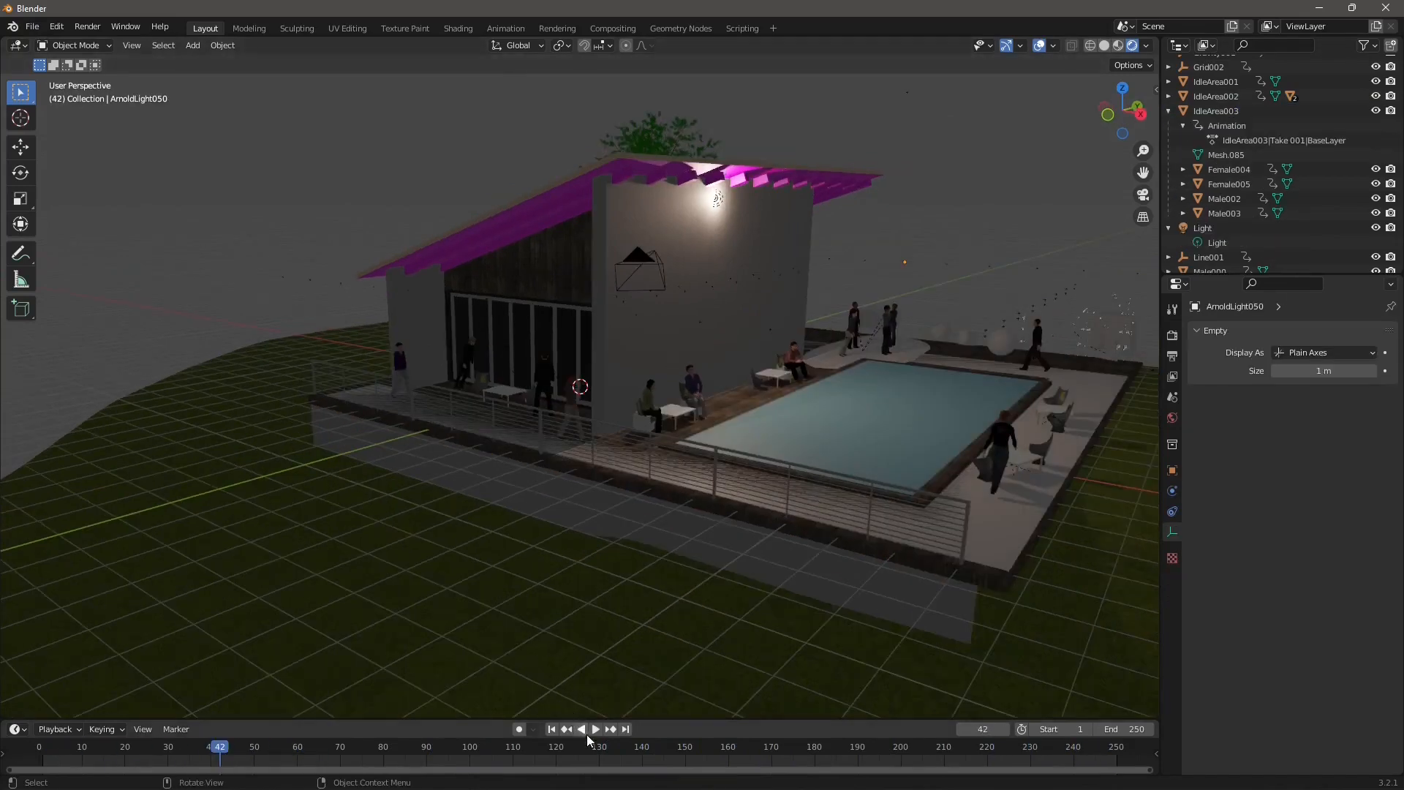
left_click(595, 729)
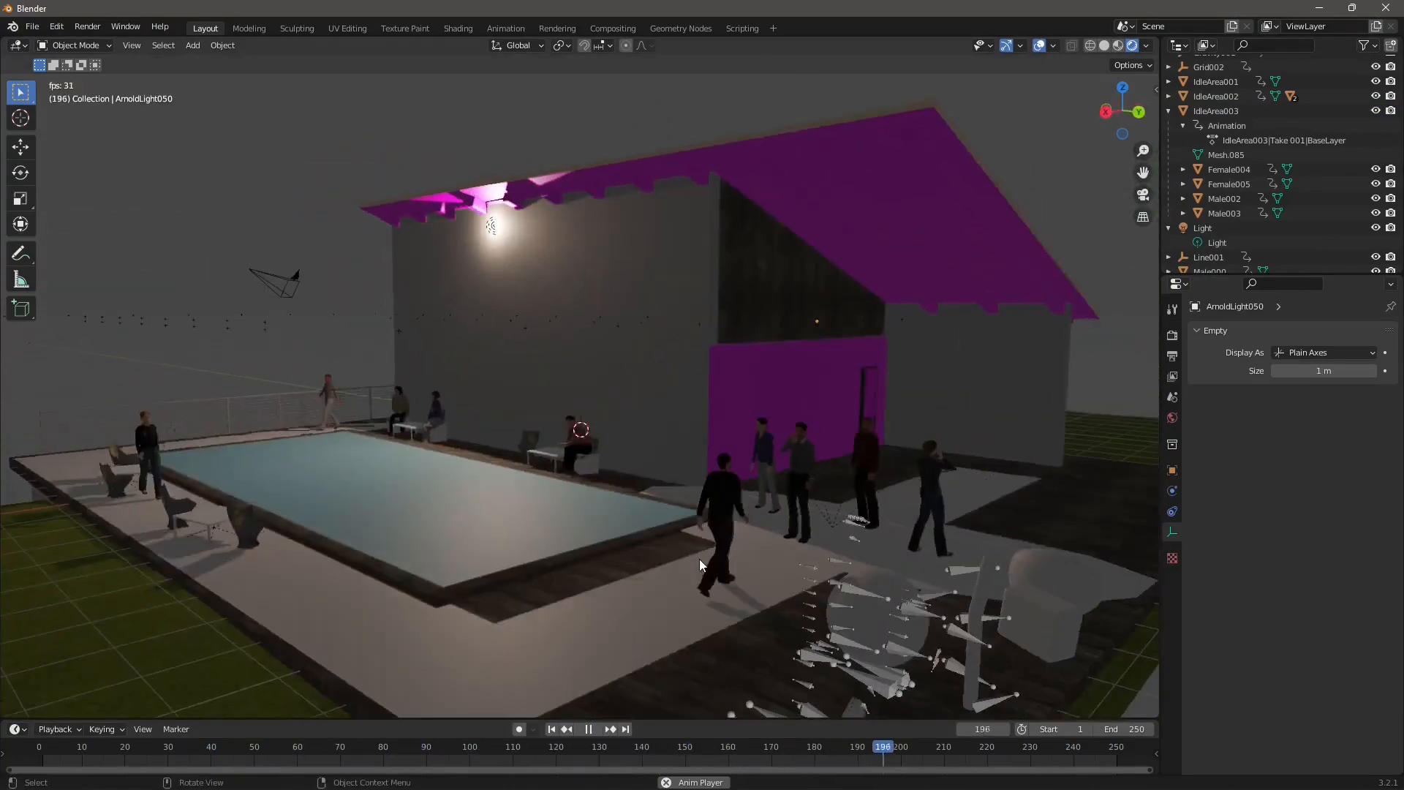
left_click(60, 747)
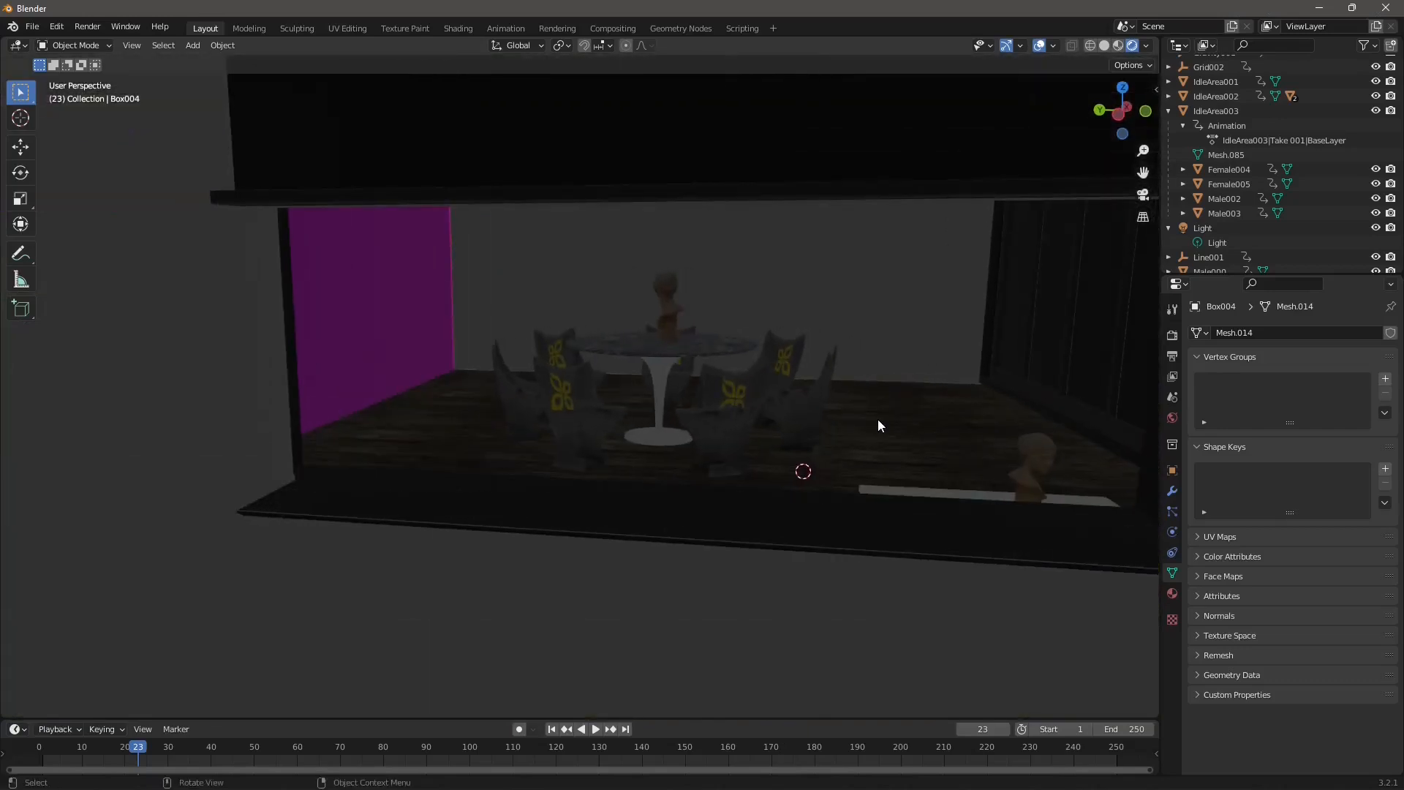
left_click(736, 392)
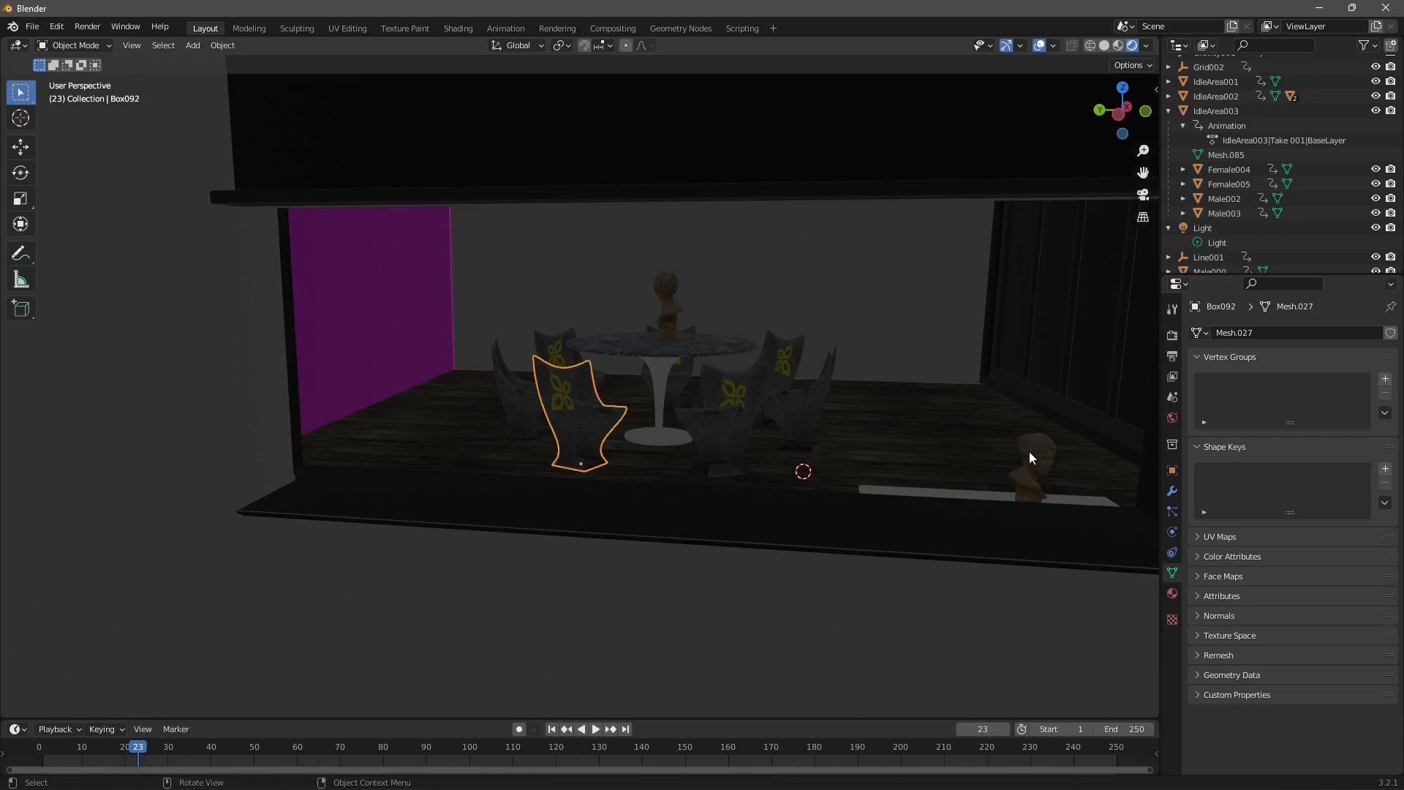
left_click(667, 304)
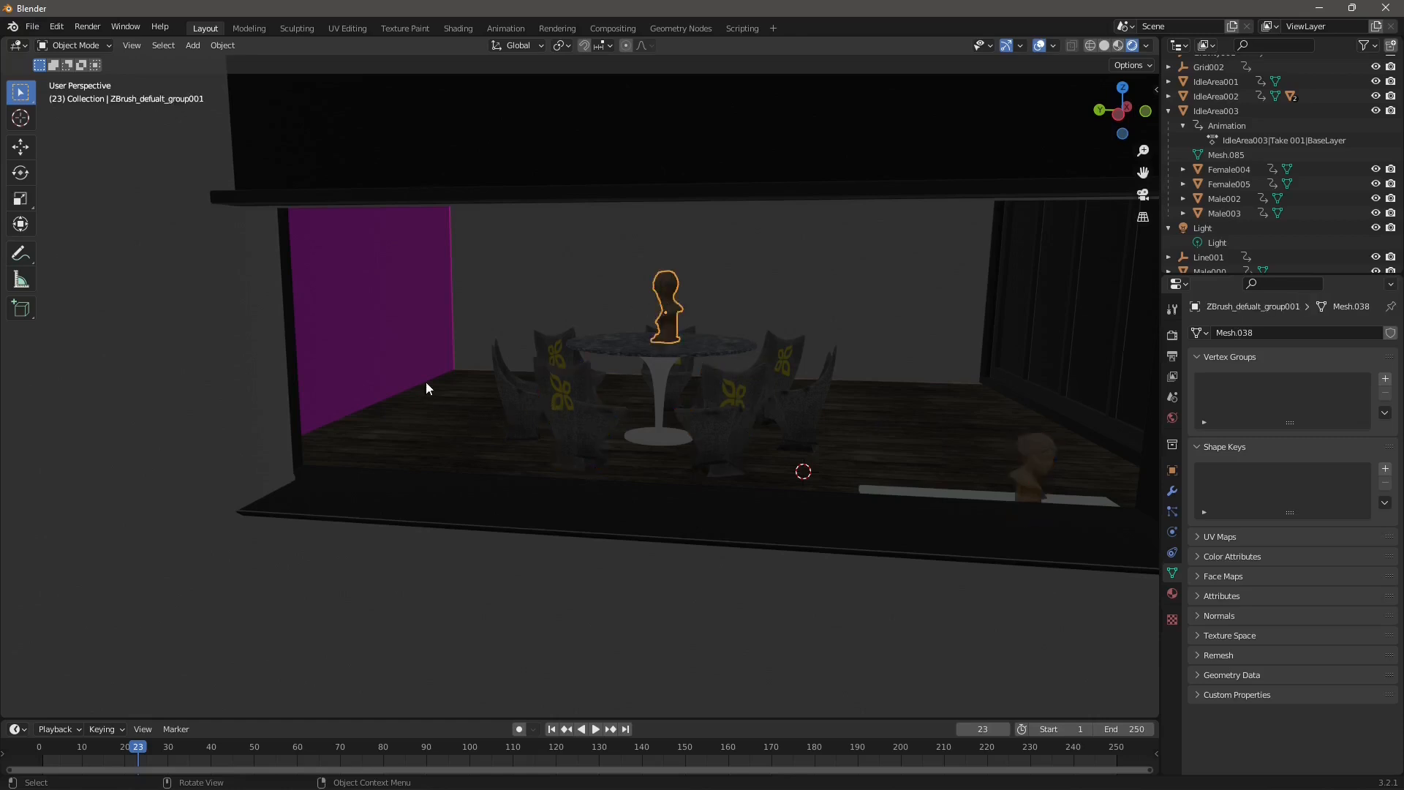